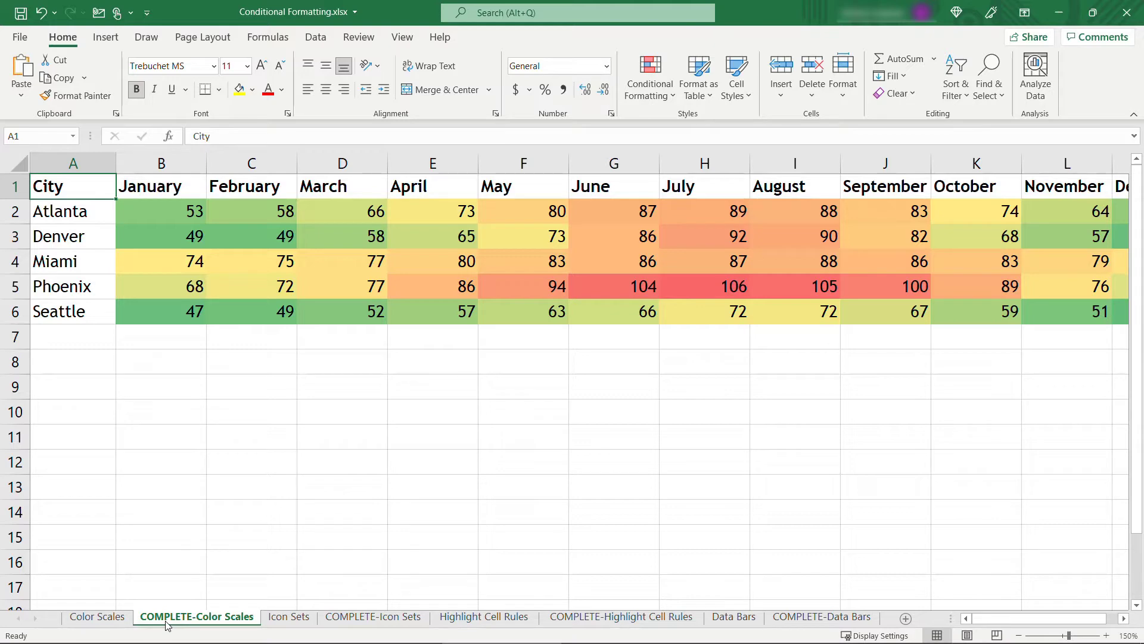
Step: Preview the COMPLETE-Icon Sets, Highlight Cell Rules and Data Bars sheets, then go to Color Scales
click(373, 616)
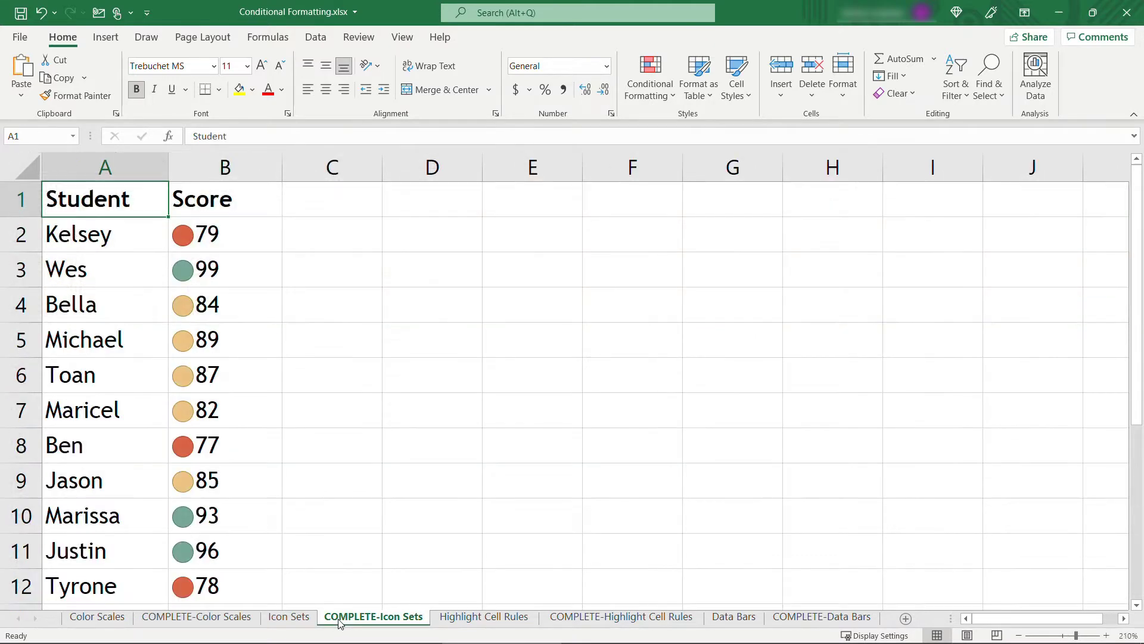
click(619, 616)
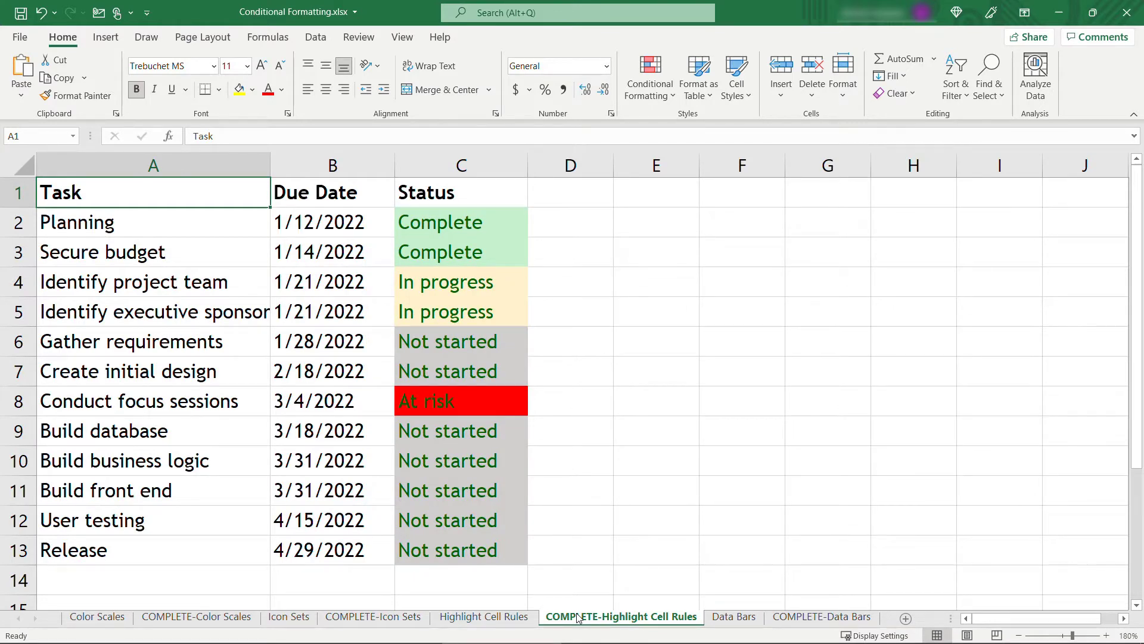
click(820, 616)
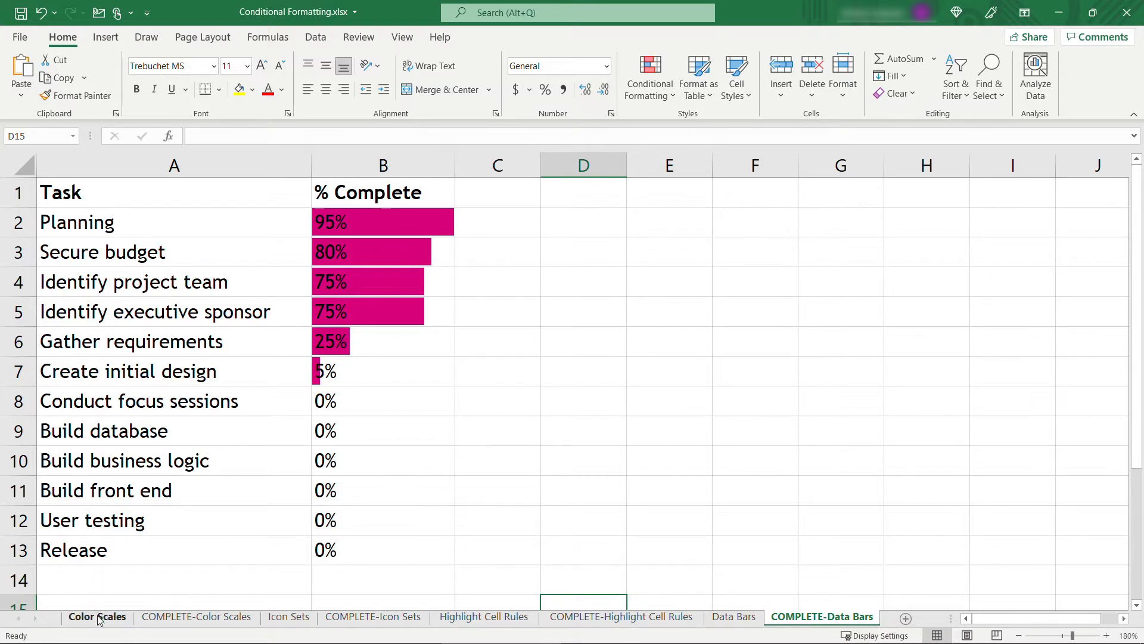
click(97, 616)
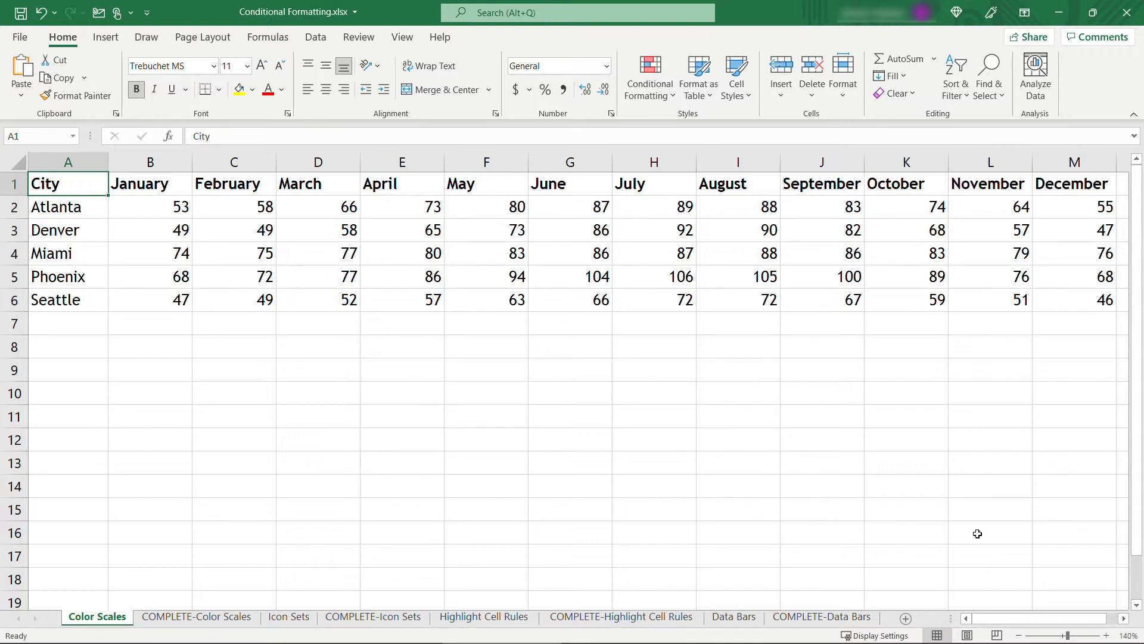
Step: Apply the Red - Yellow - Green color scale to the temperatures in B2:M6
click(150, 207)
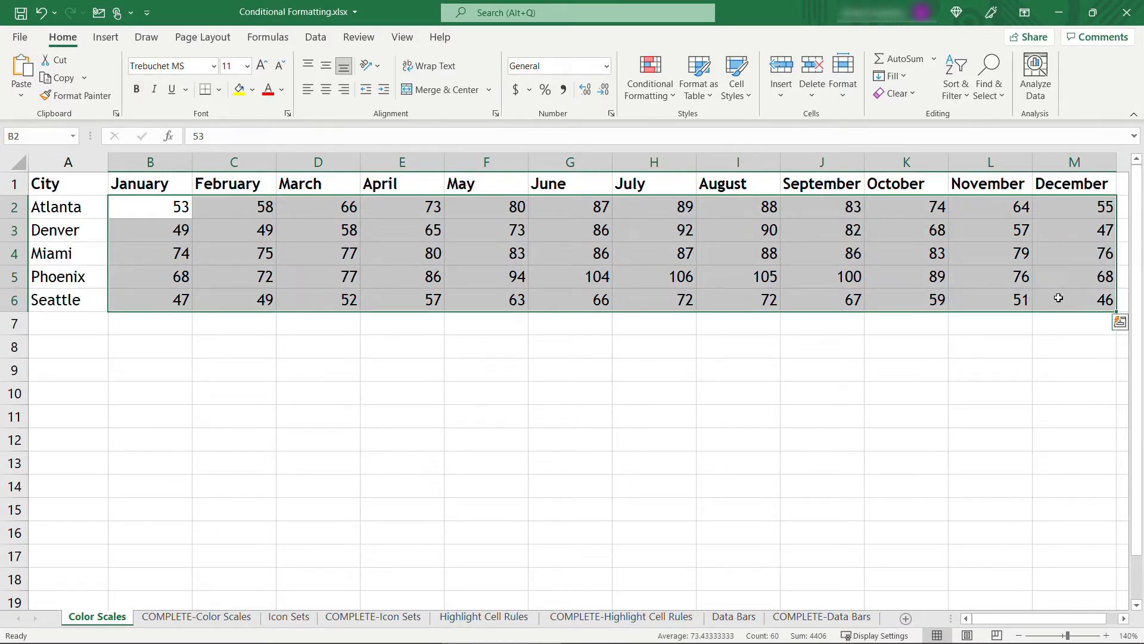
click(648, 77)
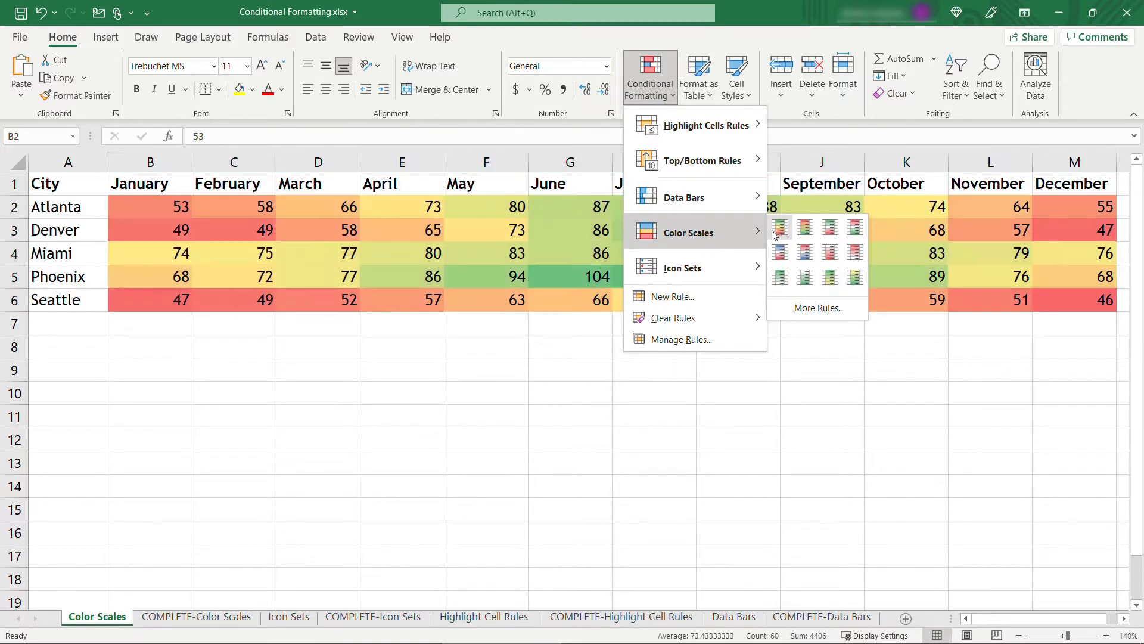
mouse_move(780, 227)
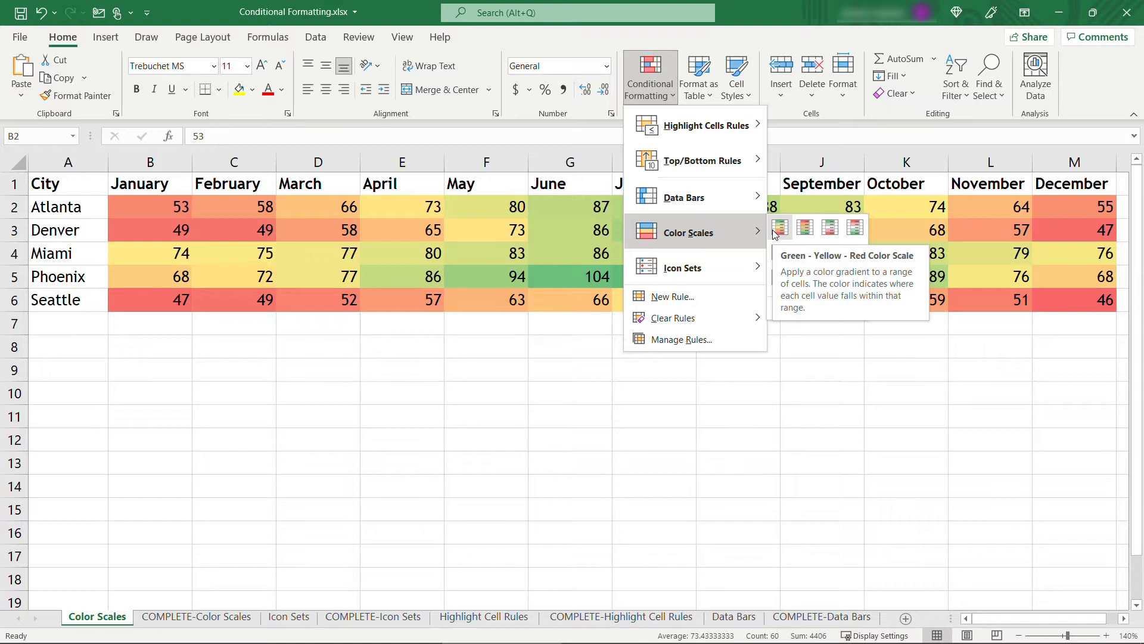
mouse_move(804, 228)
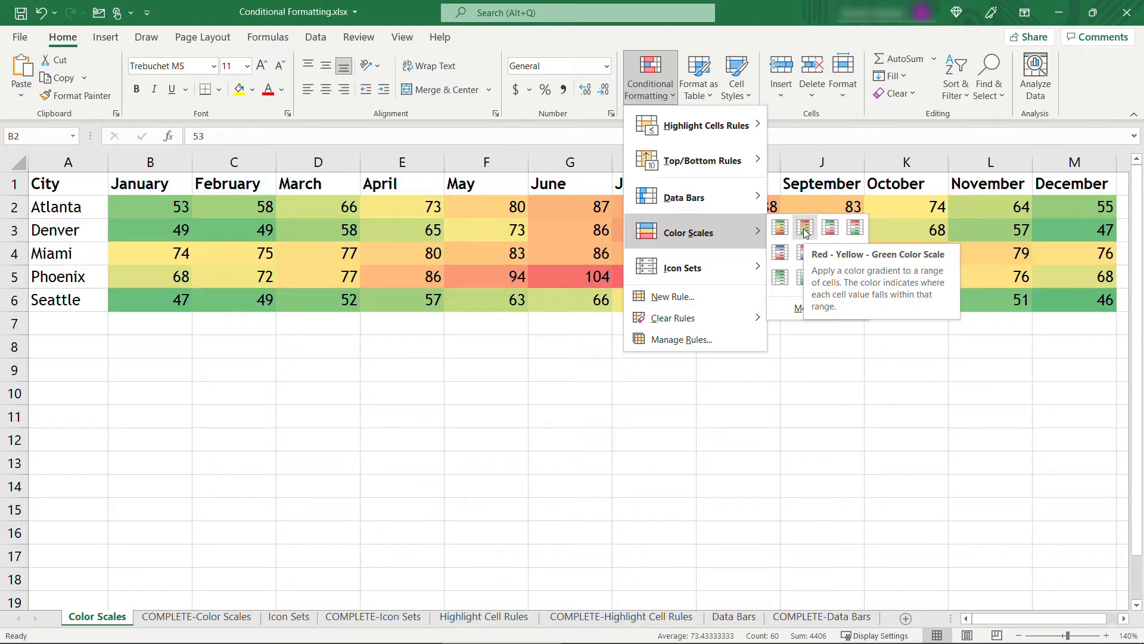
mouse_move(855, 228)
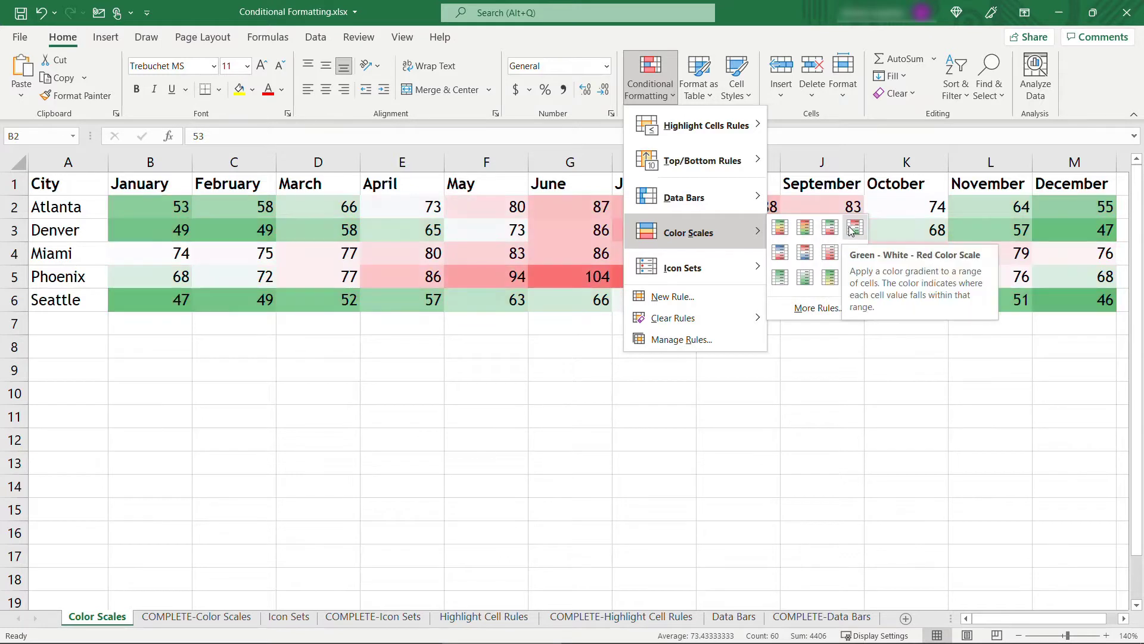
mouse_move(806, 252)
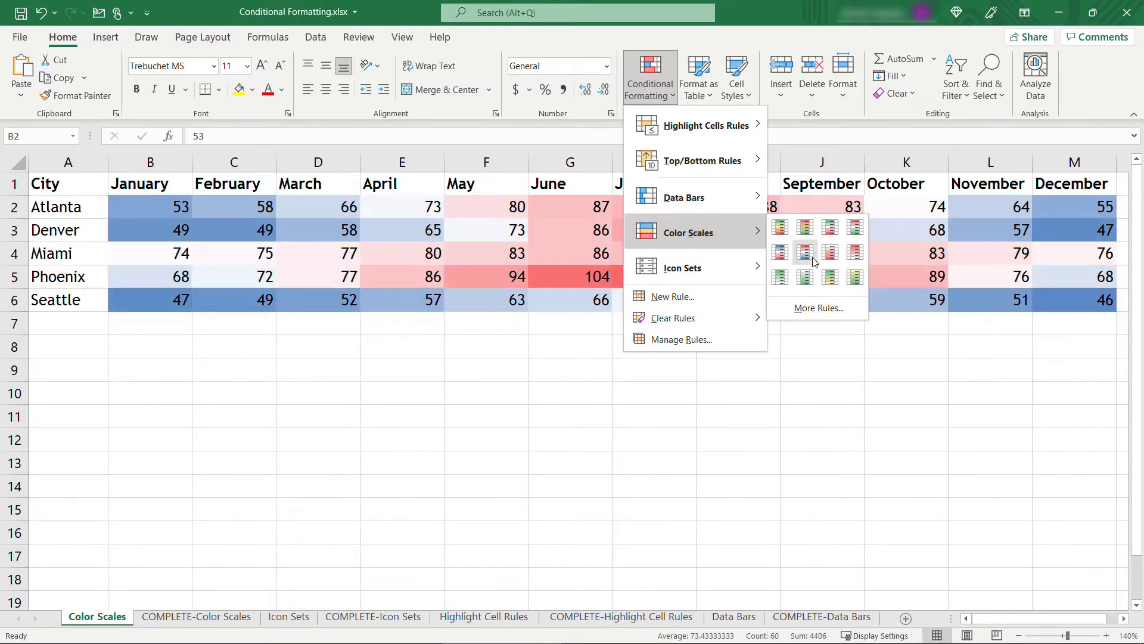
mouse_move(804, 228)
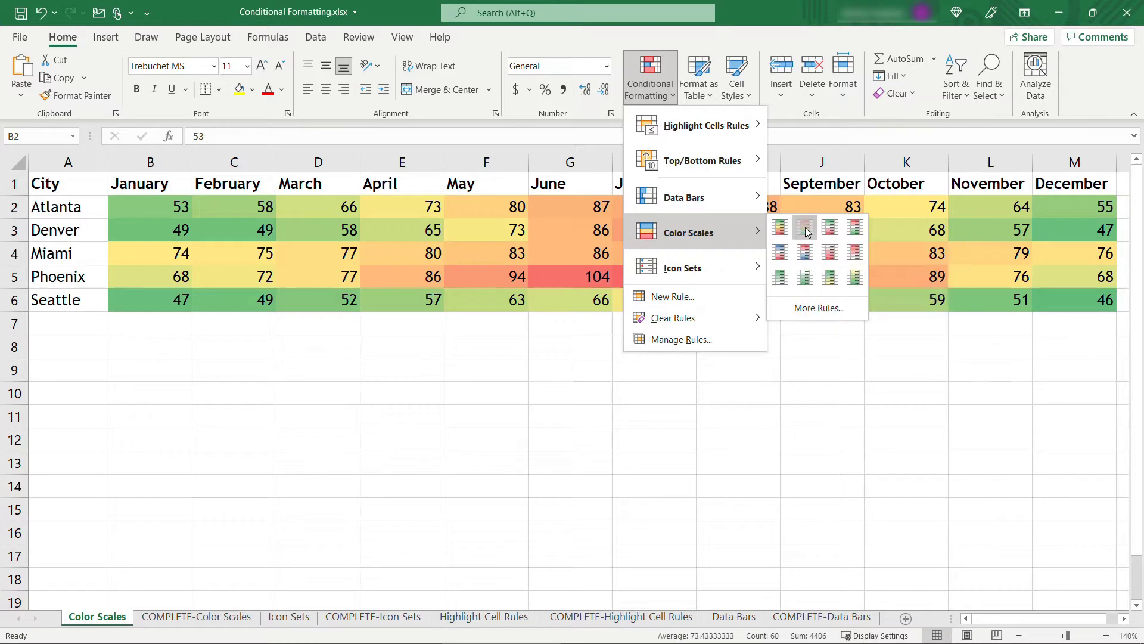
click(802, 229)
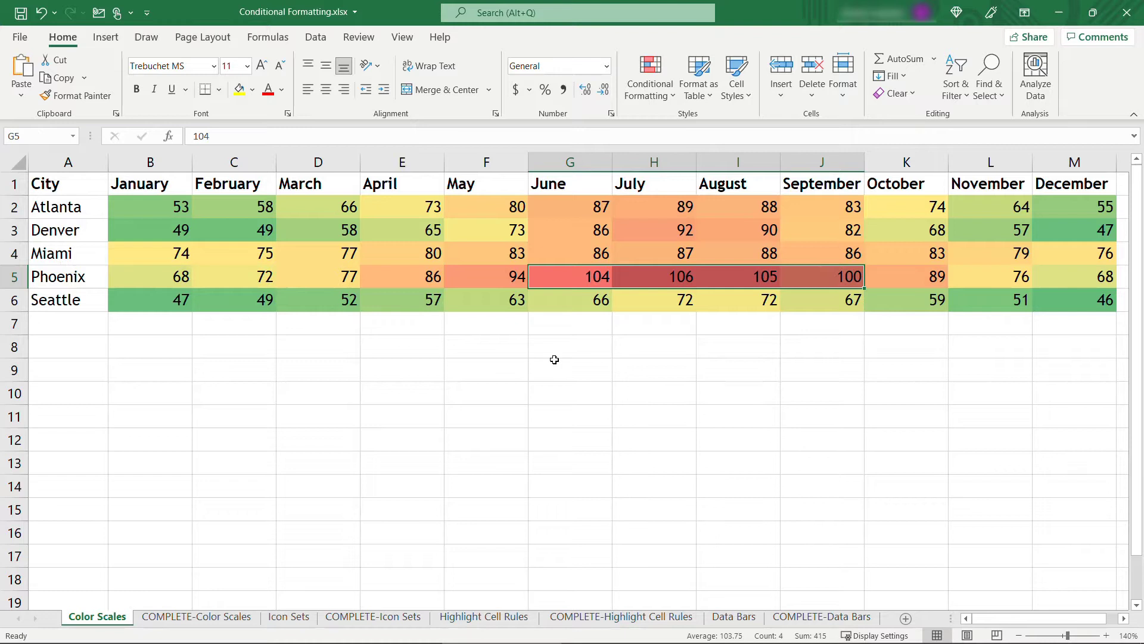
mouse_move(443, 312)
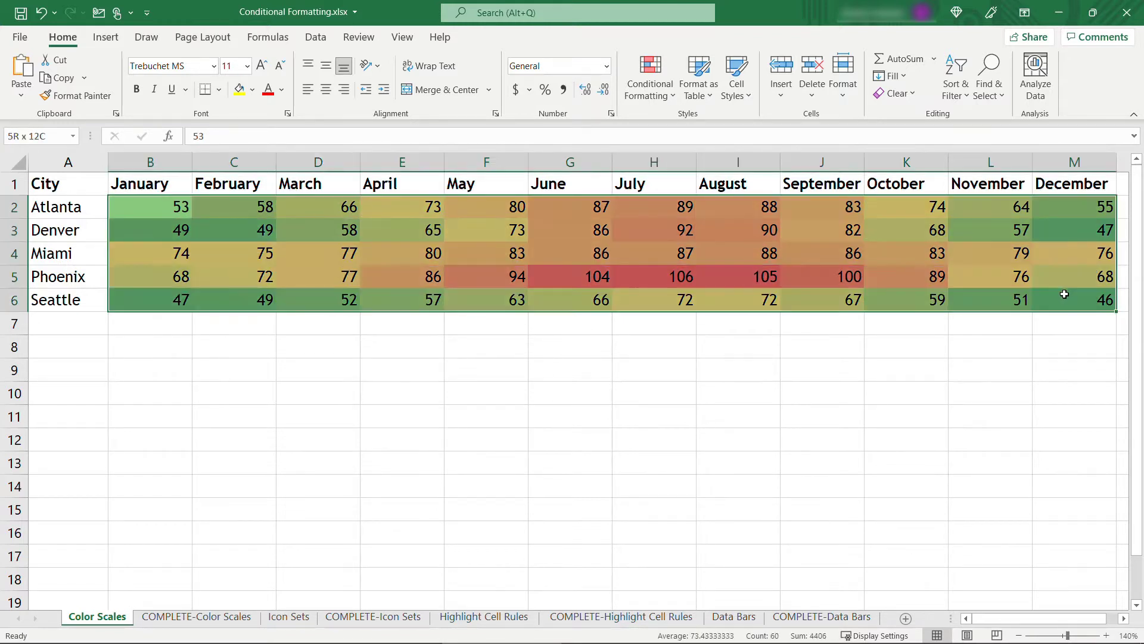
Step: List the temperature range's rules in Manage Rules and select its Graded Color Scale rule
click(649, 75)
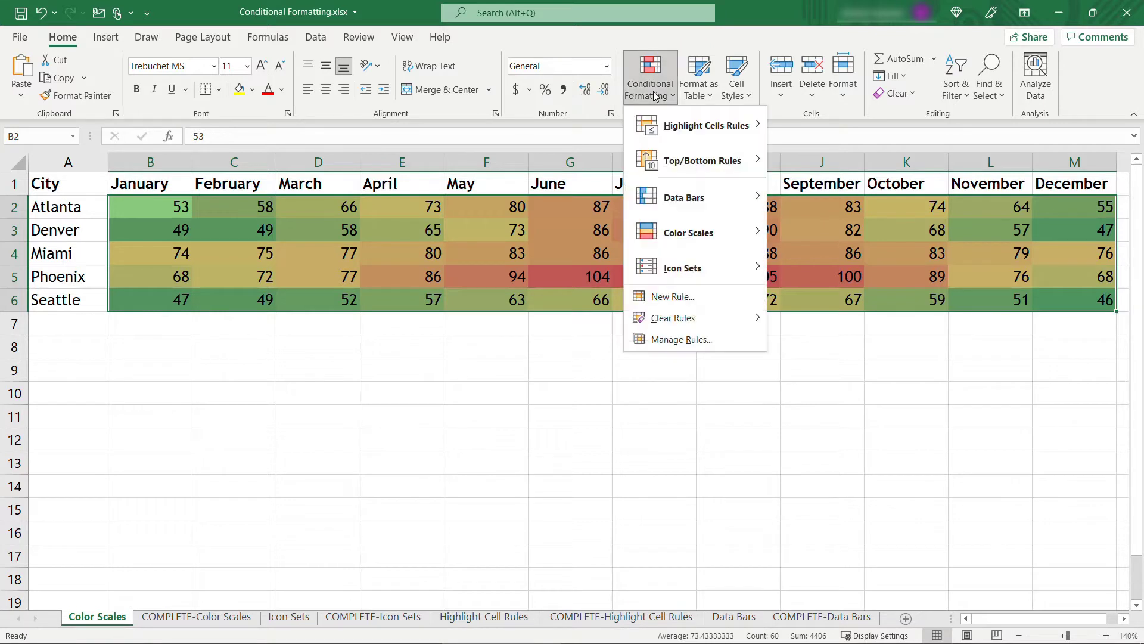
mouse_move(675, 339)
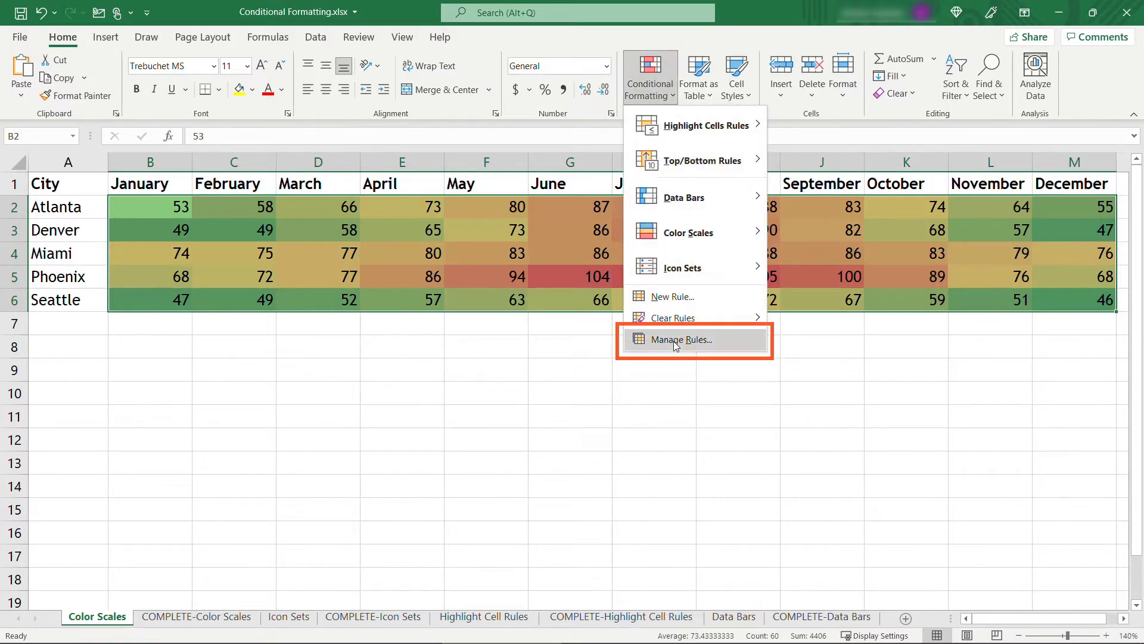
click(679, 339)
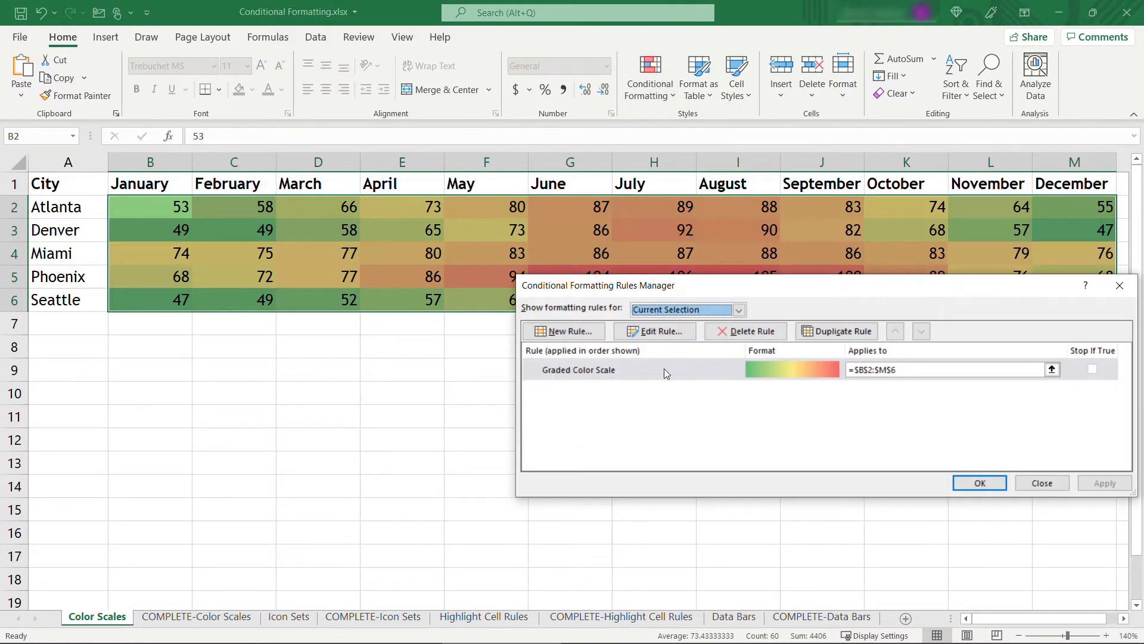
click(578, 370)
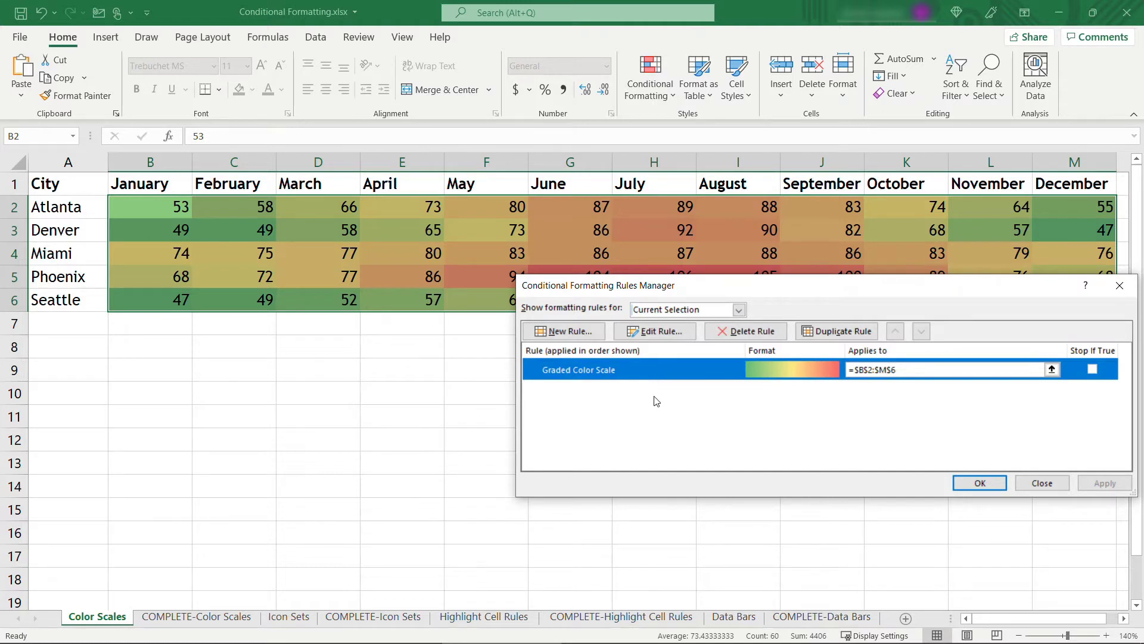
mouse_move(671, 356)
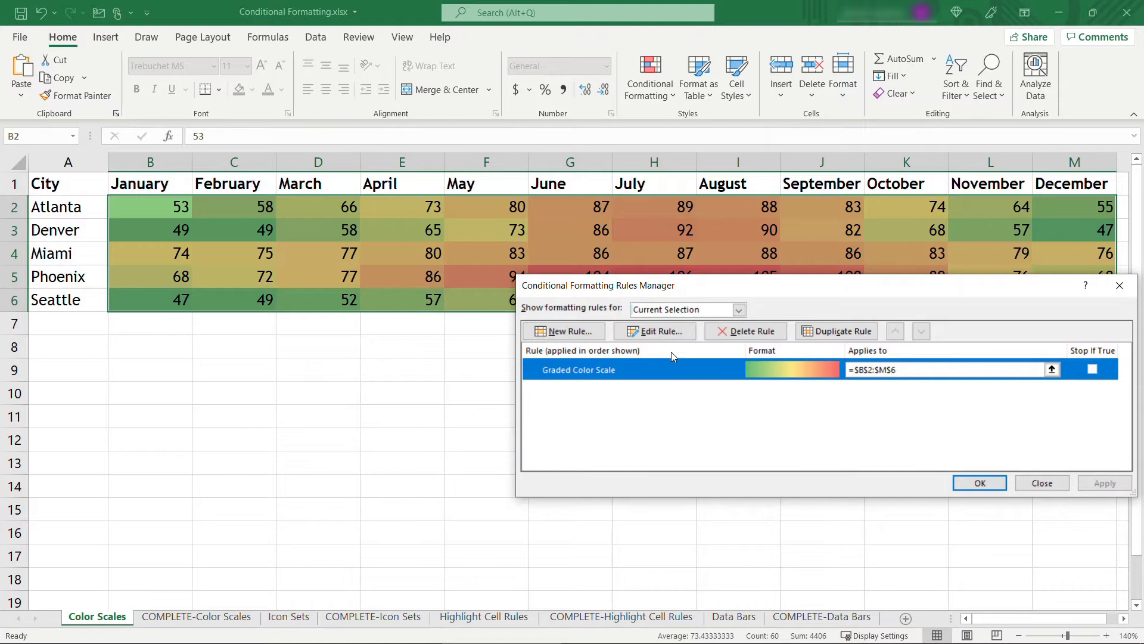
Step: Edit the color scale to blue minimum, red maximum, midpoint at 50th percentile
click(653, 331)
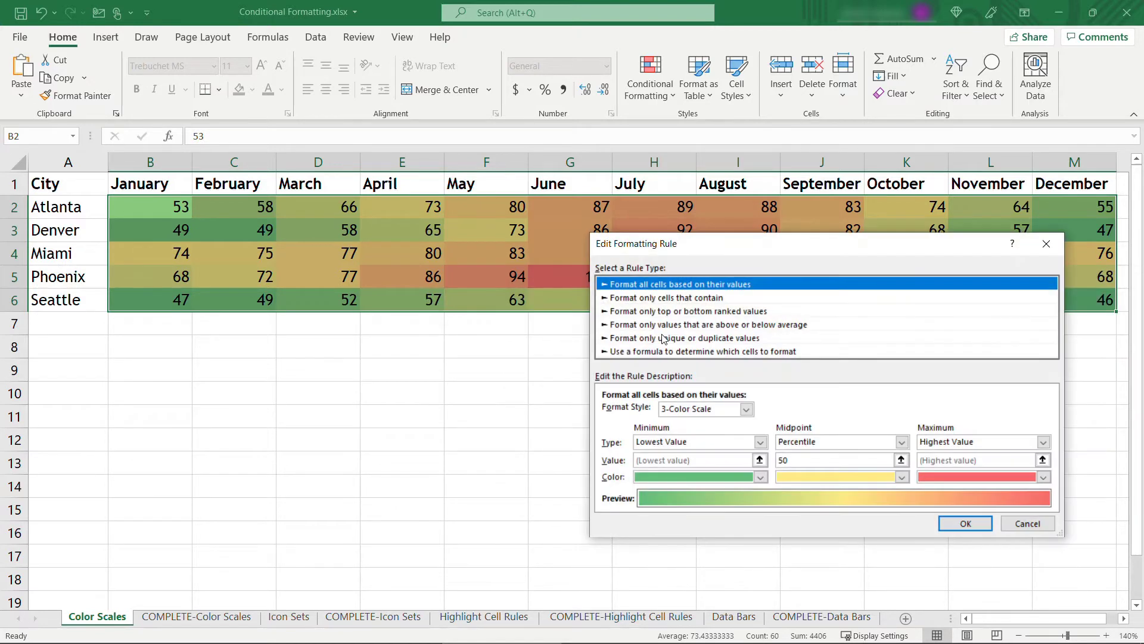
mouse_move(711, 366)
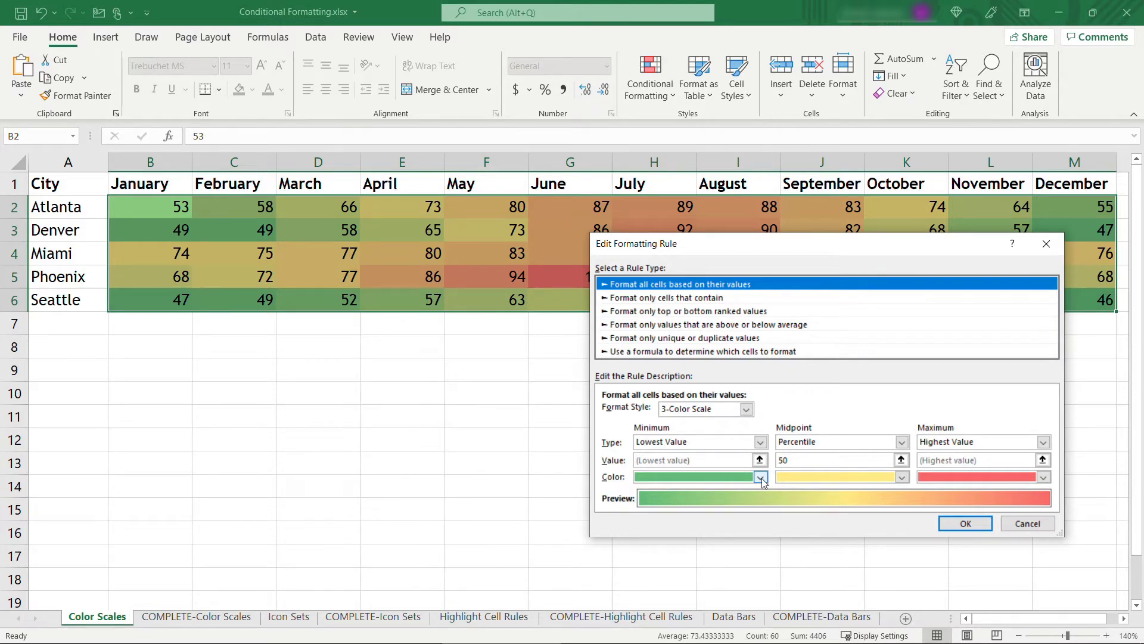
click(761, 477)
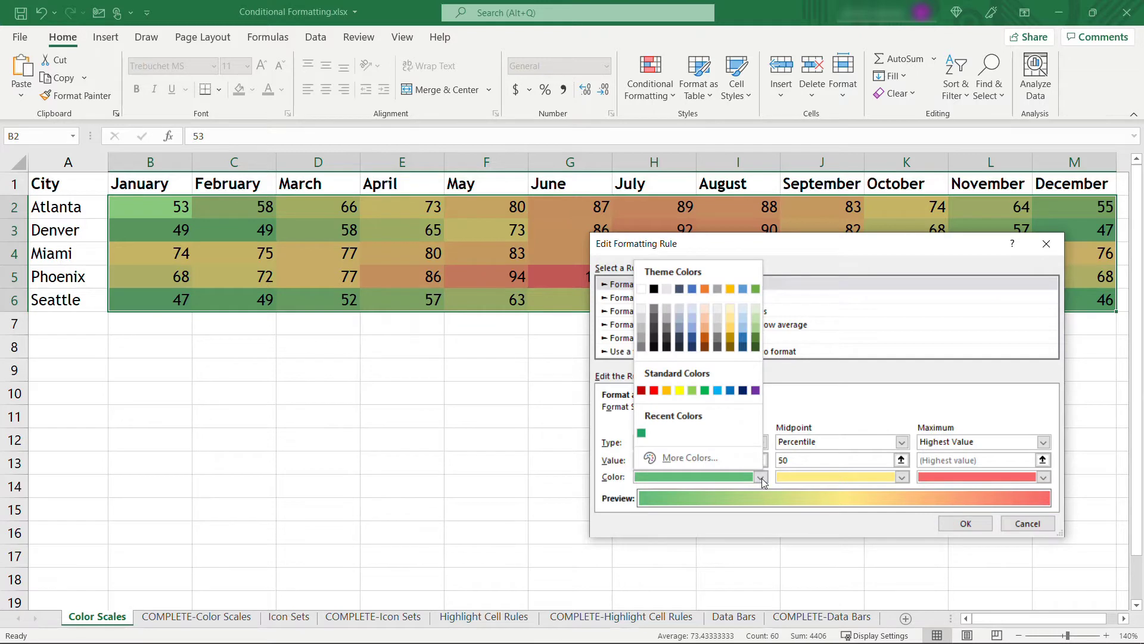
click(716, 390)
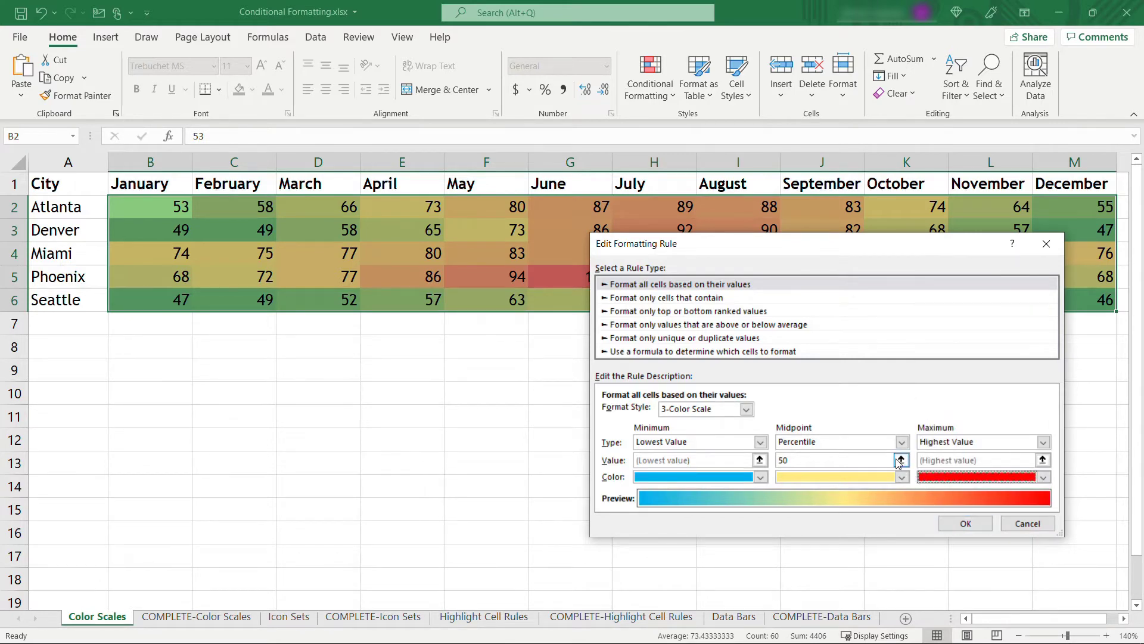
click(901, 460)
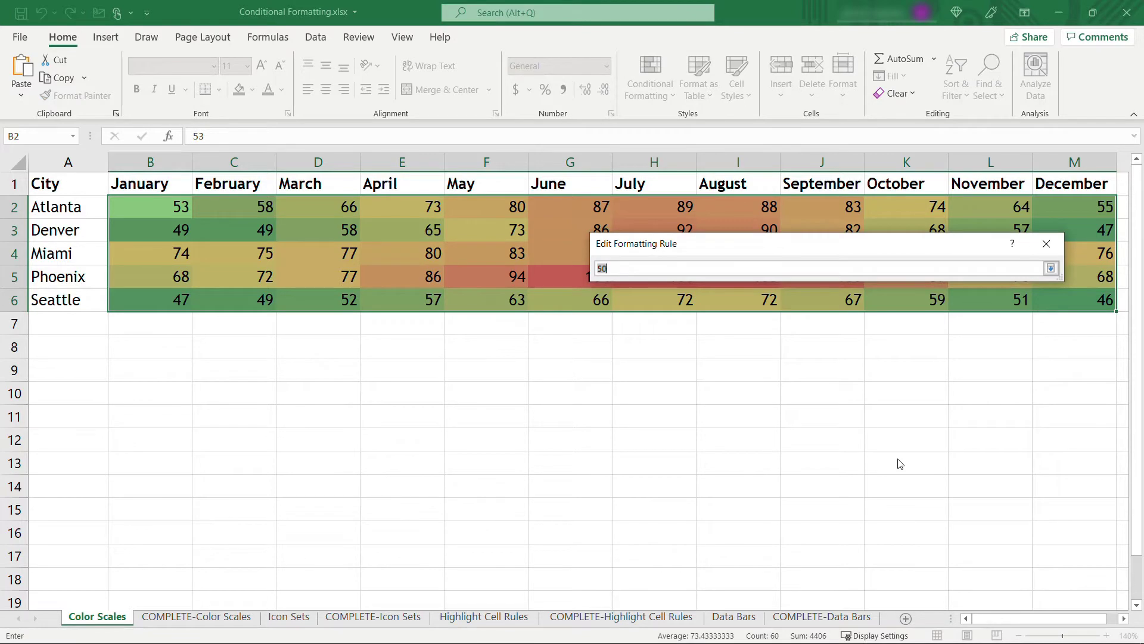
click(1051, 267)
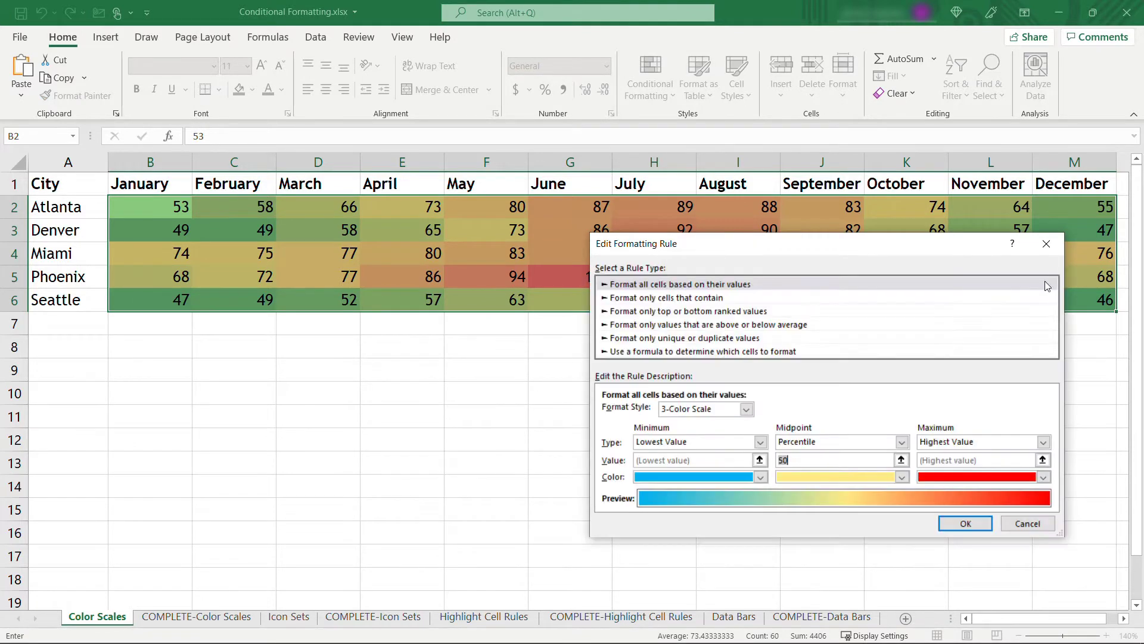
click(965, 523)
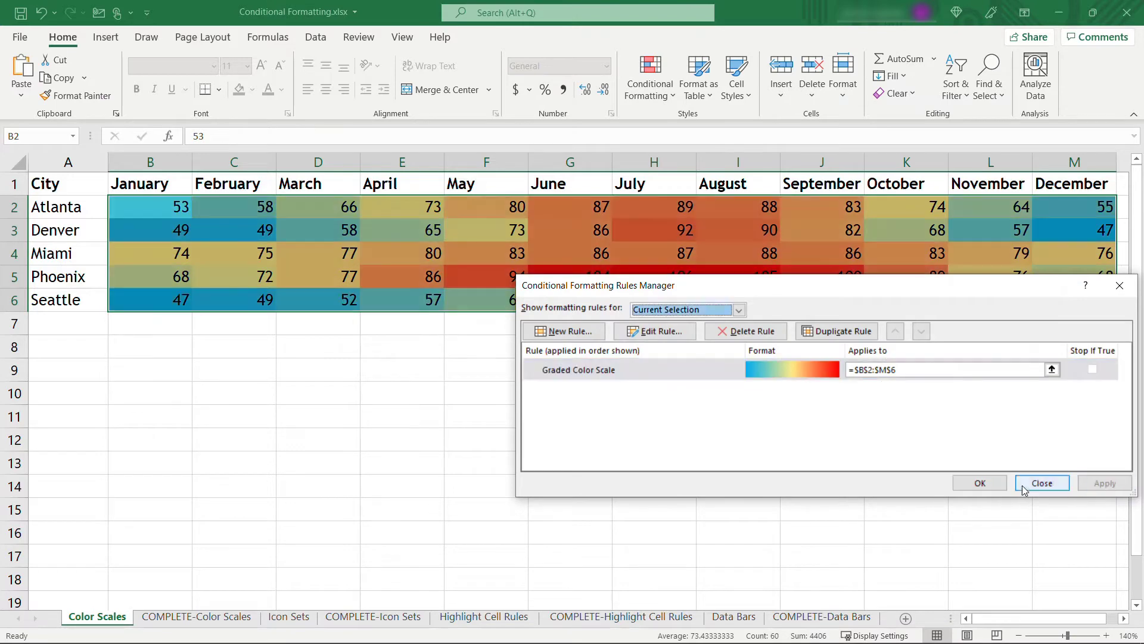
Step: Close the rules manager and select Phoenix's June temperature cell G5
click(1041, 482)
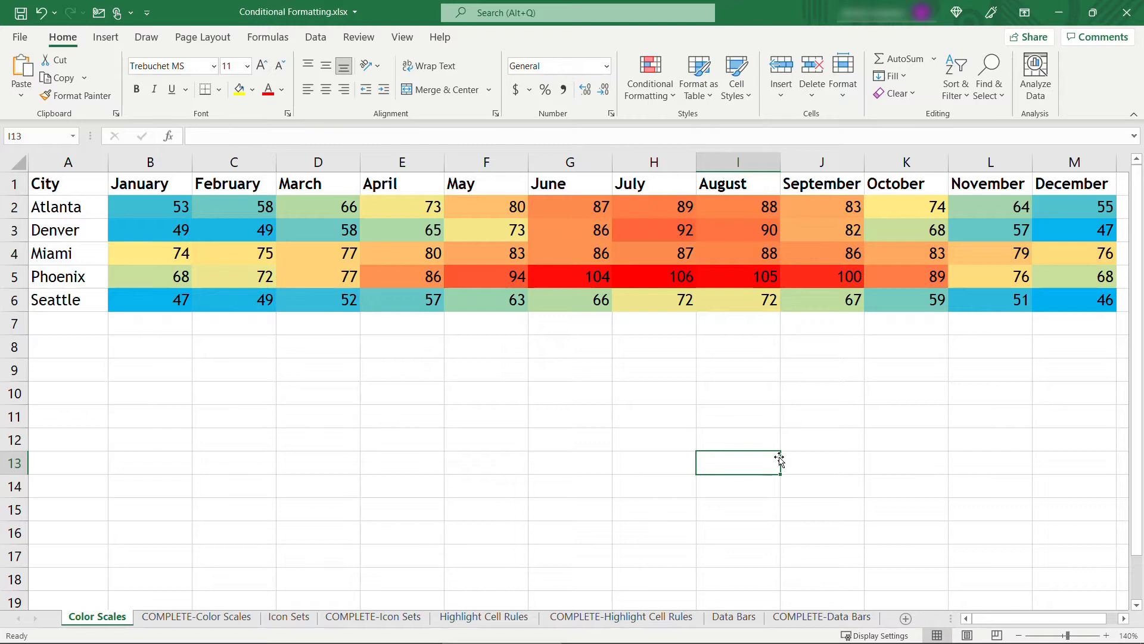
mouse_move(584, 279)
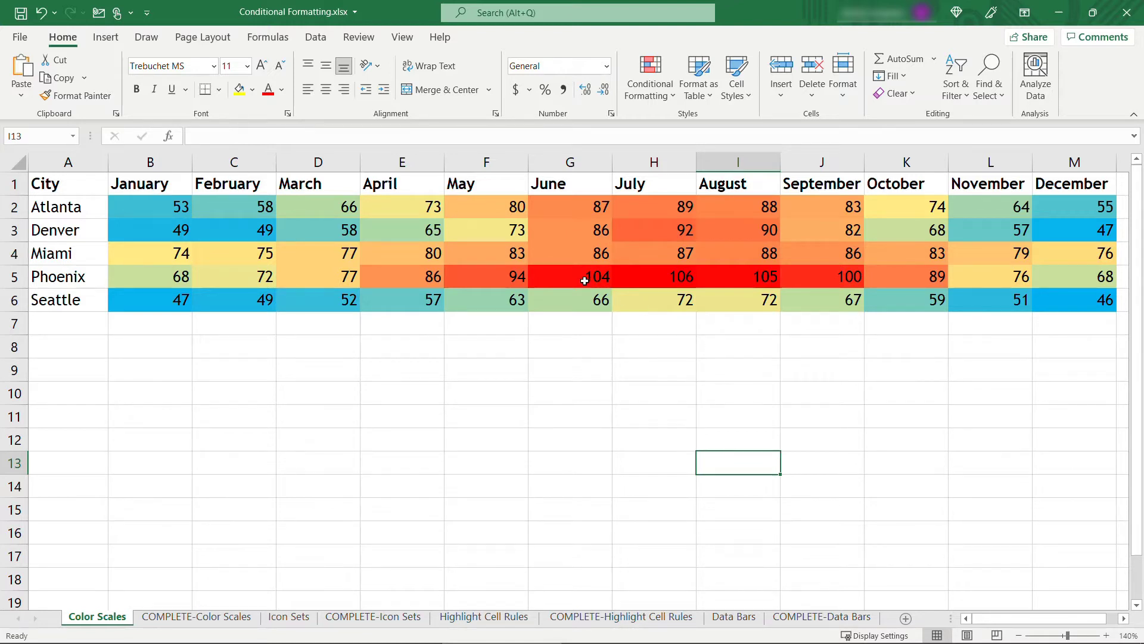
click(570, 277)
text(40)
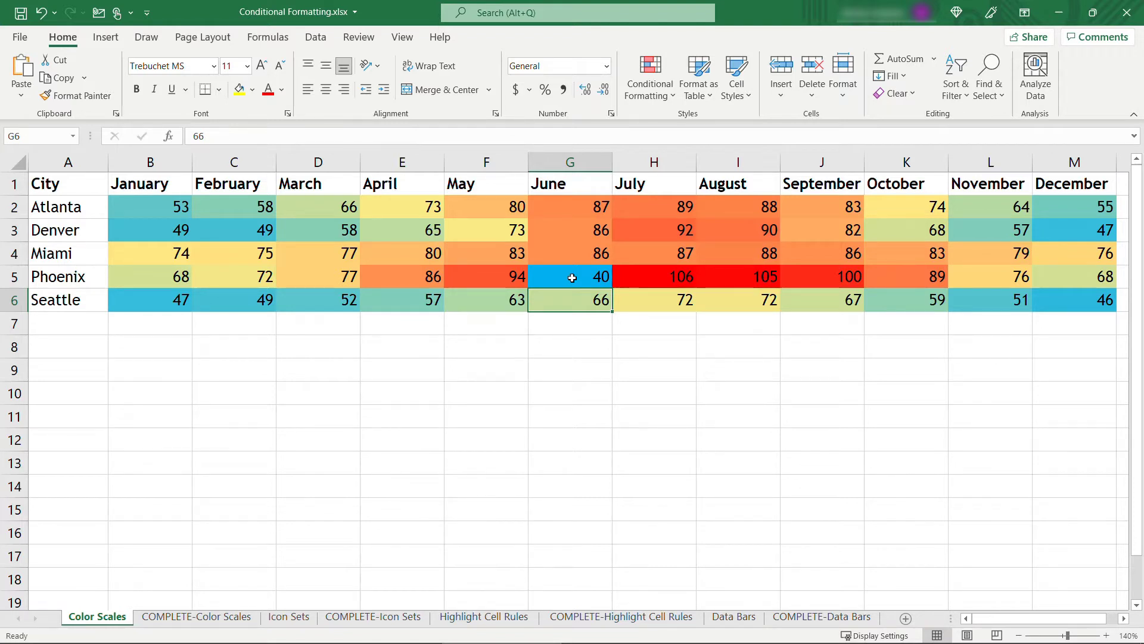
Step: Switch to the Icon Sets sheet and select the twelve scores in B2:B13
click(287, 617)
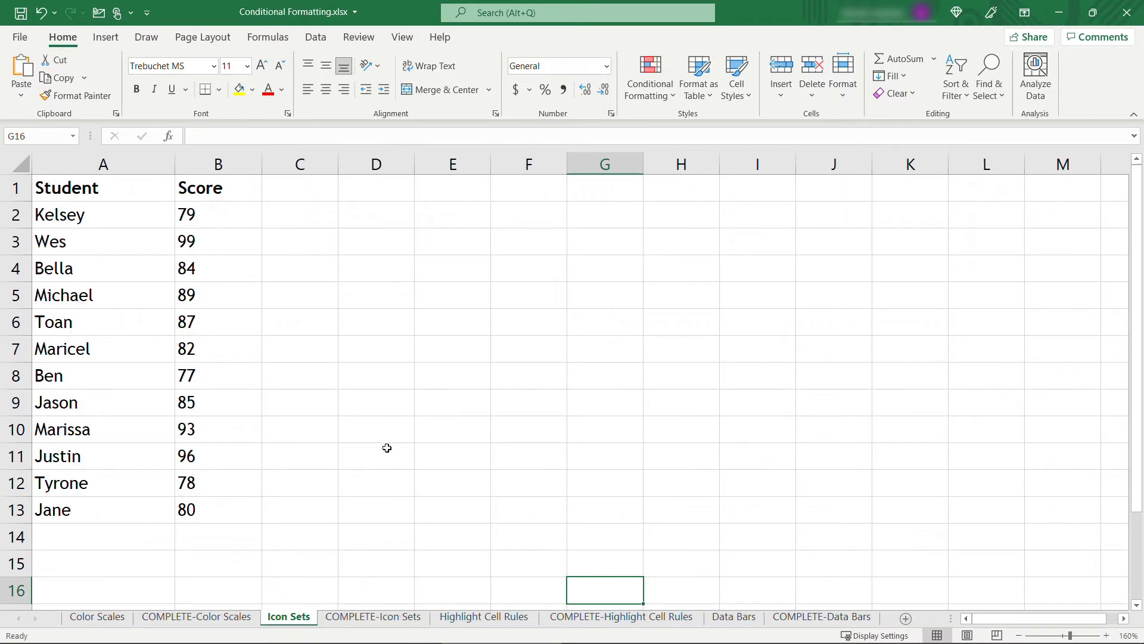
mouse_move(99, 188)
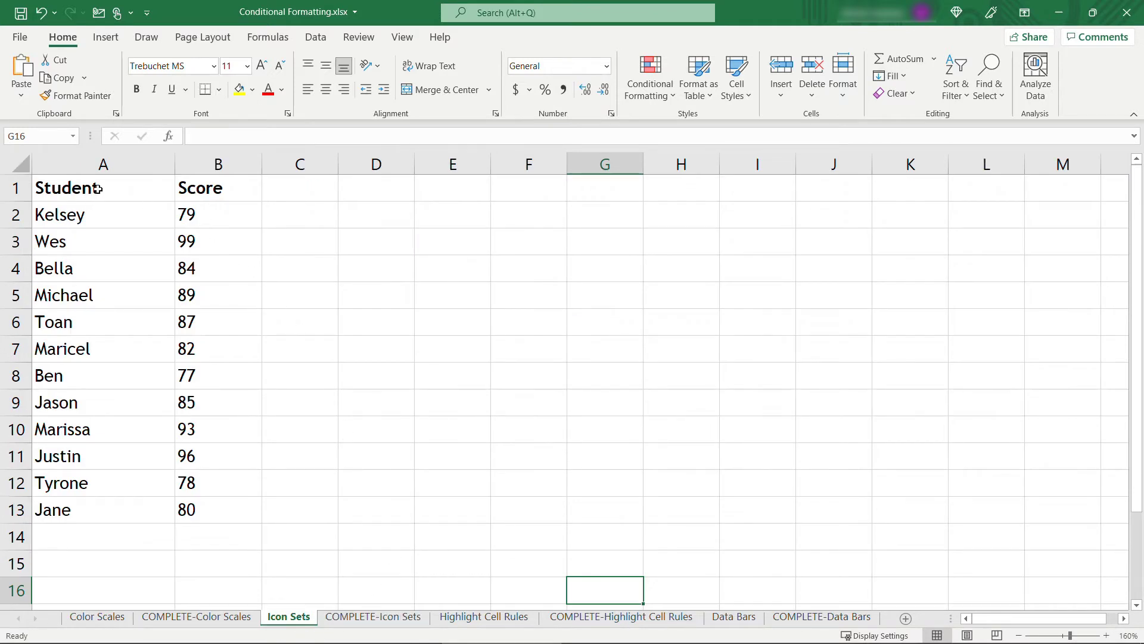
click(218, 188)
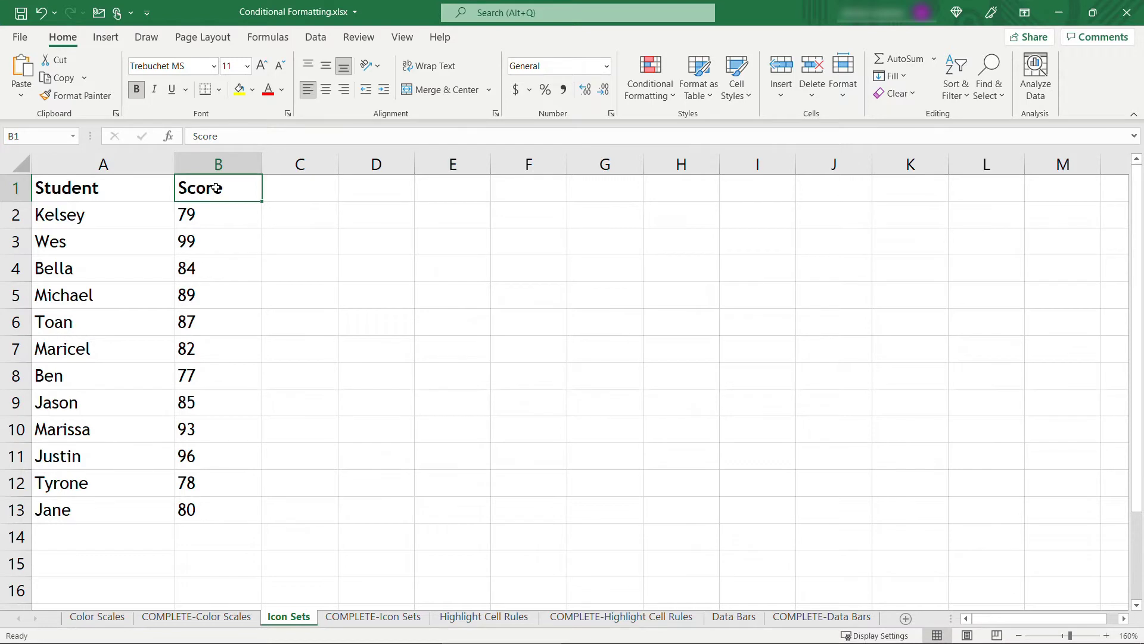
drag(217, 214, 218, 268)
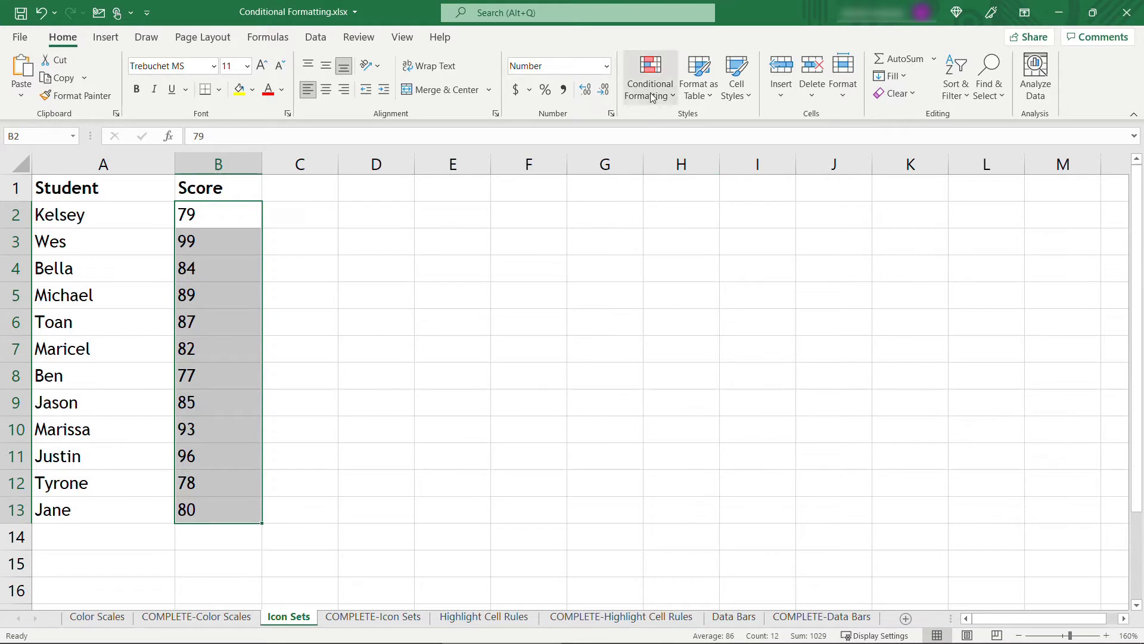
Step: Apply the 3 Traffic Lights (Unrimmed) icon set to the student scores
click(649, 75)
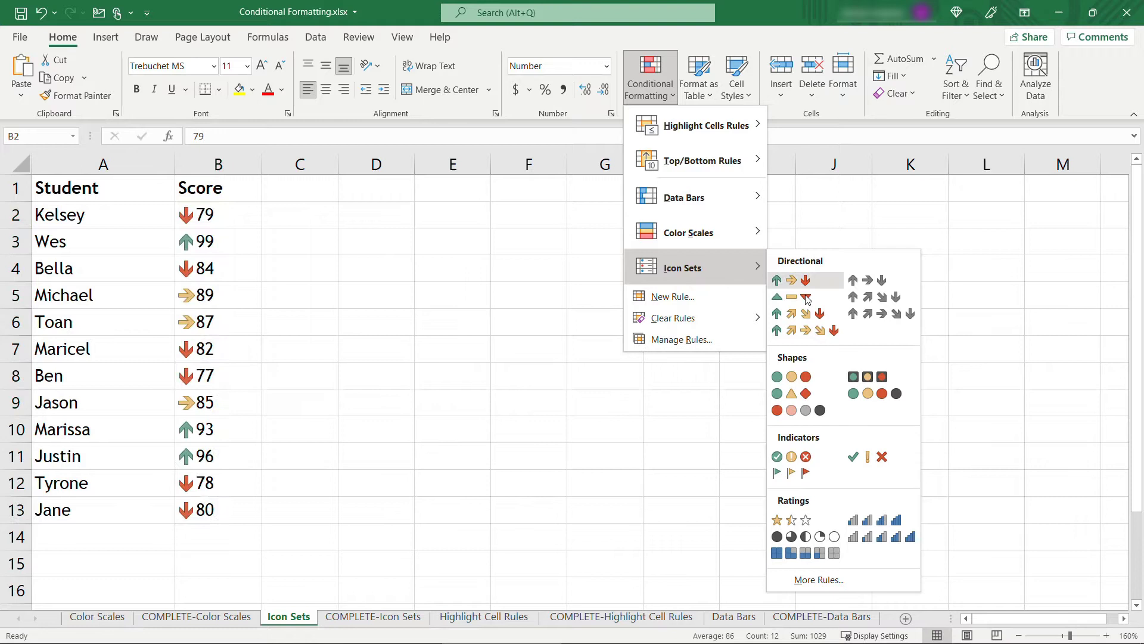
mouse_move(790, 296)
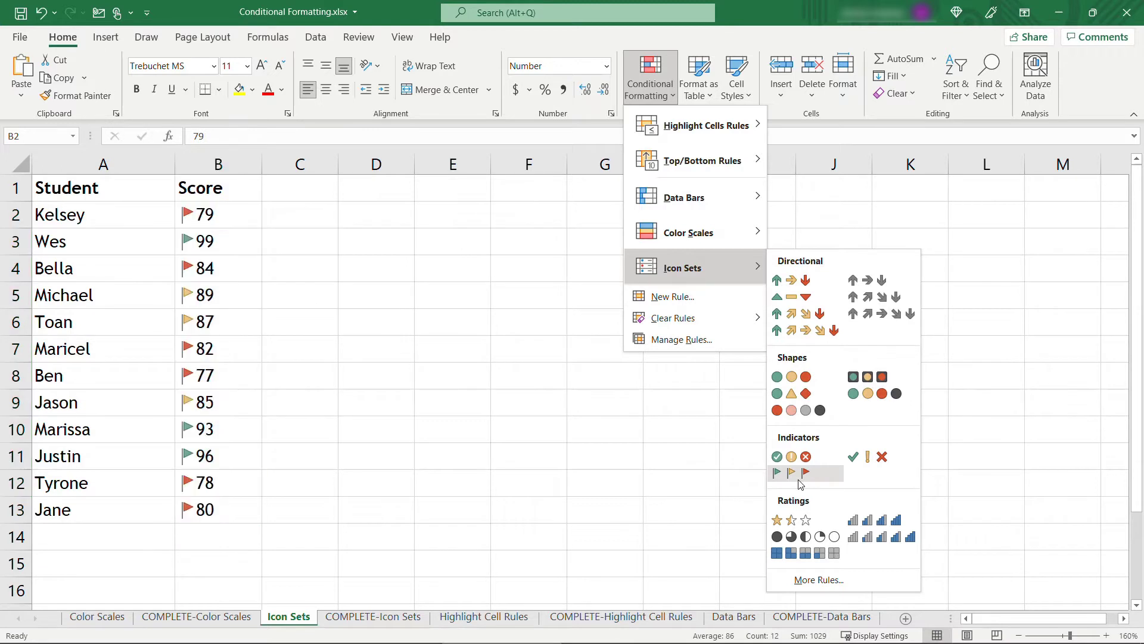
mouse_move(791, 520)
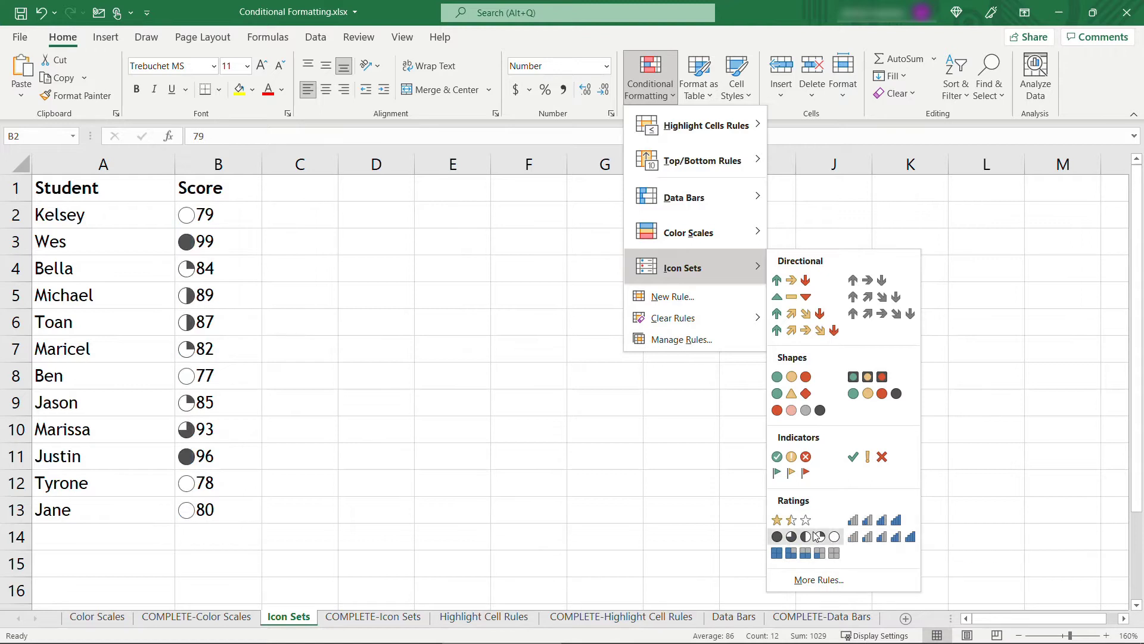
mouse_move(818, 536)
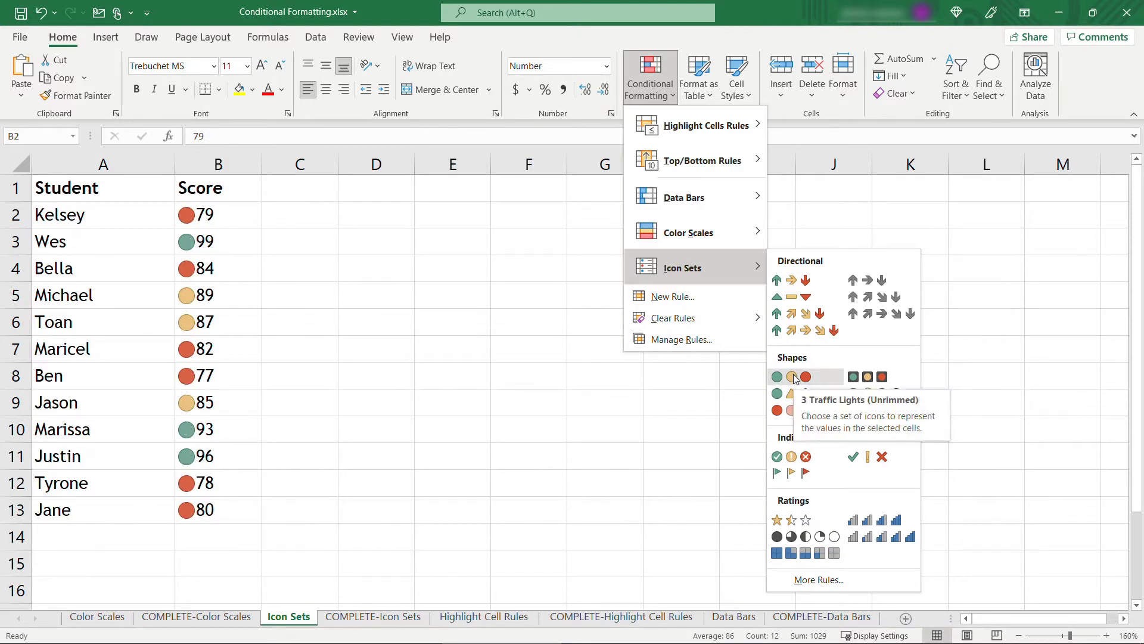
click(792, 377)
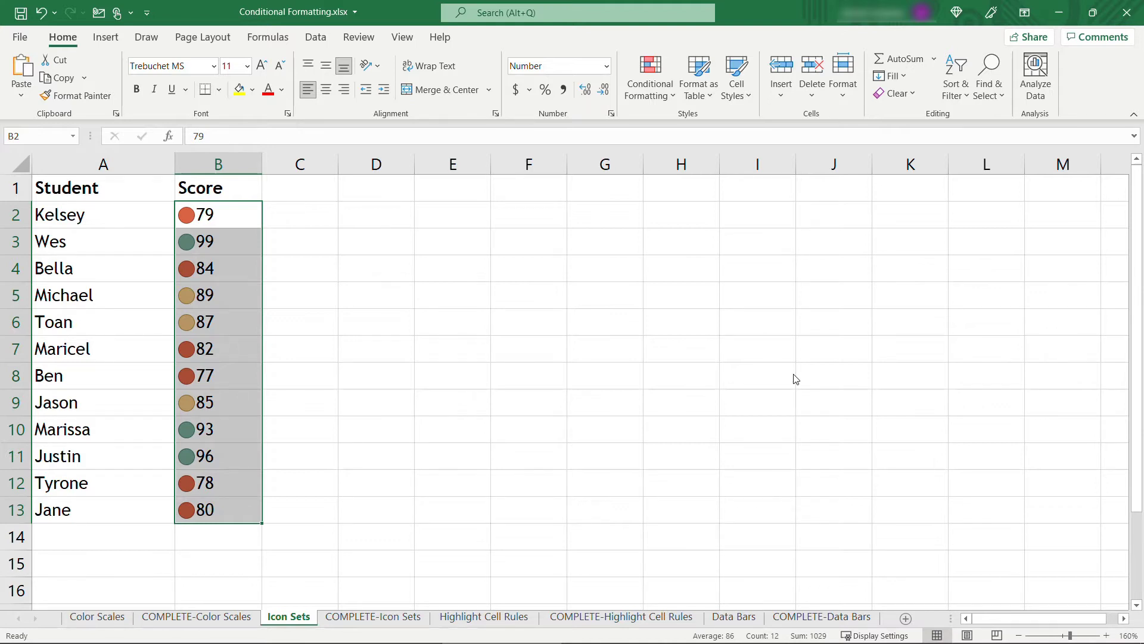
click(649, 75)
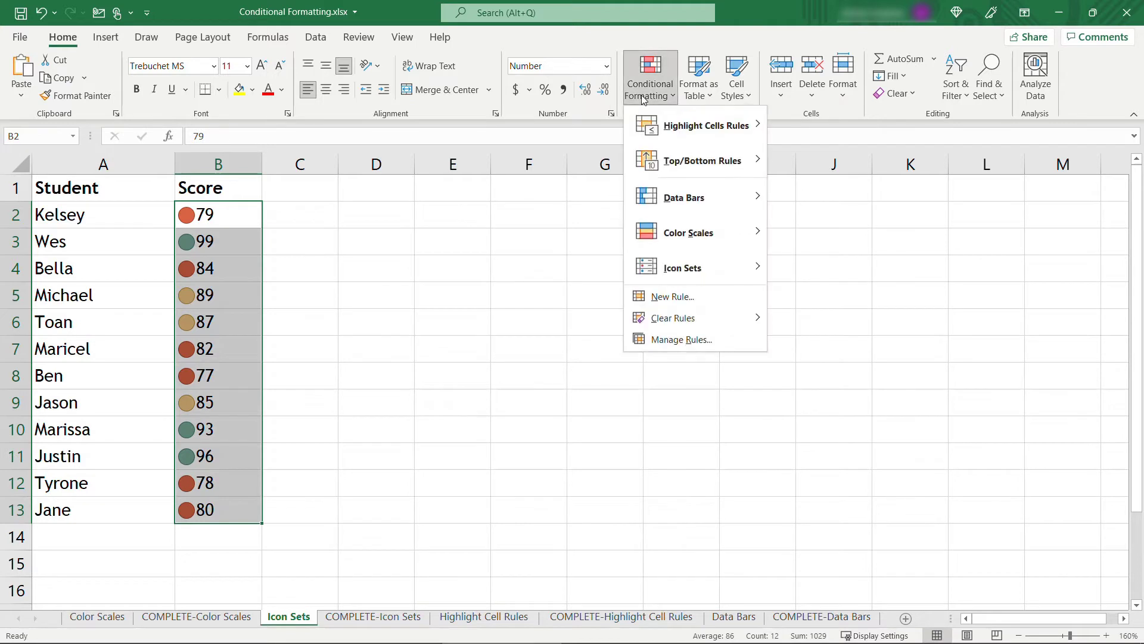
Step: Open Manage Rules and start editing the scores' Icon Set rule
click(679, 339)
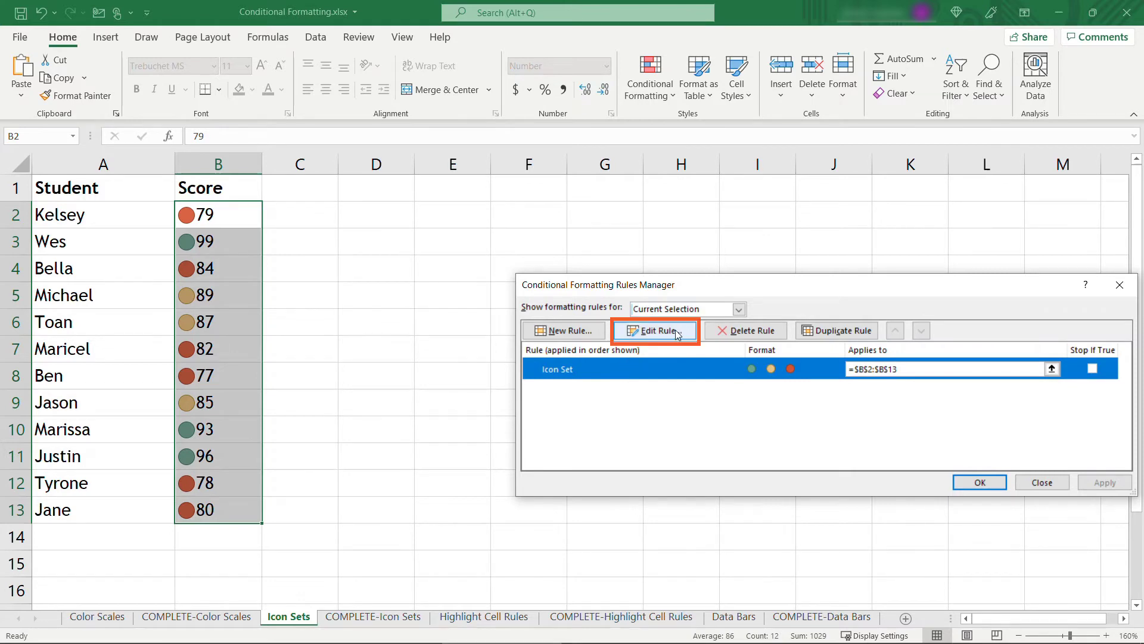
click(654, 331)
text(9)
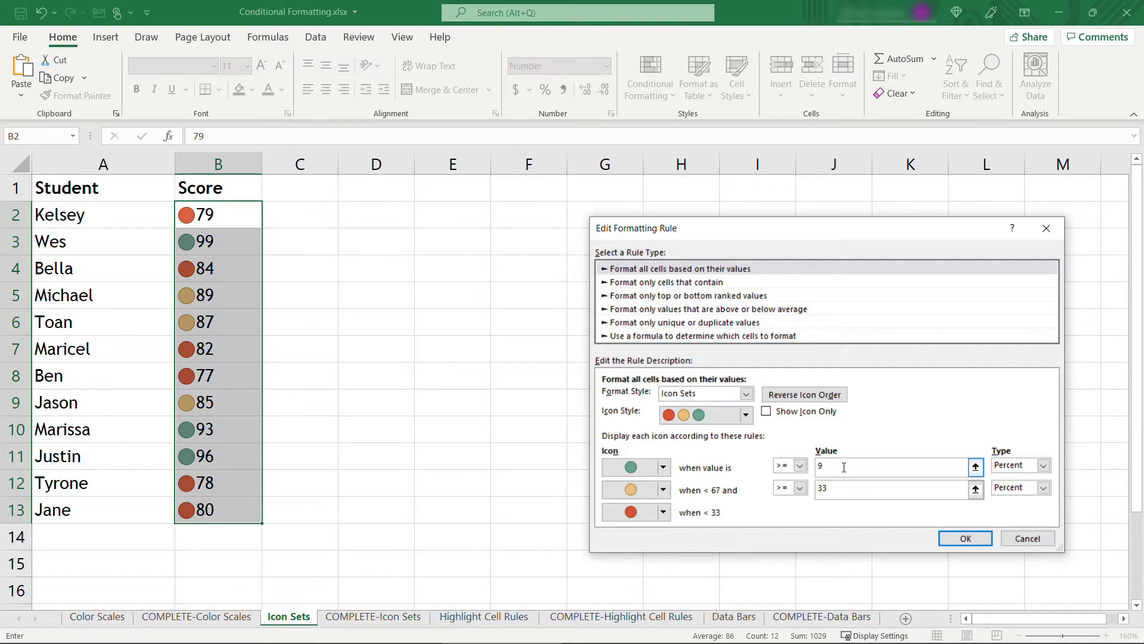
Step: Set icon thresholds to Number 90 for green and 80 for yellow, then apply
text(0)
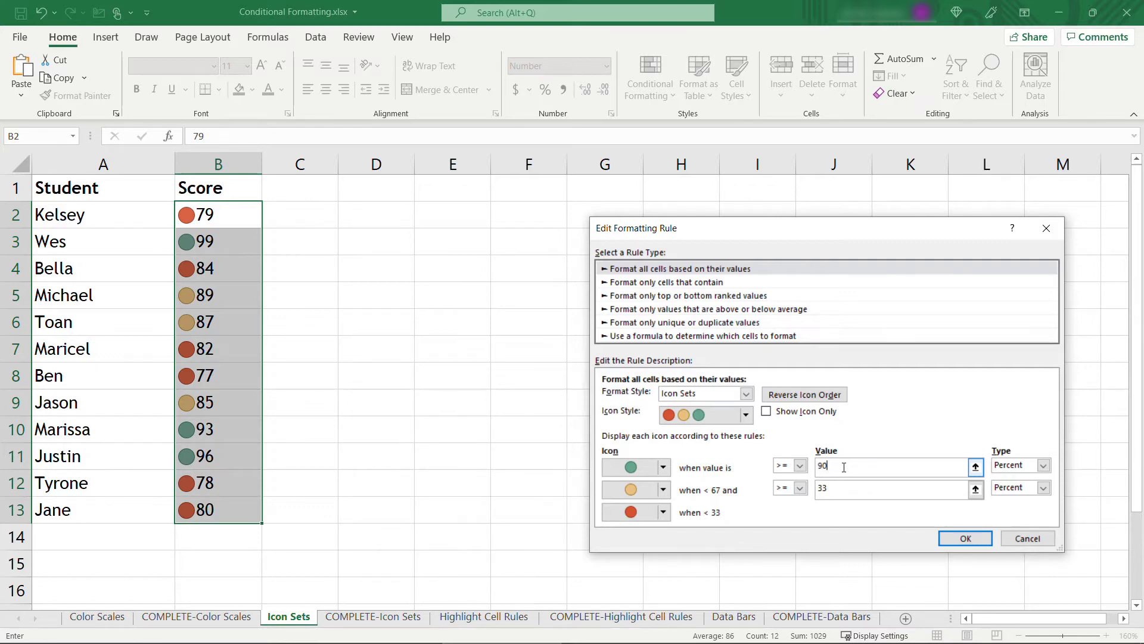
click(1042, 465)
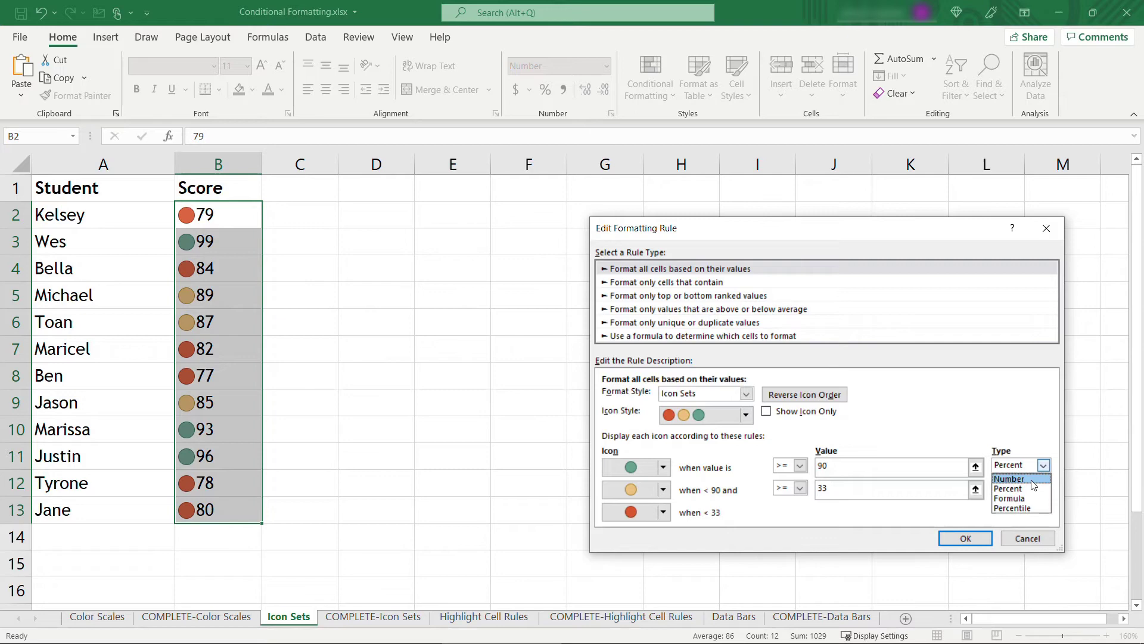
click(1009, 478)
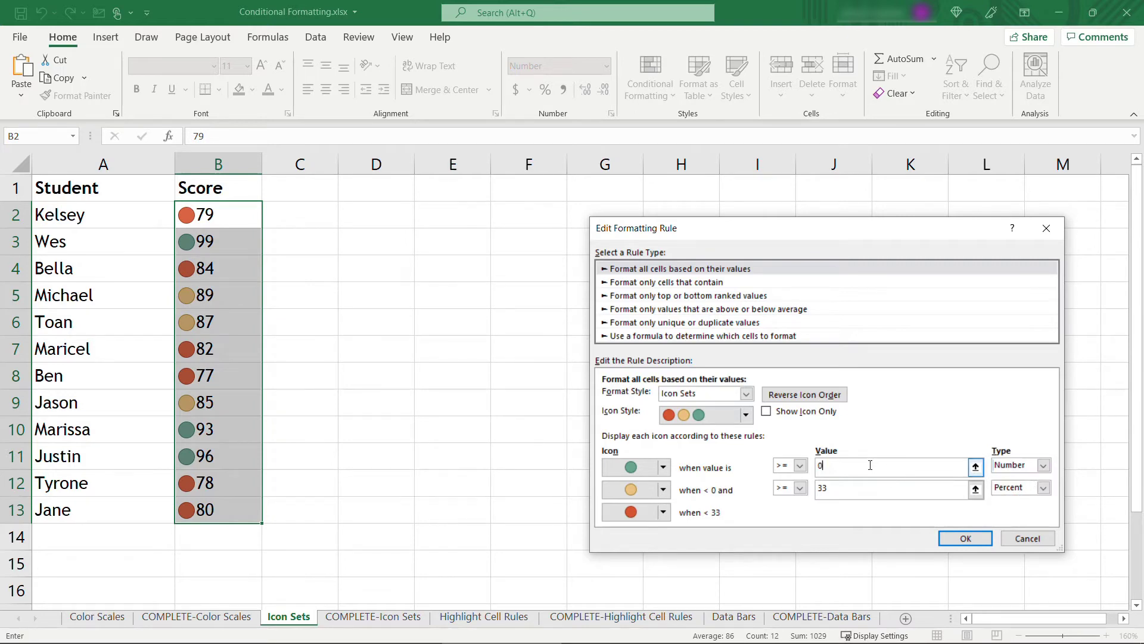
text(90)
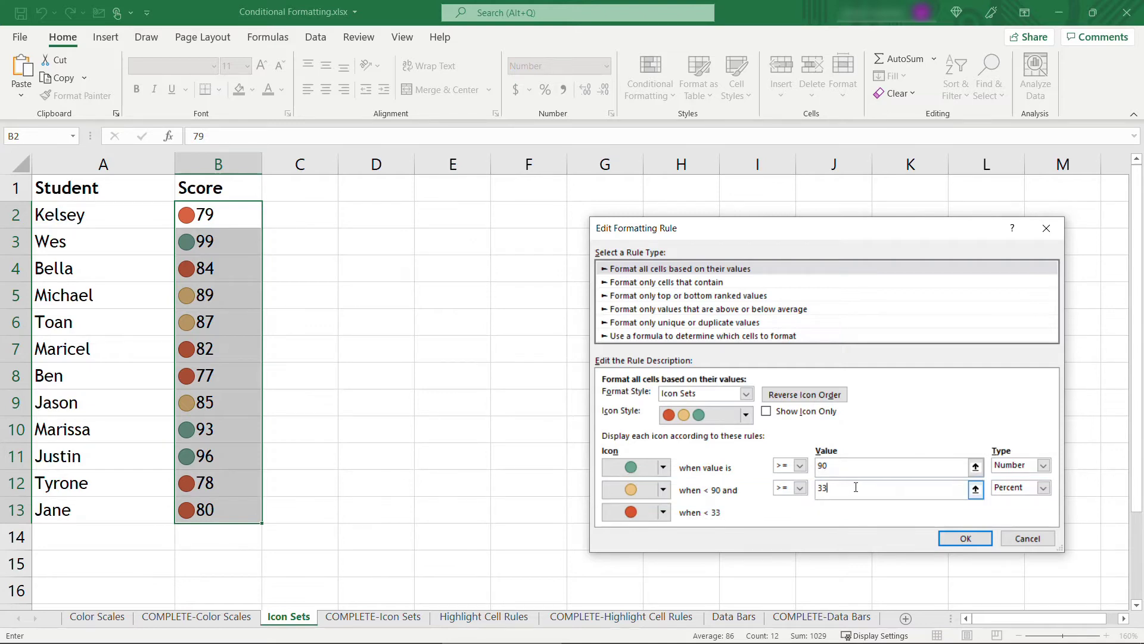
click(1016, 487)
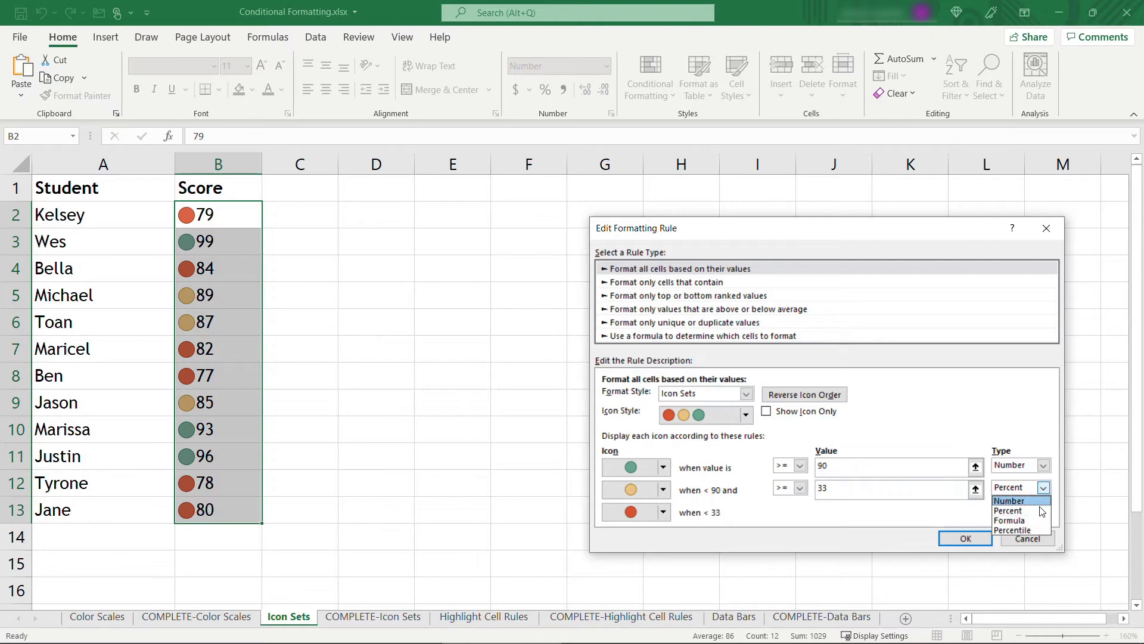
click(1012, 500)
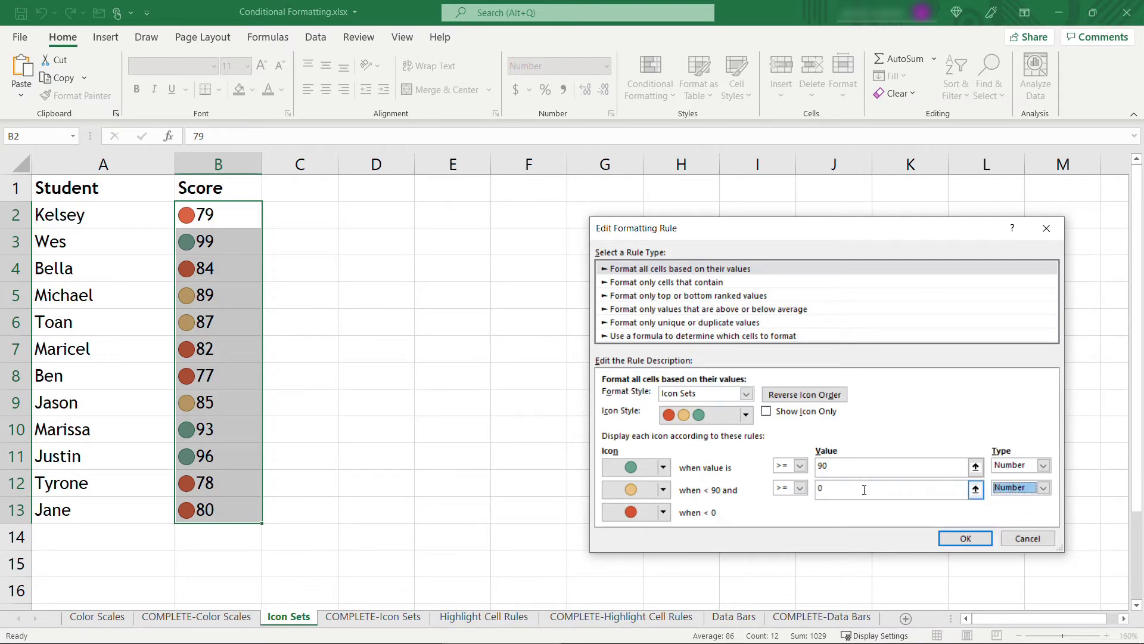
text(80)
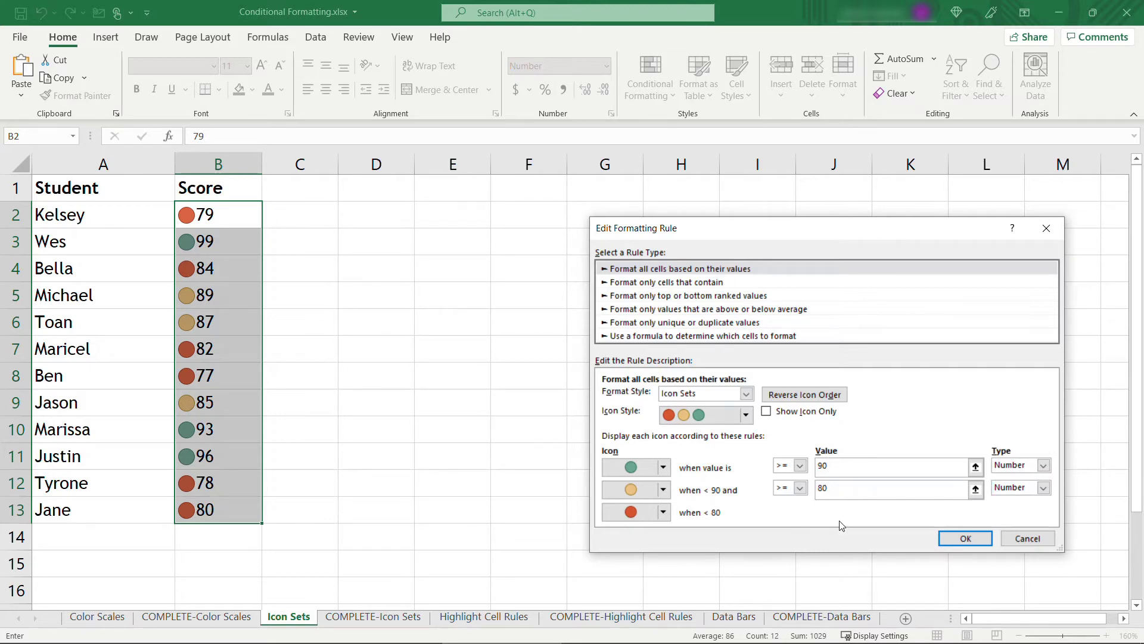
click(890, 465)
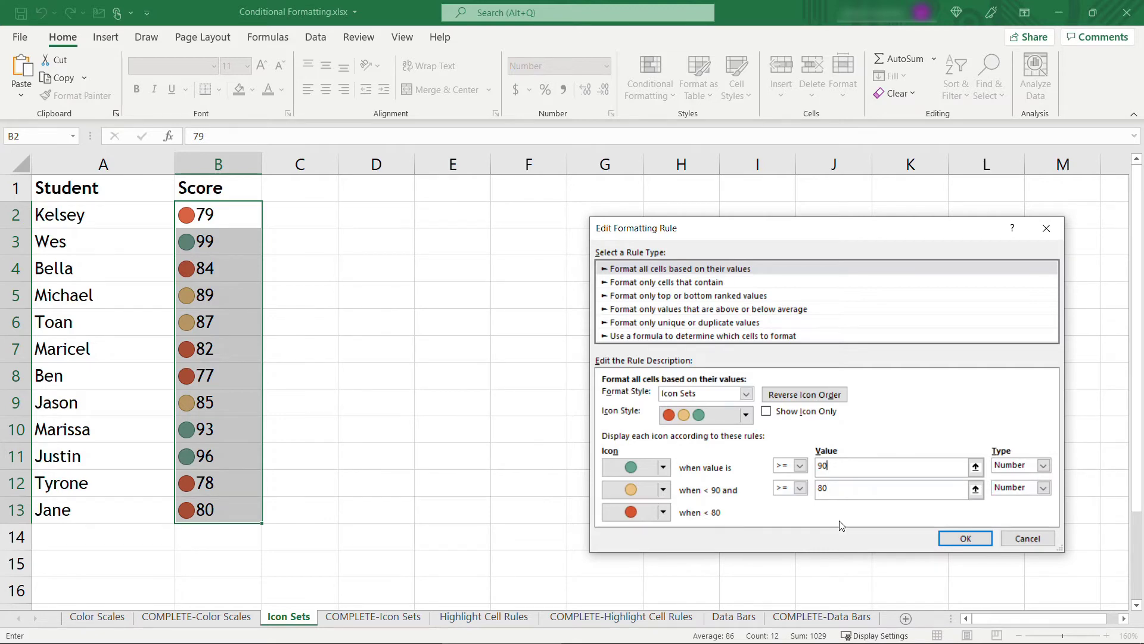
click(964, 538)
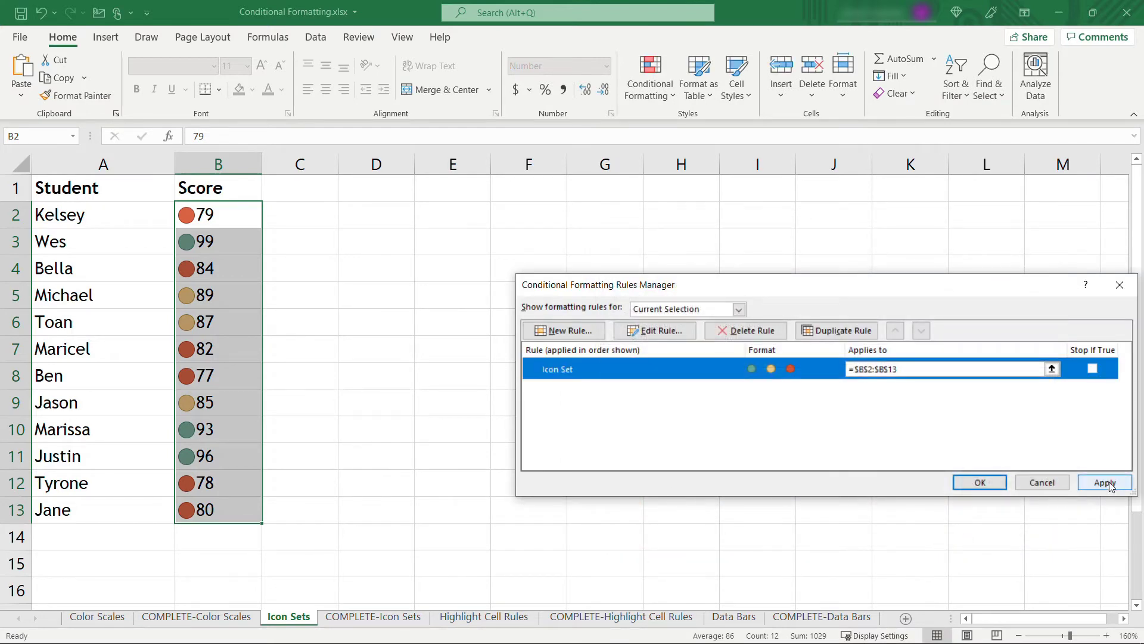
click(1104, 482)
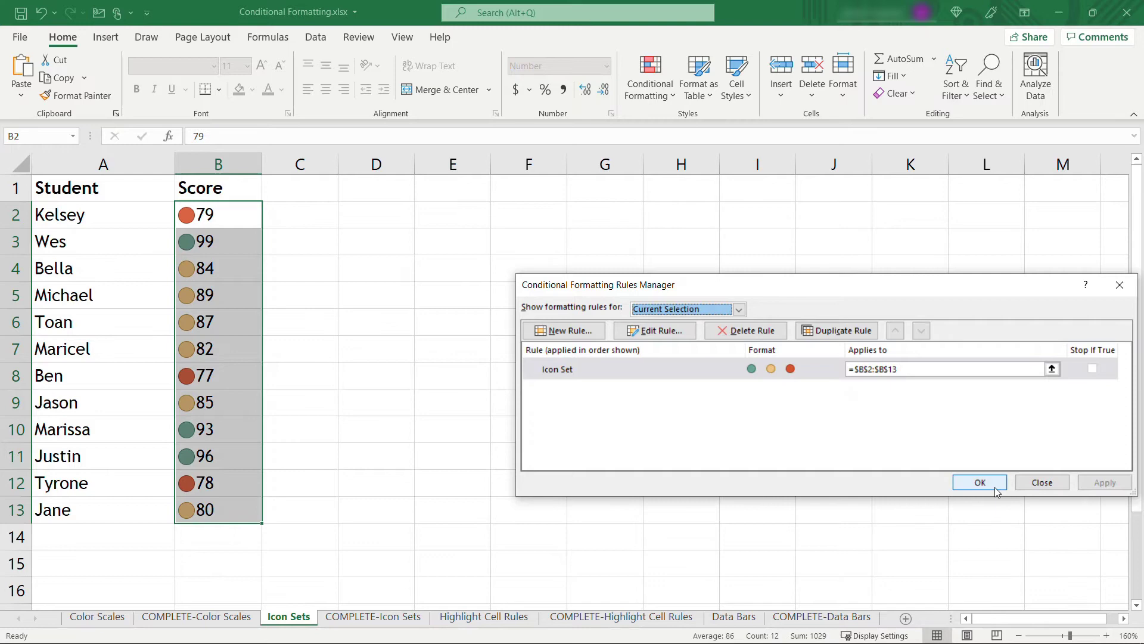
Step: Close the rules manager and select Kelsey's score cell
click(979, 481)
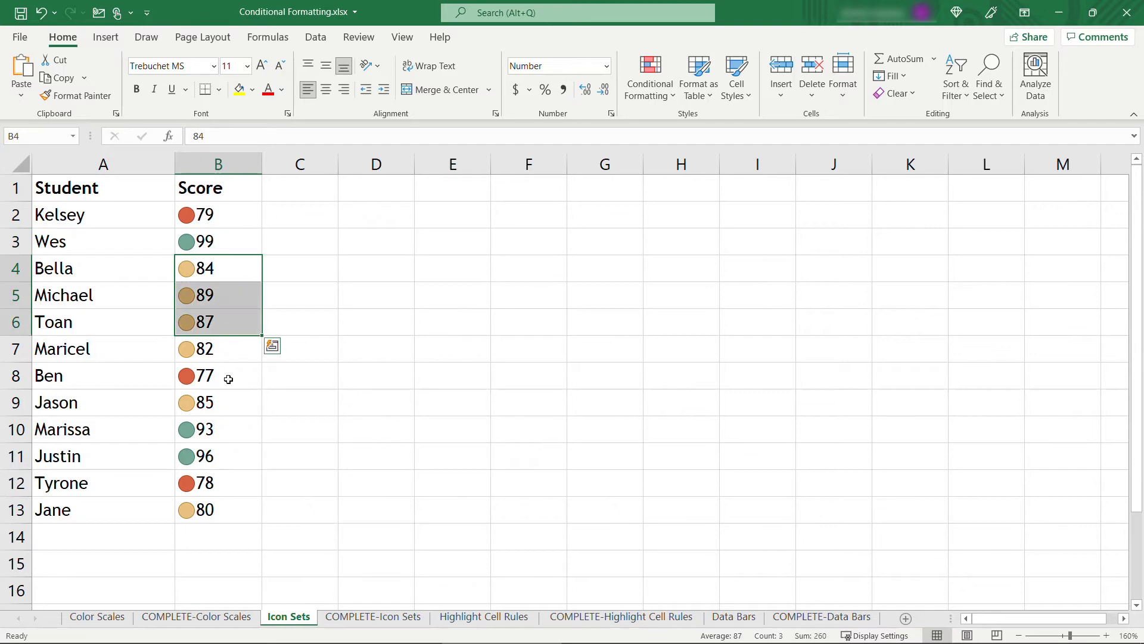
click(218, 214)
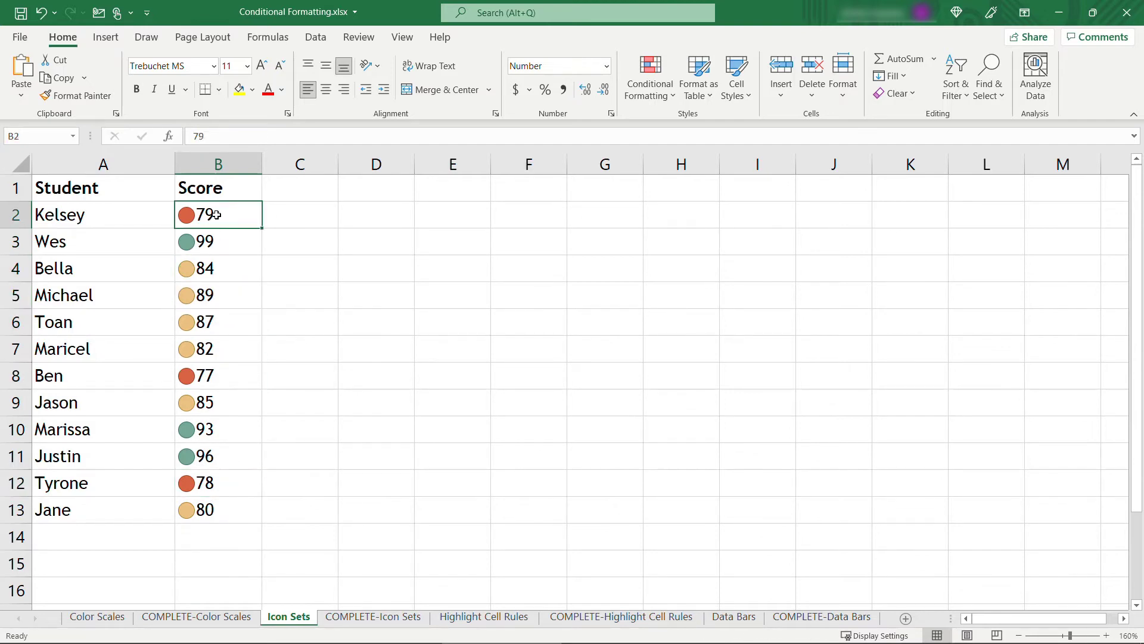
mouse_move(332, 239)
text(95)
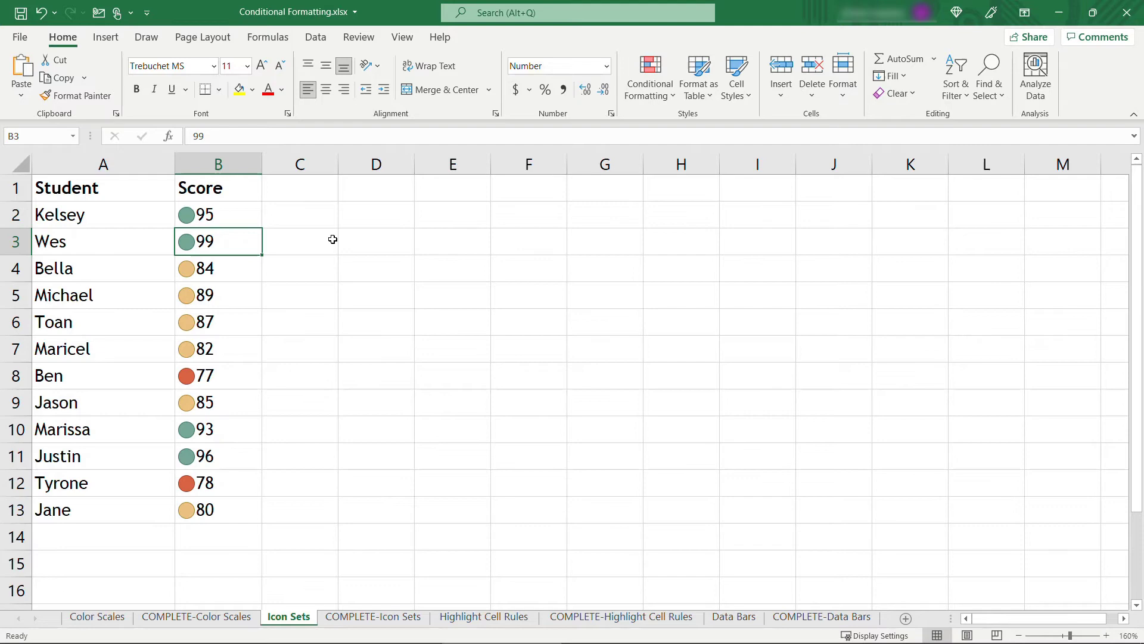
mouse_move(335, 240)
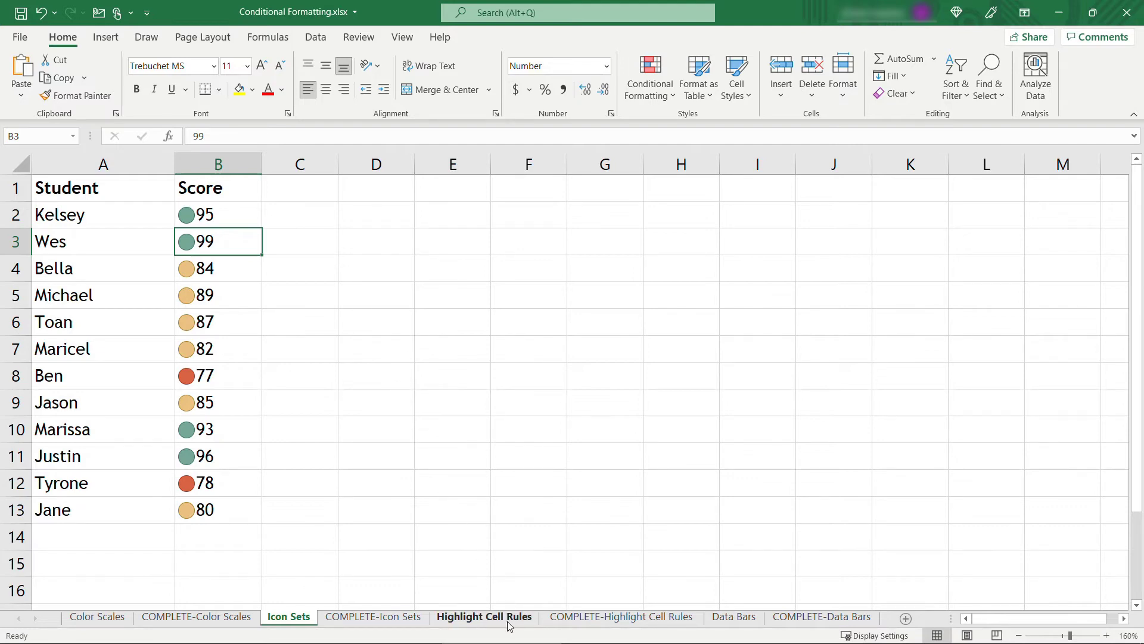
Step: Go to the Highlight Cell Rules sheet and start a Text That Contains rule for the statuses
click(483, 616)
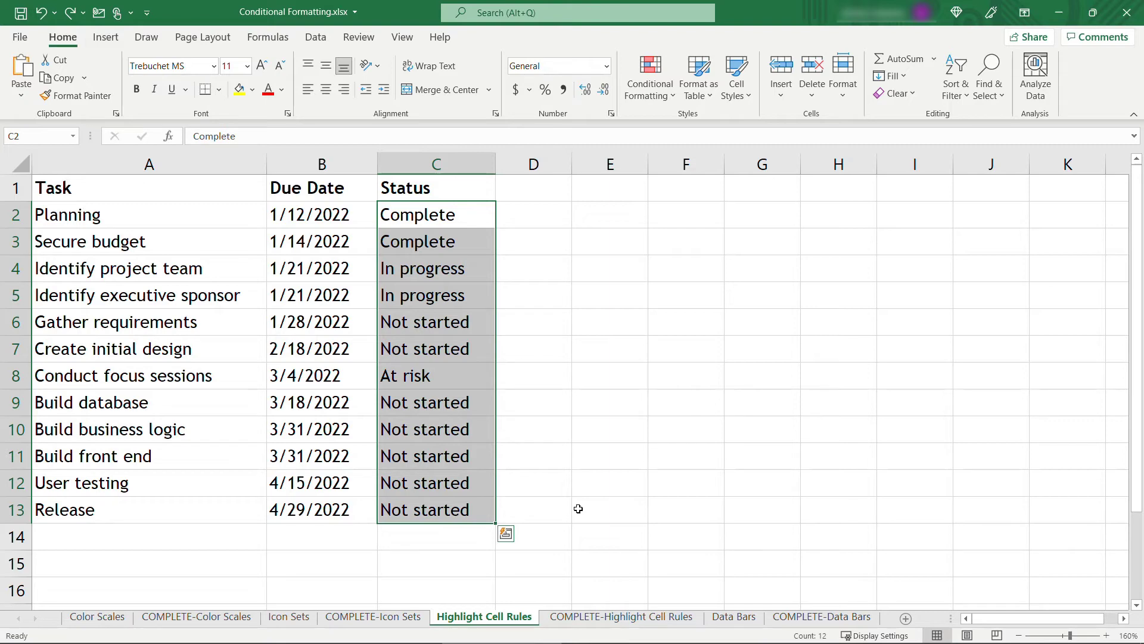
click(648, 76)
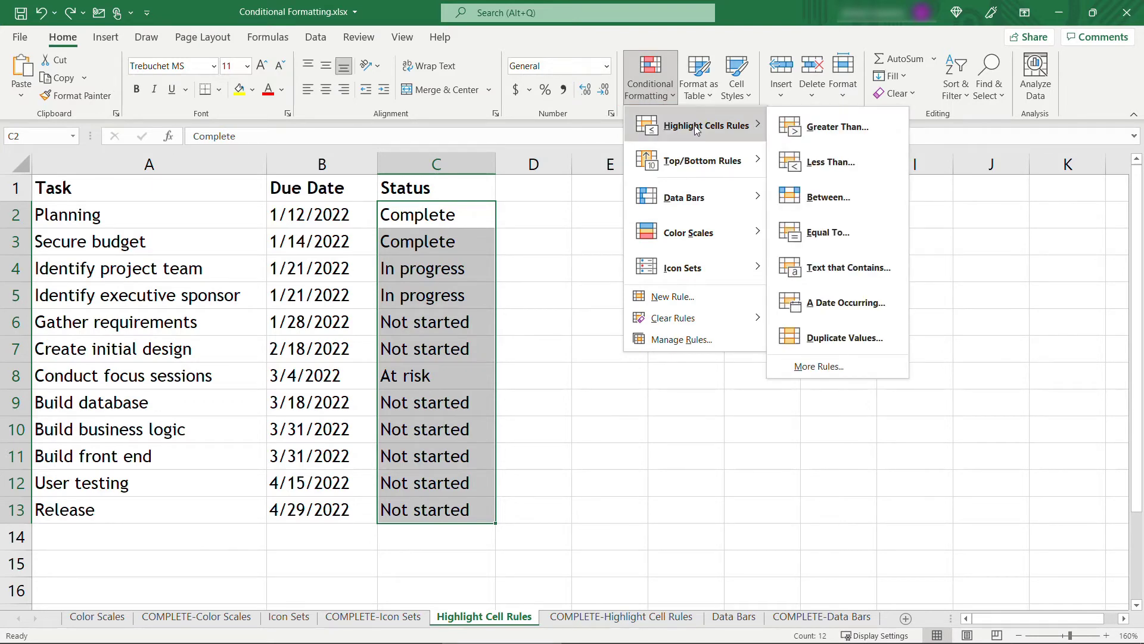
mouse_move(832, 162)
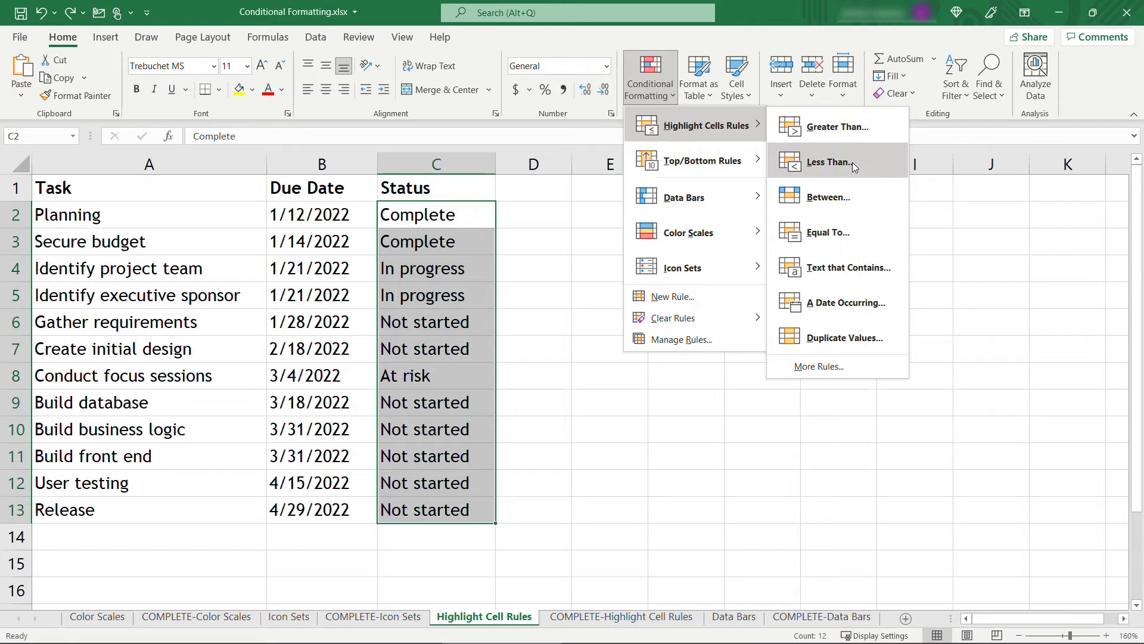
mouse_move(828, 232)
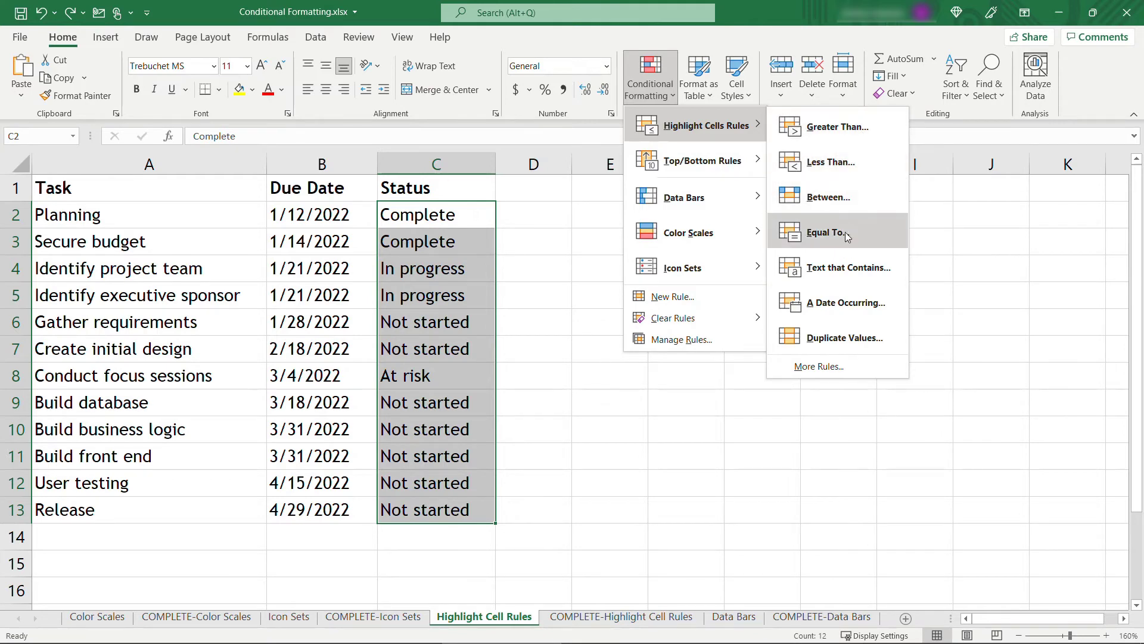
mouse_move(837, 266)
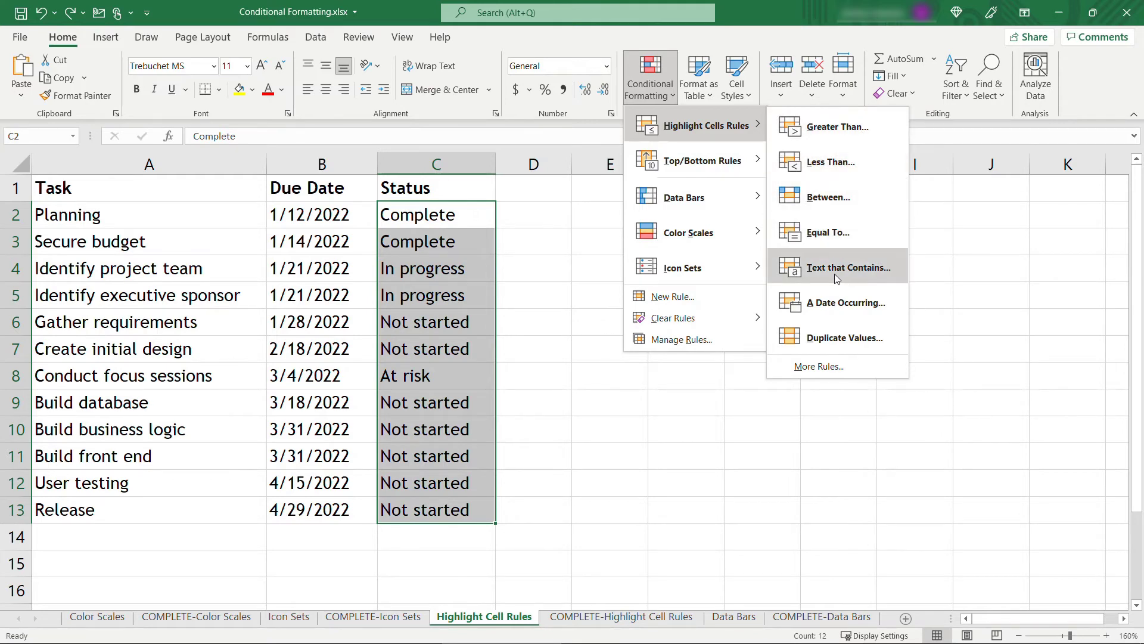
click(848, 267)
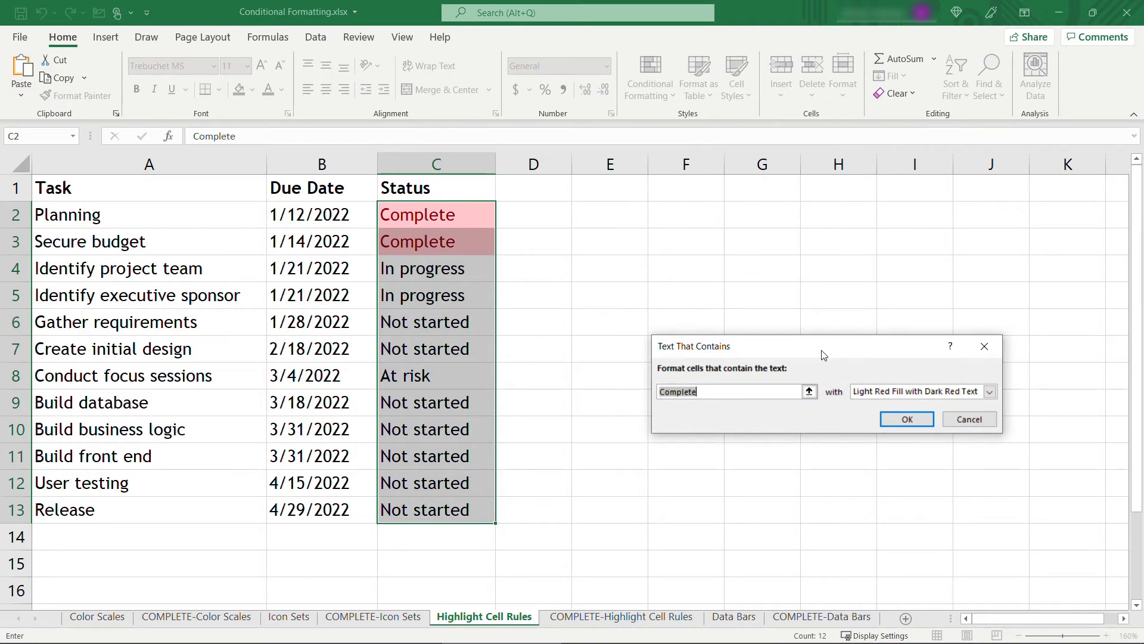
mouse_move(949, 396)
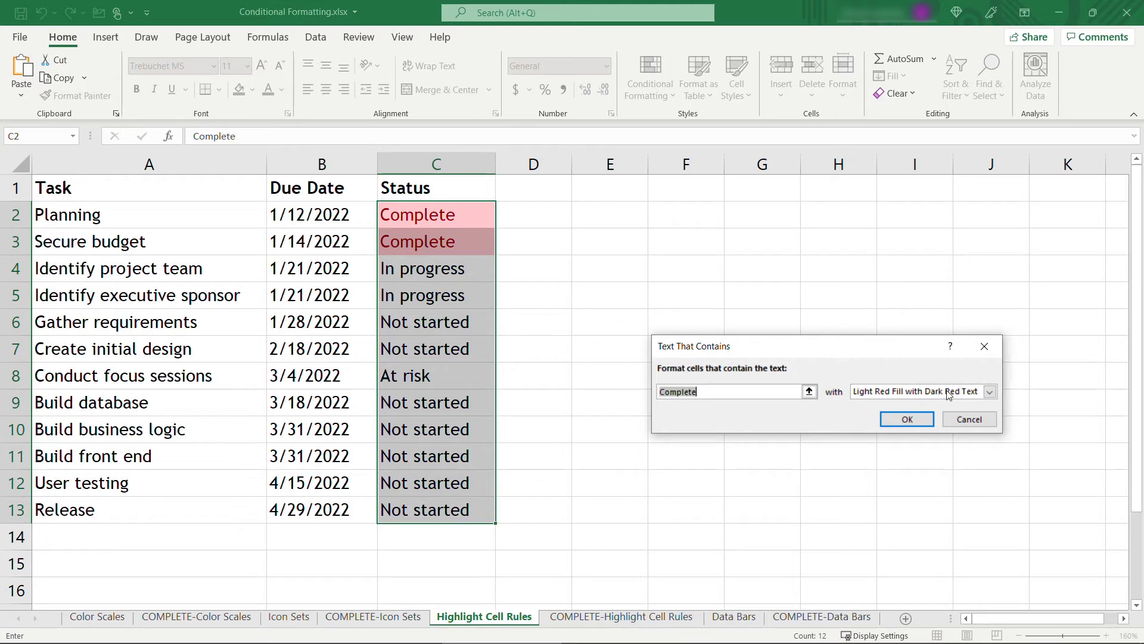
Step: Highlight 'Complete' statuses with the Green Fill with Dark Green Text preset
click(989, 391)
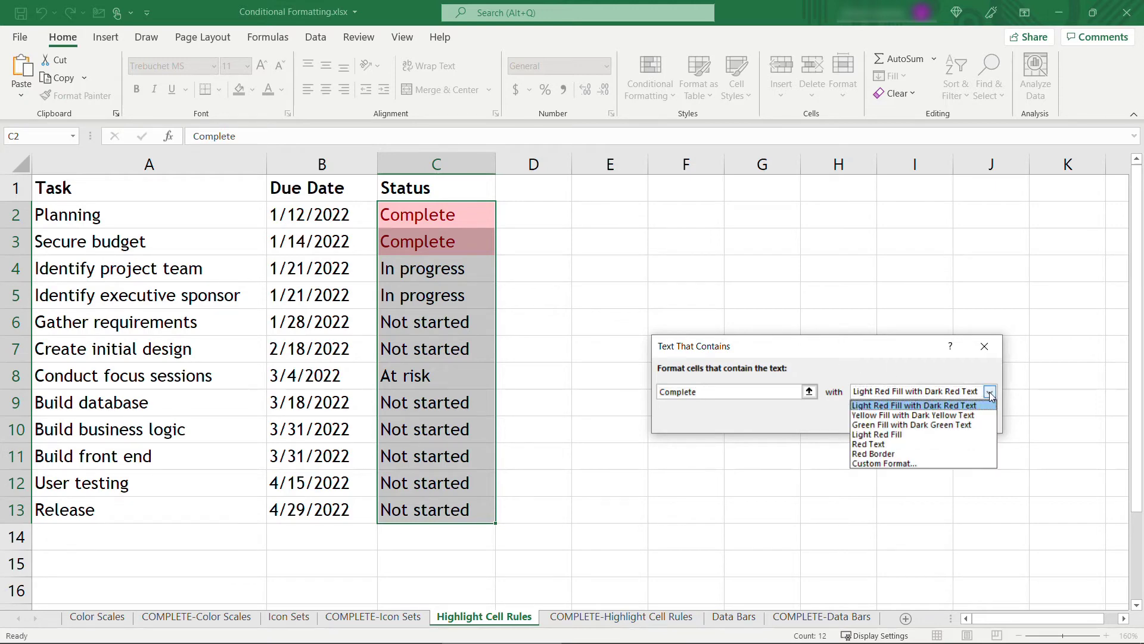
mouse_move(914, 425)
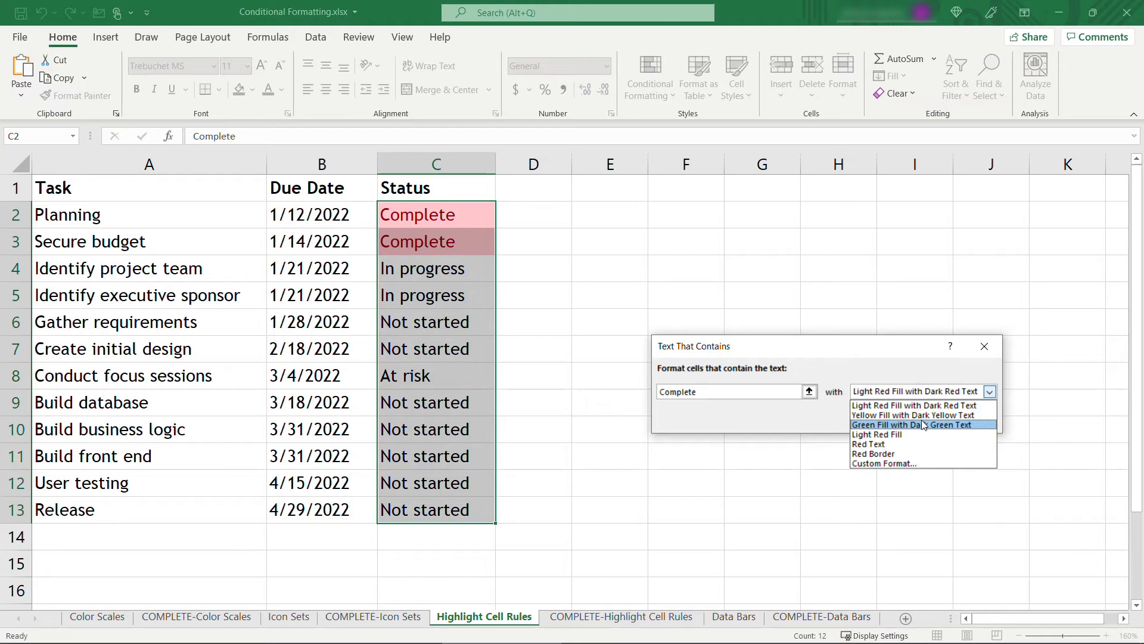
click(913, 425)
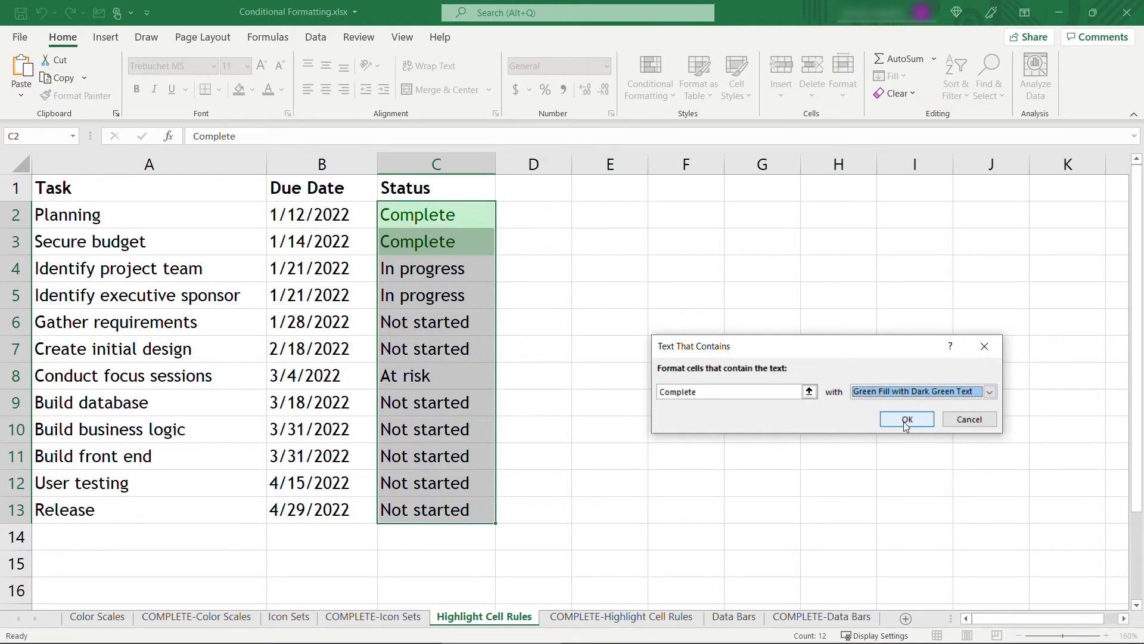
click(906, 419)
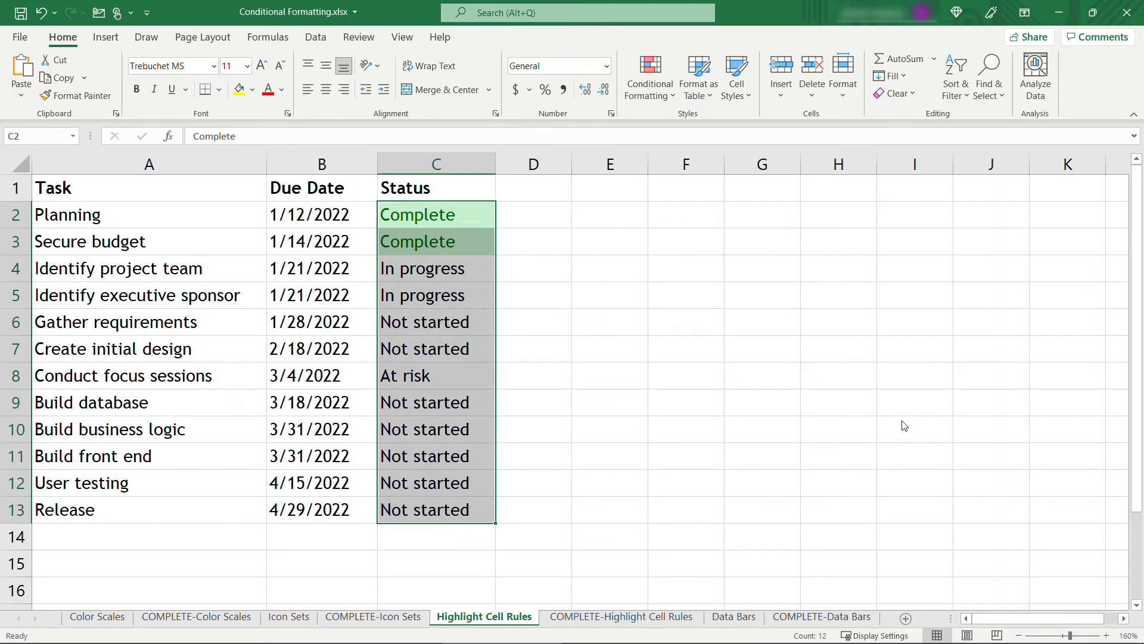
click(648, 75)
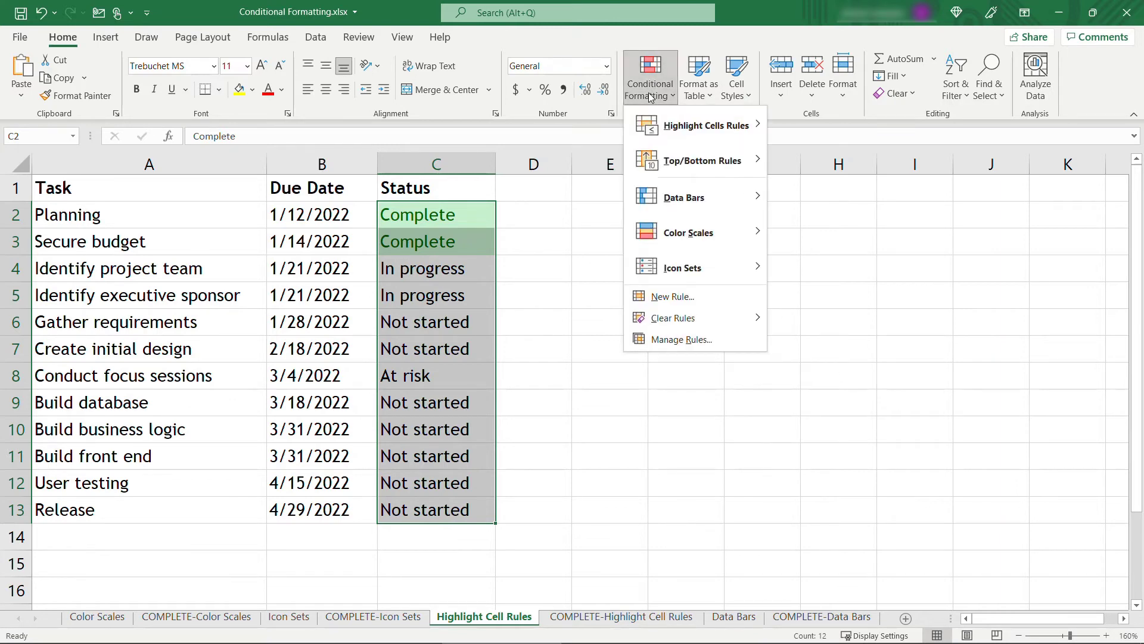
mouse_move(680, 339)
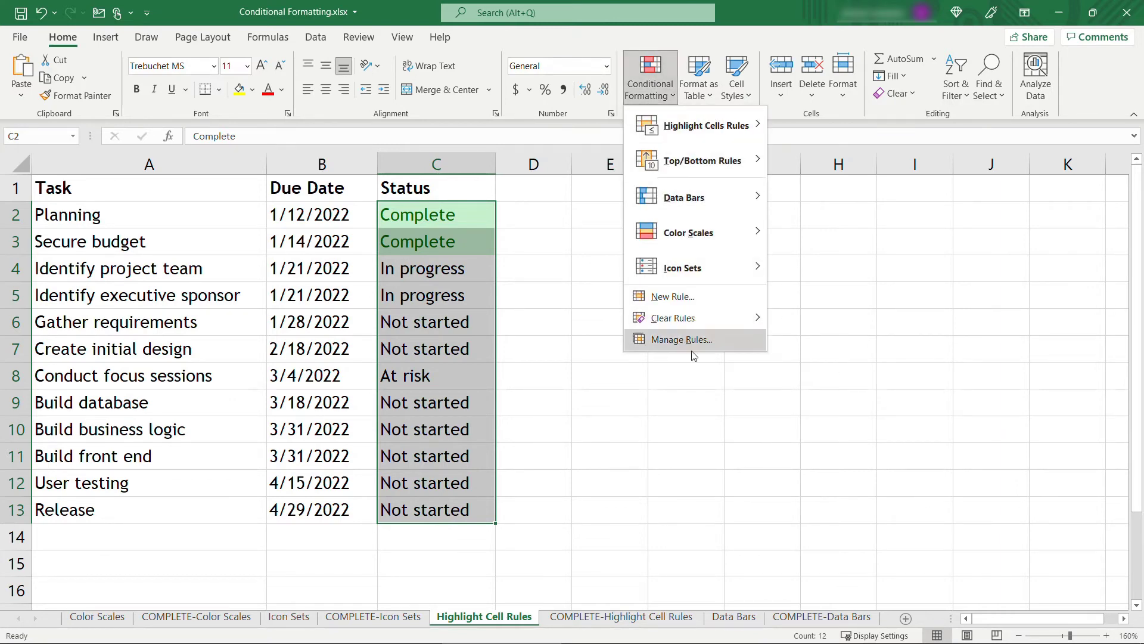
Step: Duplicate the Complete rule, change its text to 'In progress' and give it a light orange fill
click(679, 339)
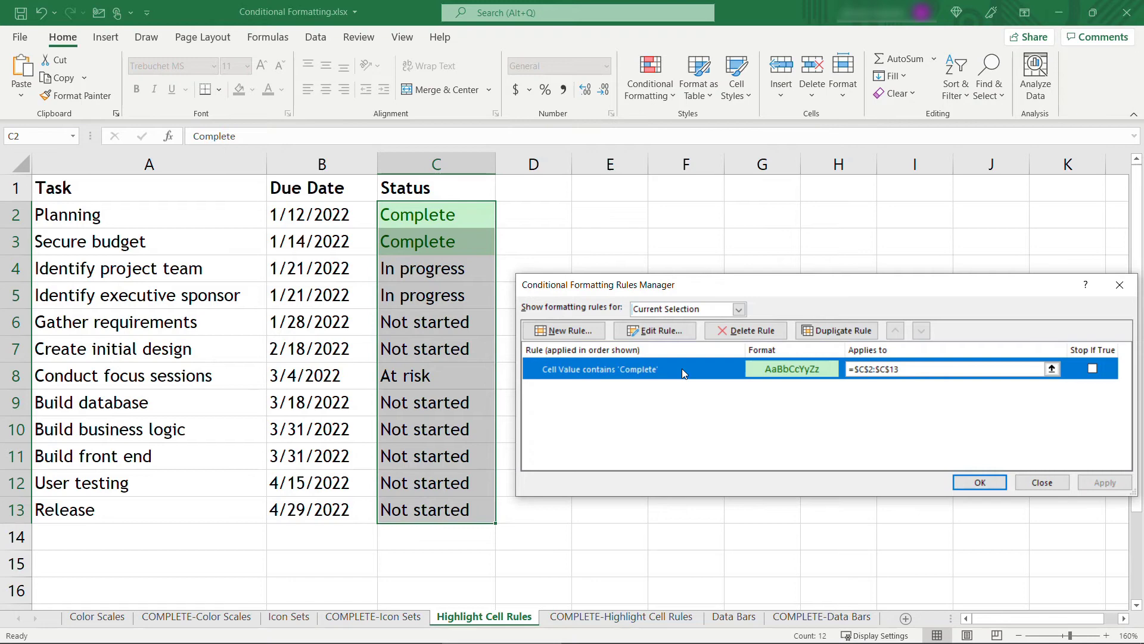
mouse_move(753, 368)
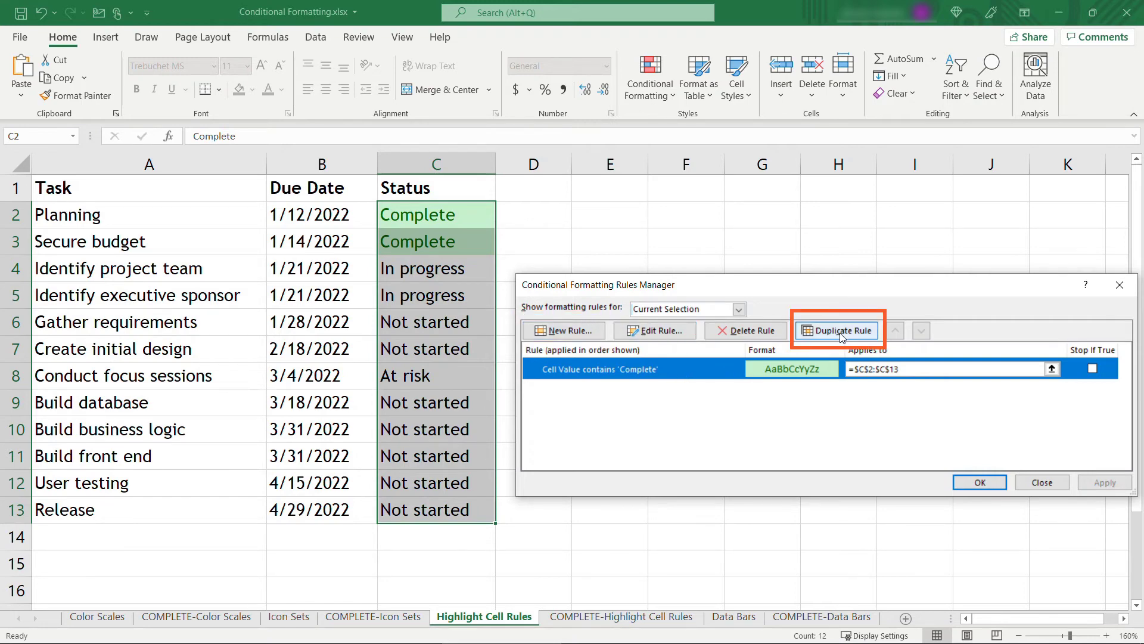
click(837, 329)
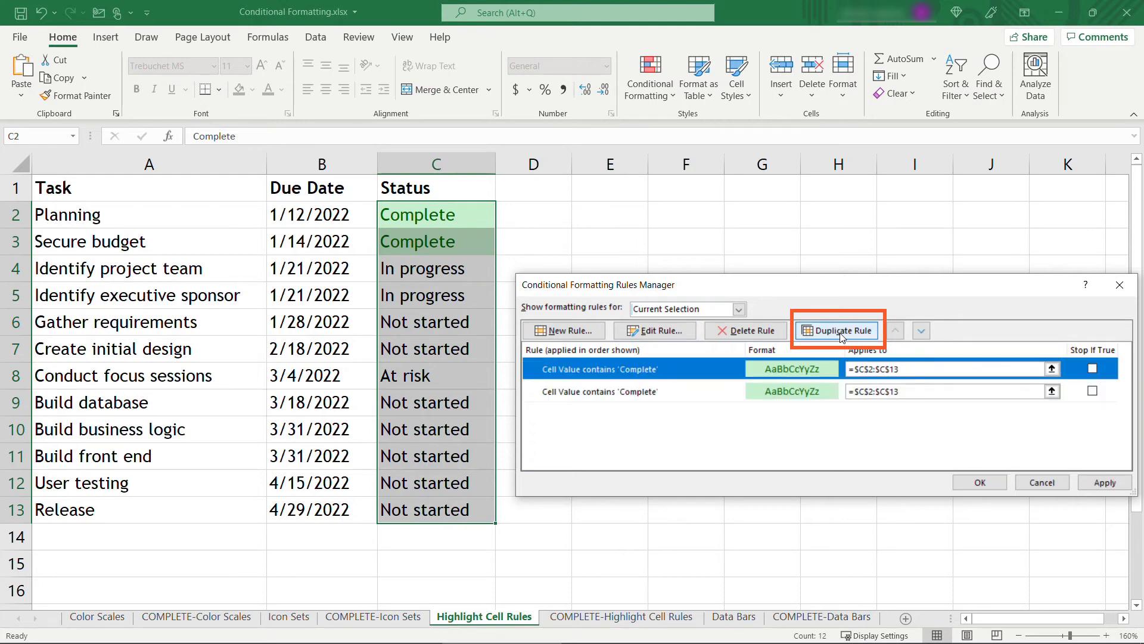
mouse_move(654, 330)
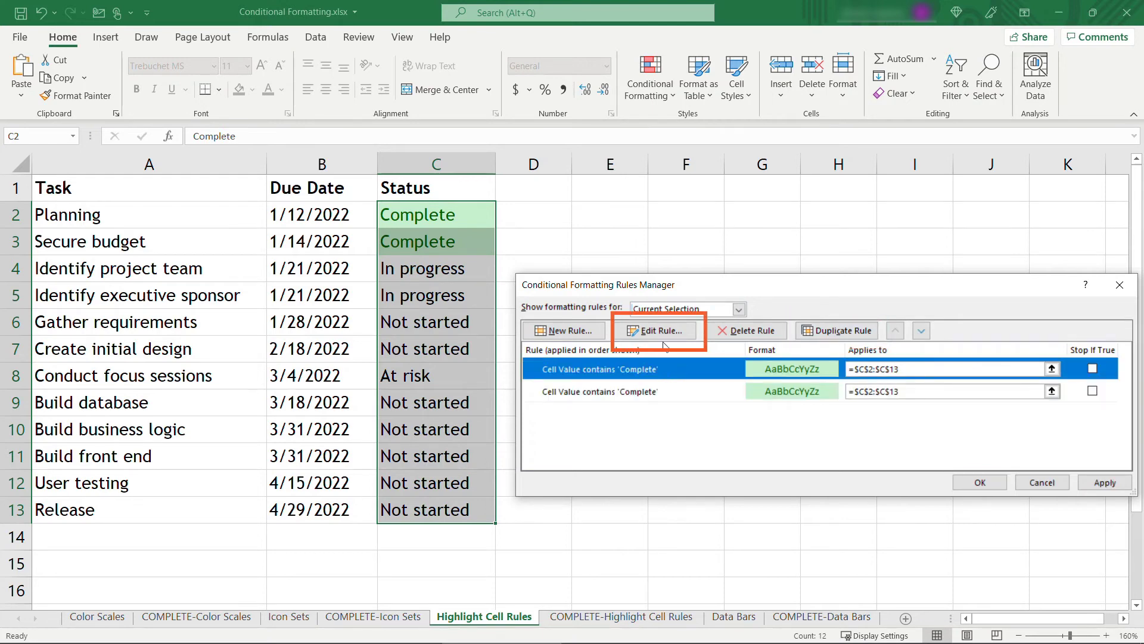
click(654, 330)
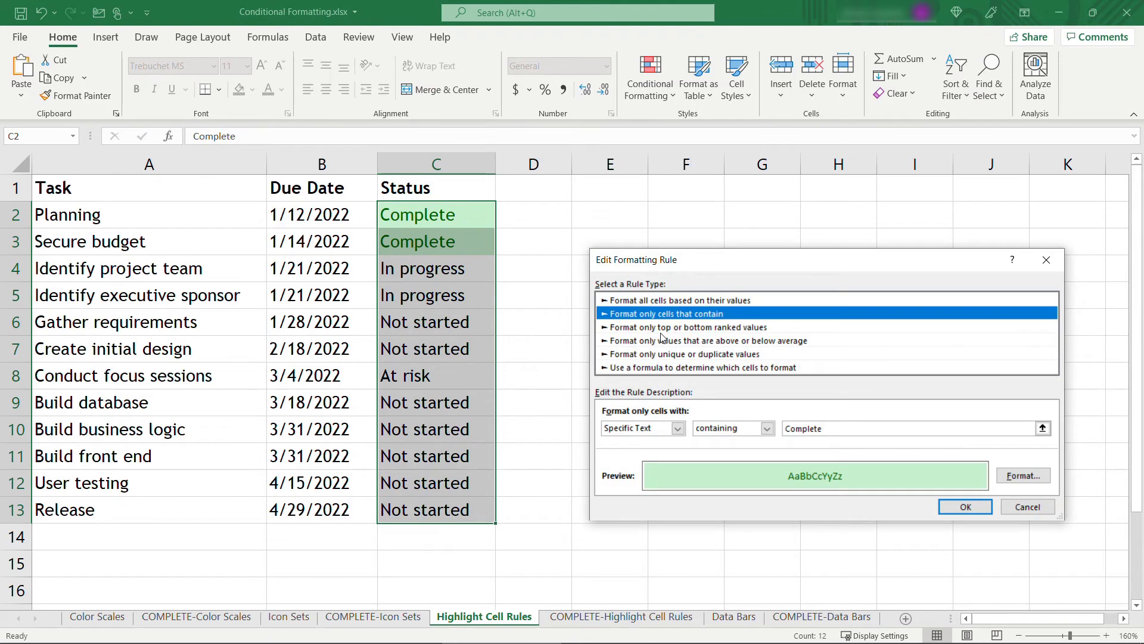
click(876, 429)
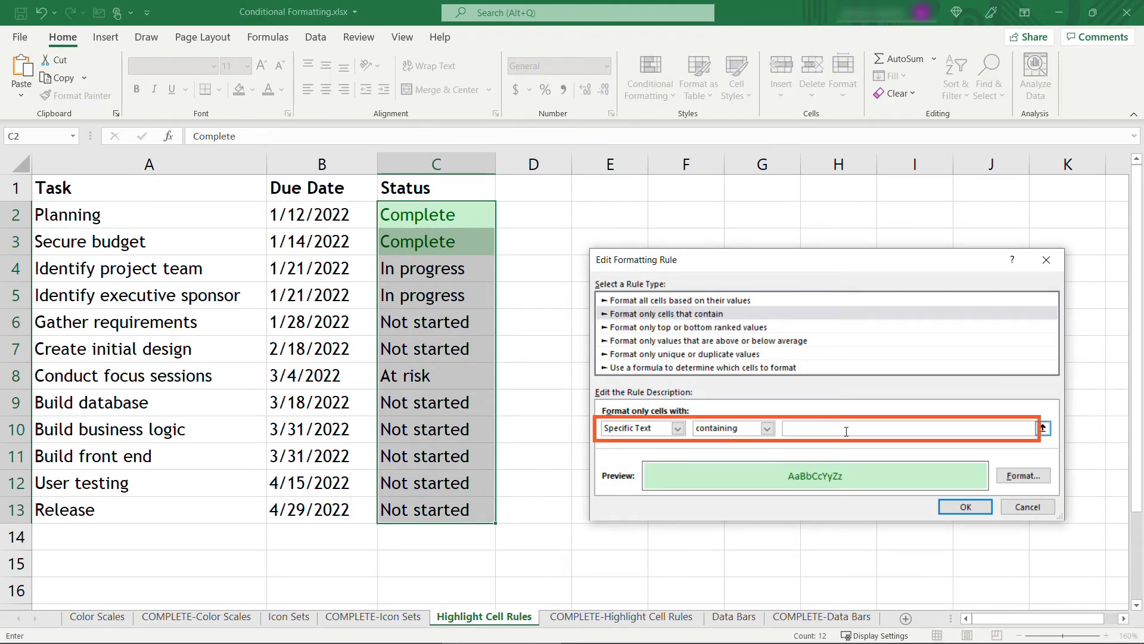
text(In progress)
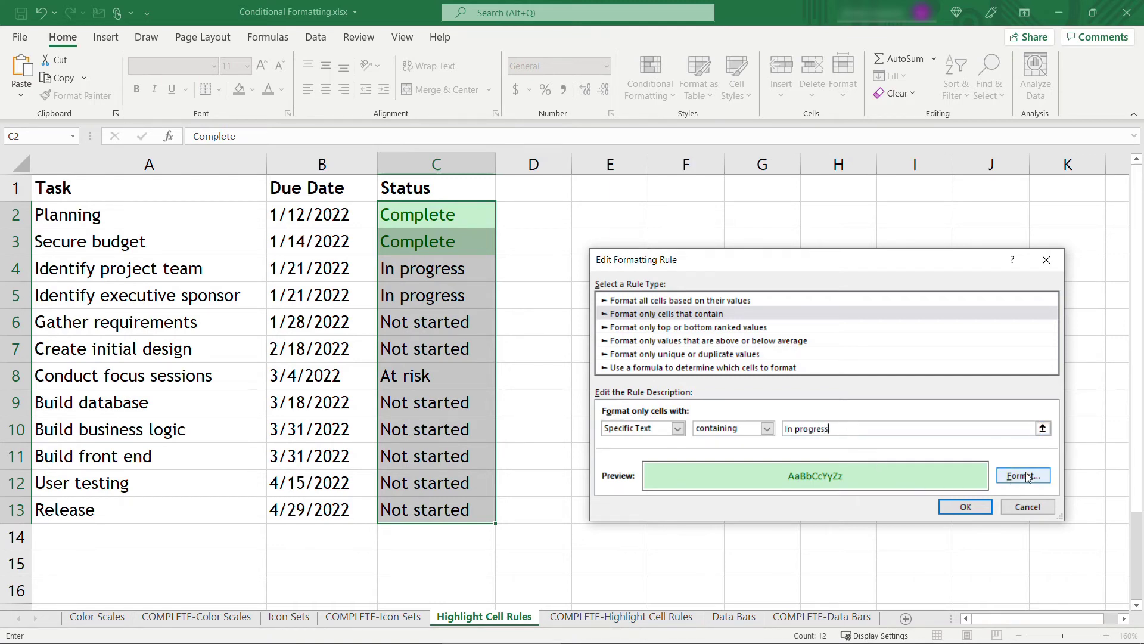
click(1021, 474)
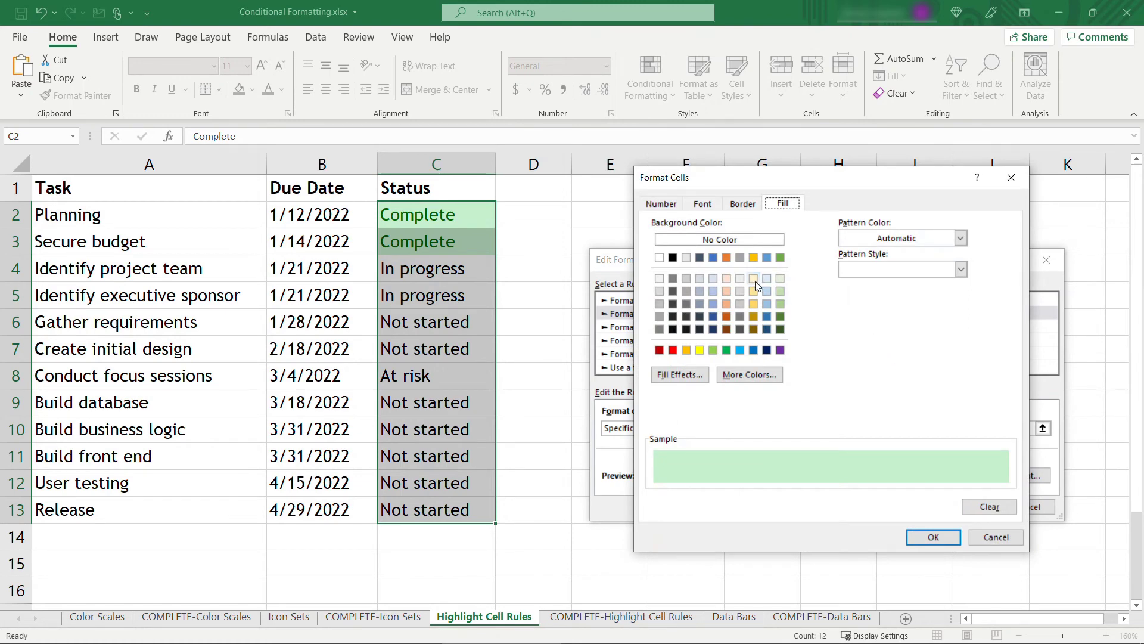
click(754, 279)
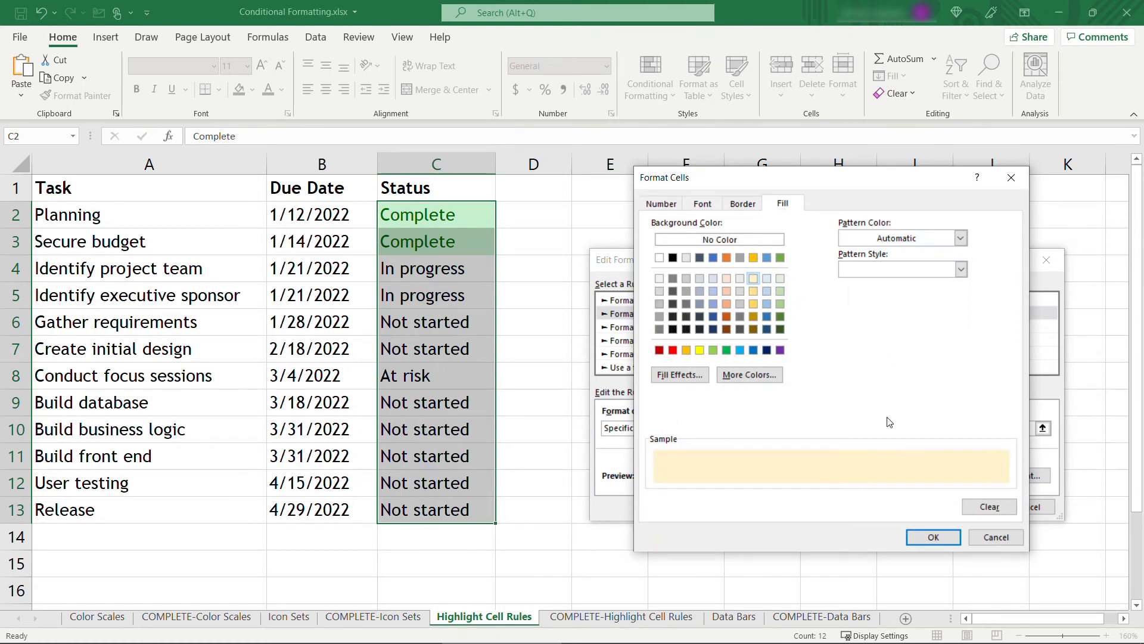
click(933, 537)
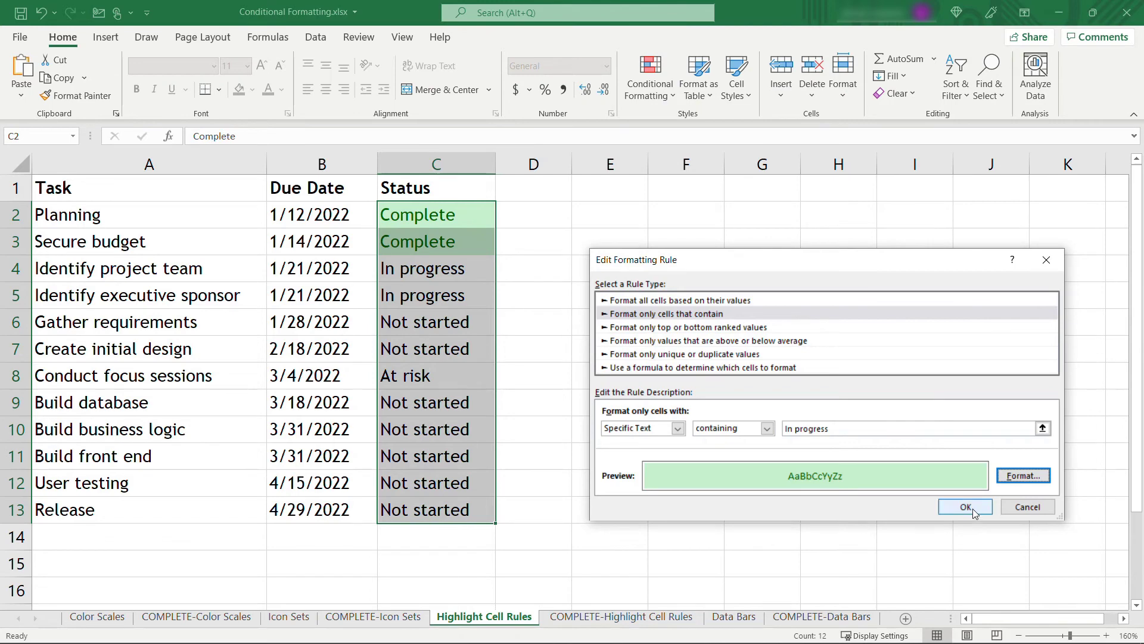
click(965, 507)
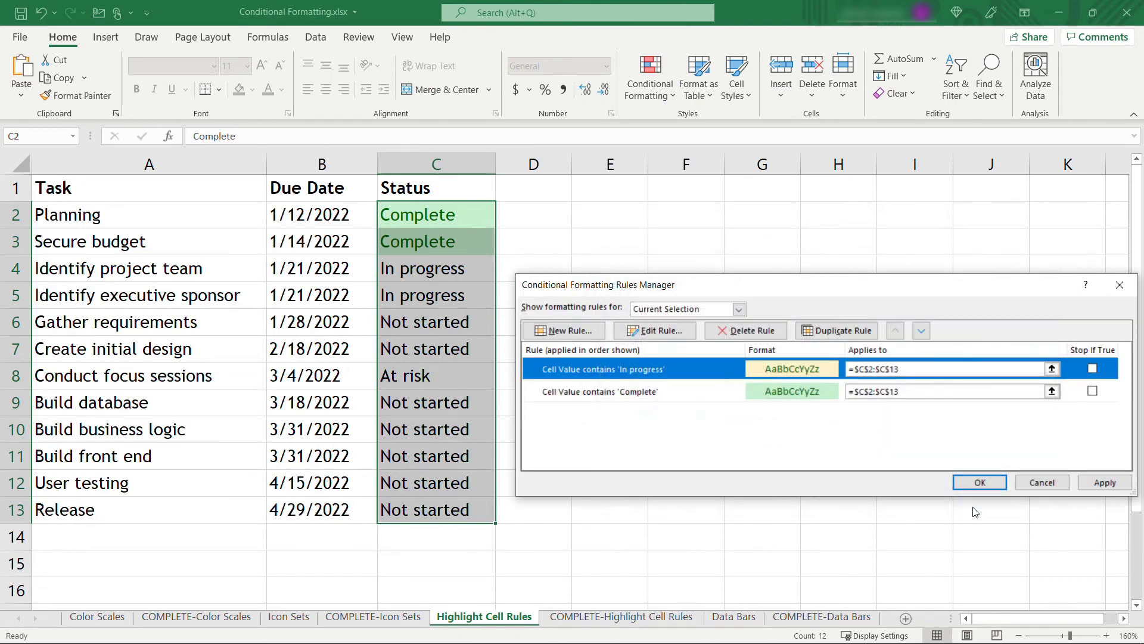
Step: Duplicate the In progress rule, changing its text to 'Not started' with a light gray fill
click(837, 330)
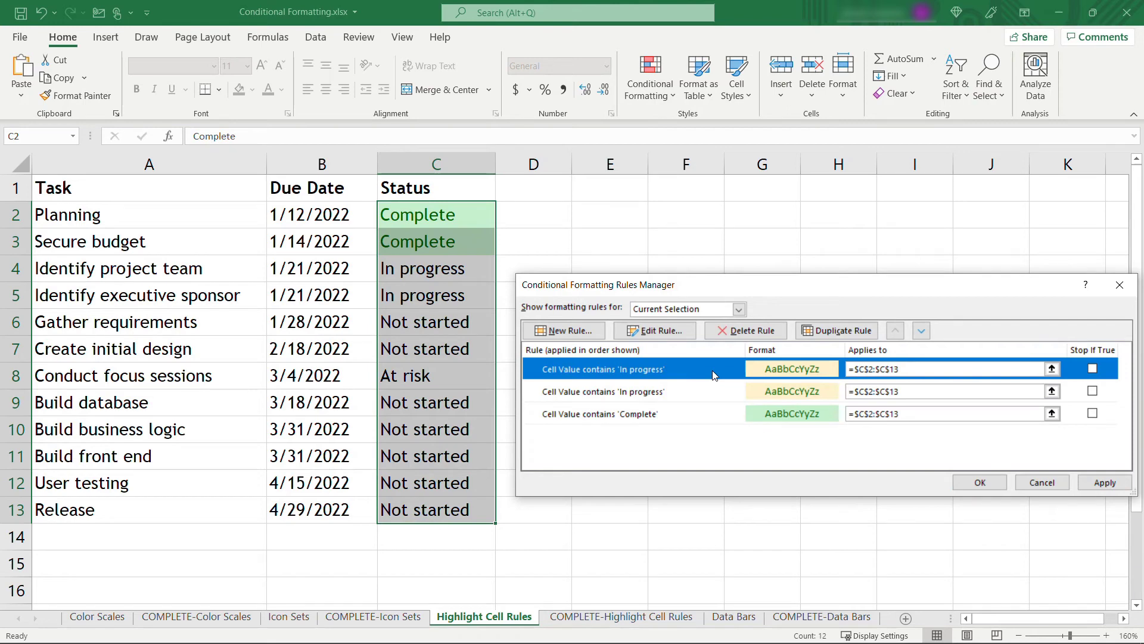
mouse_move(654, 331)
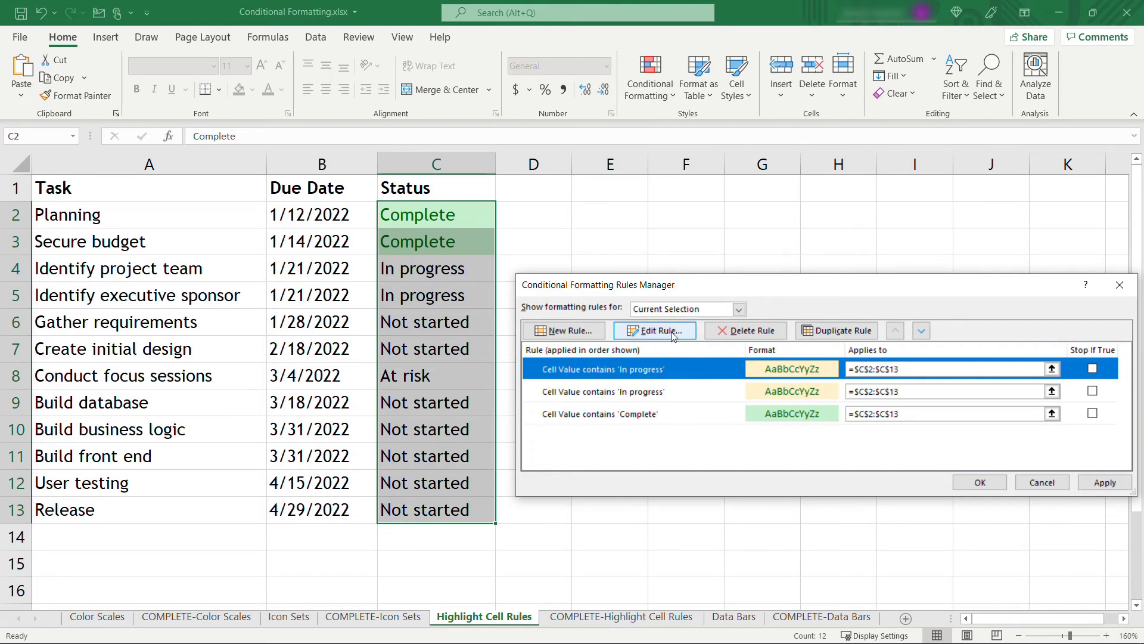
click(654, 331)
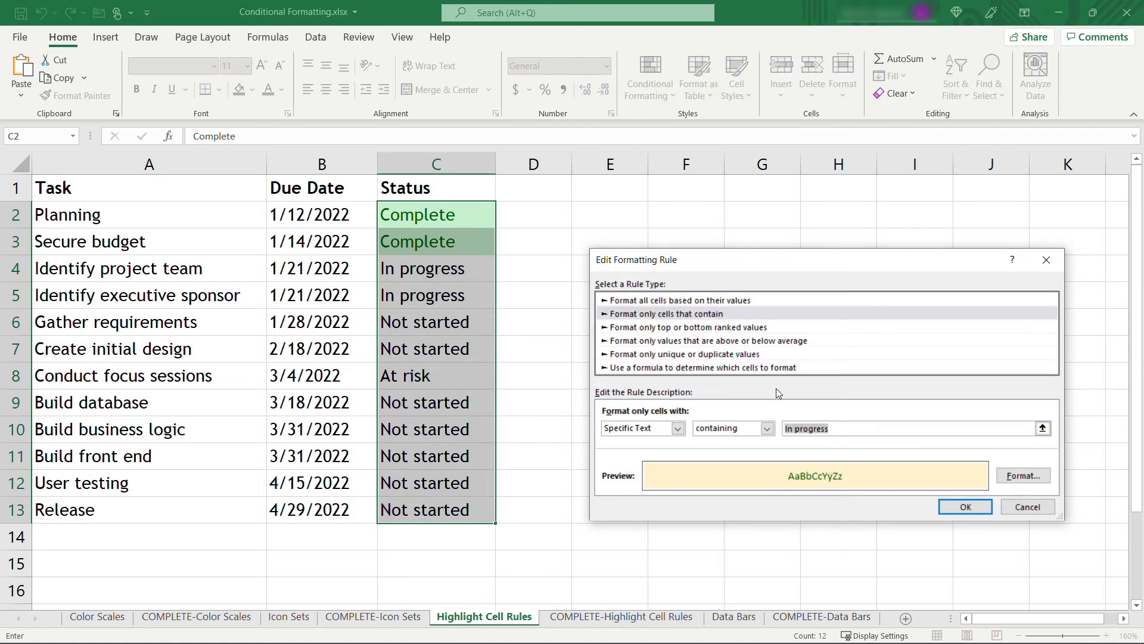
text(Not started)
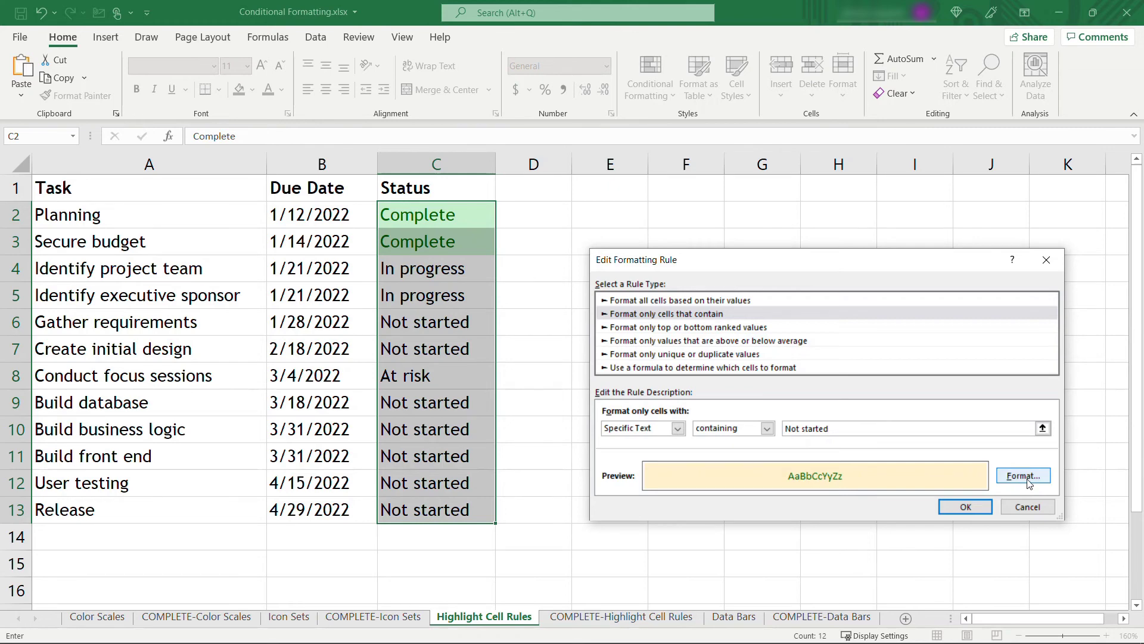
click(1023, 474)
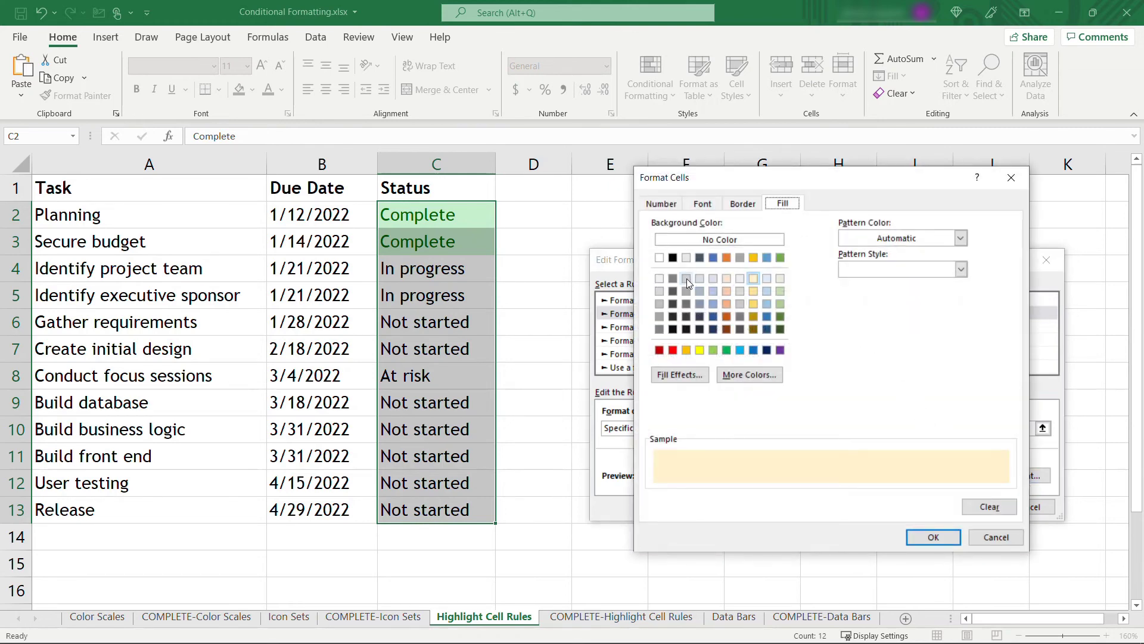
click(685, 279)
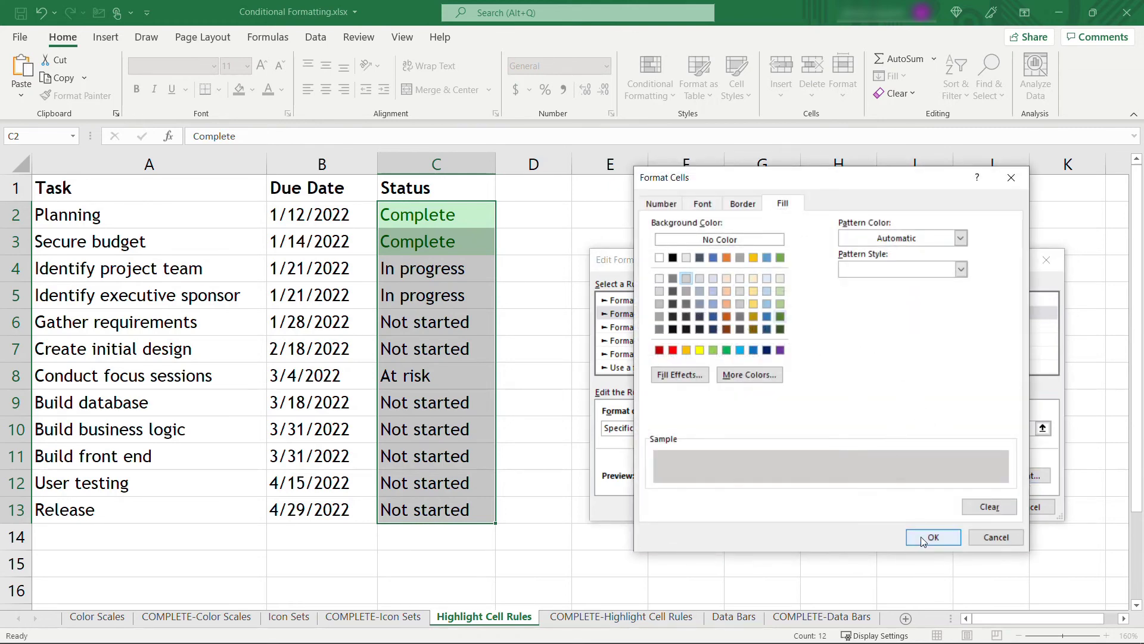
click(933, 537)
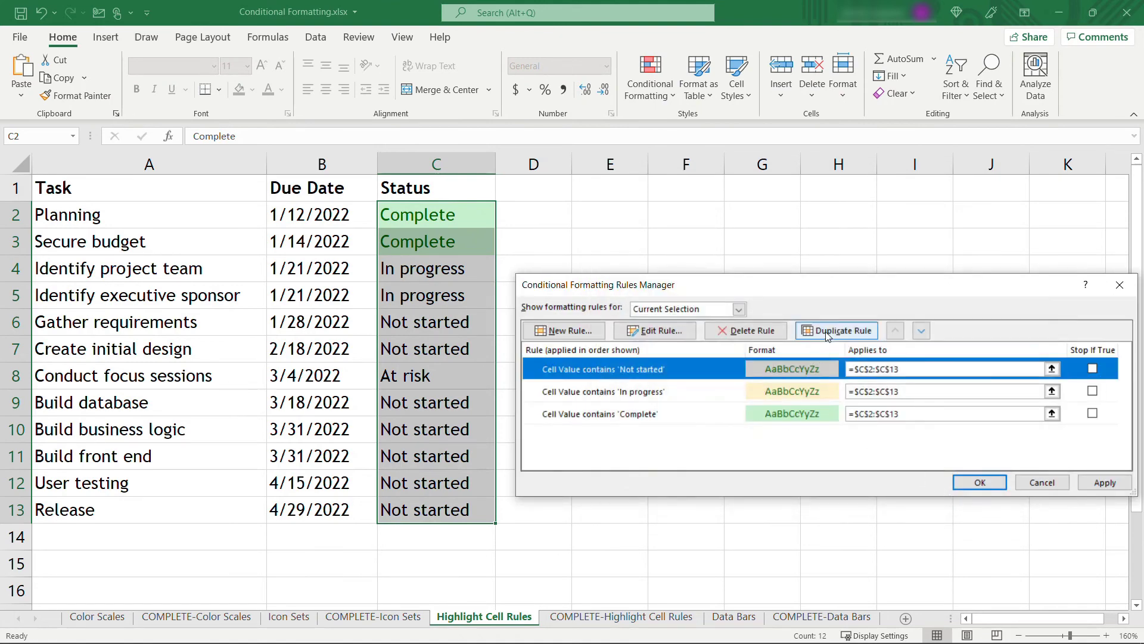
Step: Duplicate the rule as an 'At risk' rule with red fill, then apply all four rules
click(836, 330)
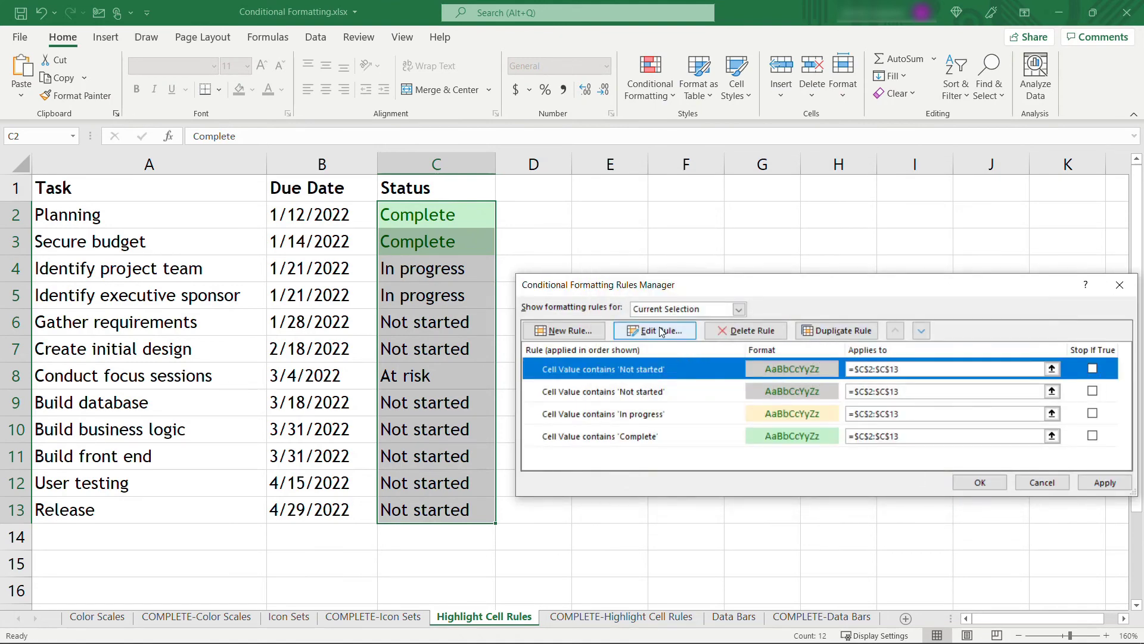
click(654, 330)
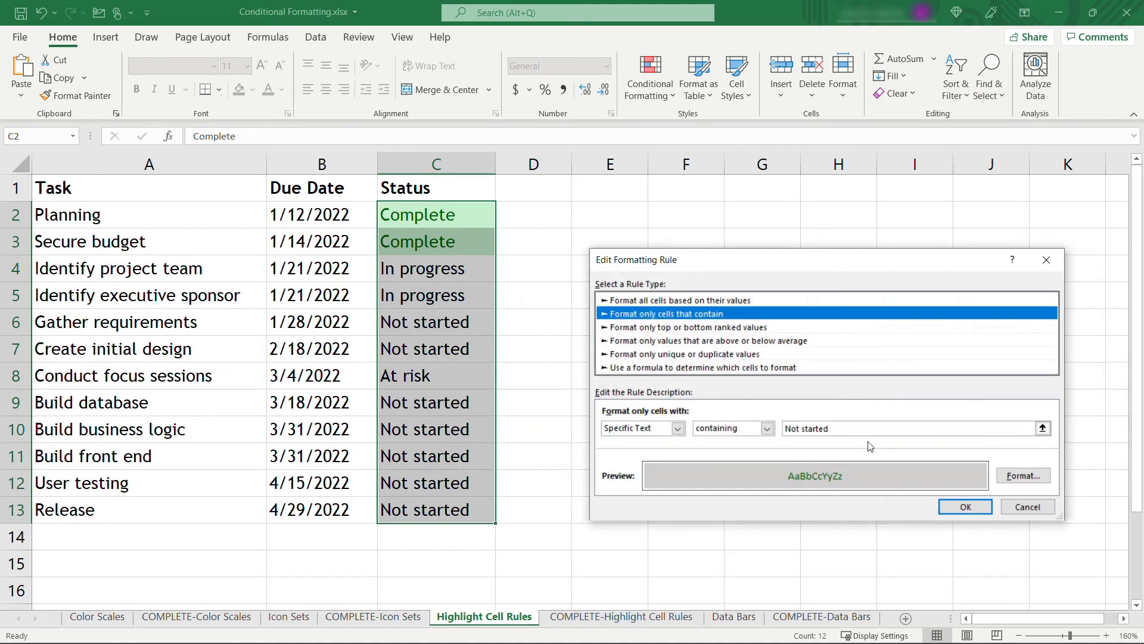
click(912, 429)
text(At risk)
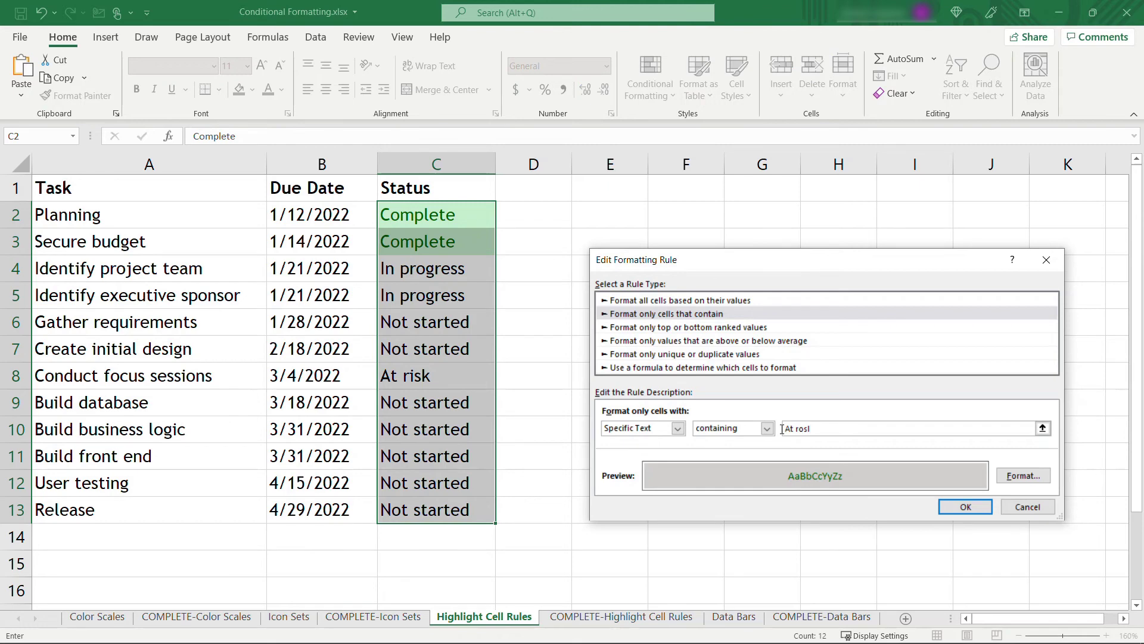
click(1022, 475)
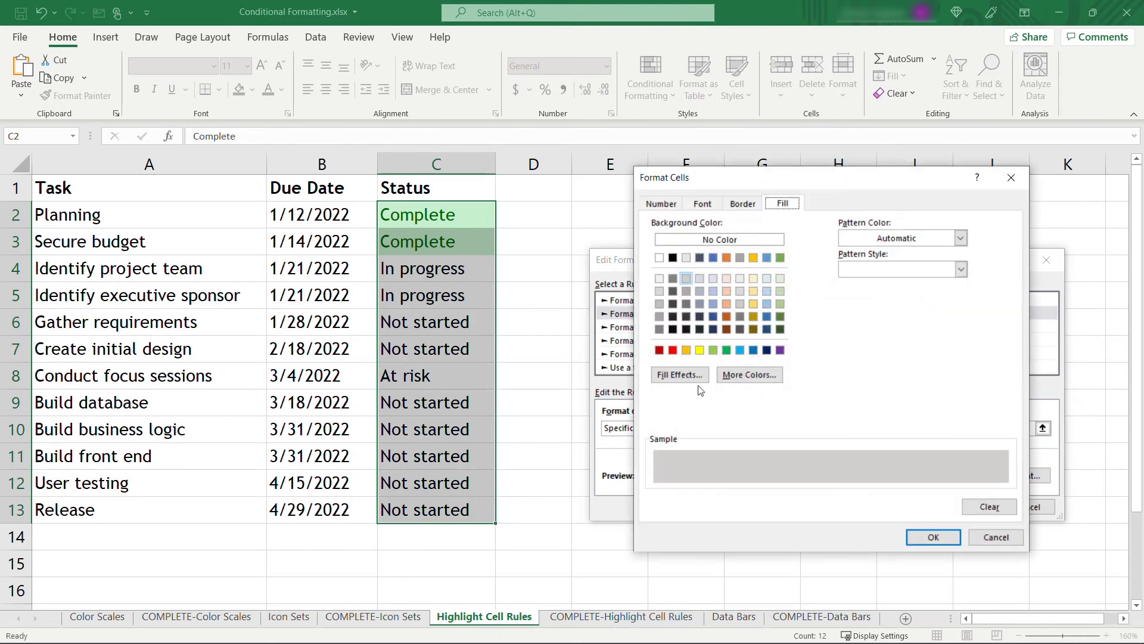
click(659, 350)
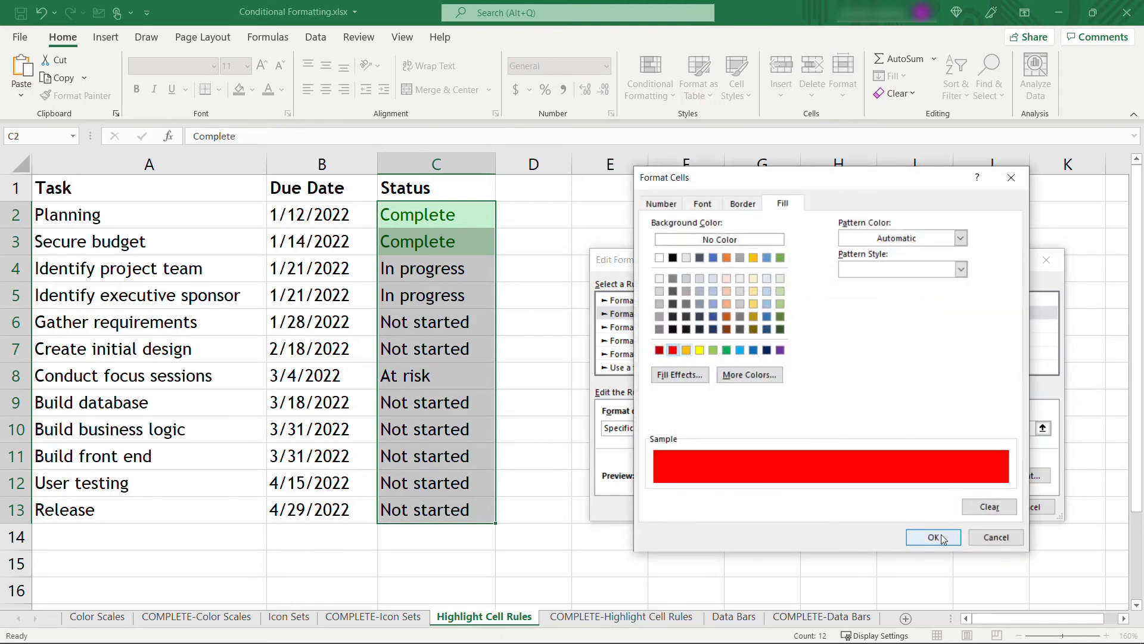
click(934, 537)
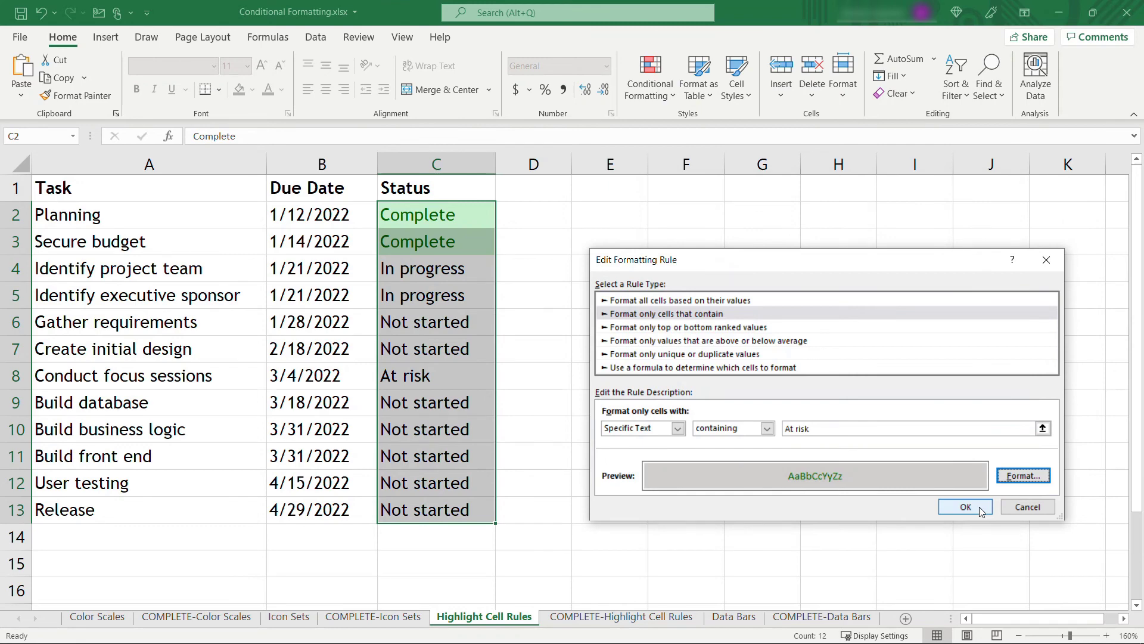
click(965, 507)
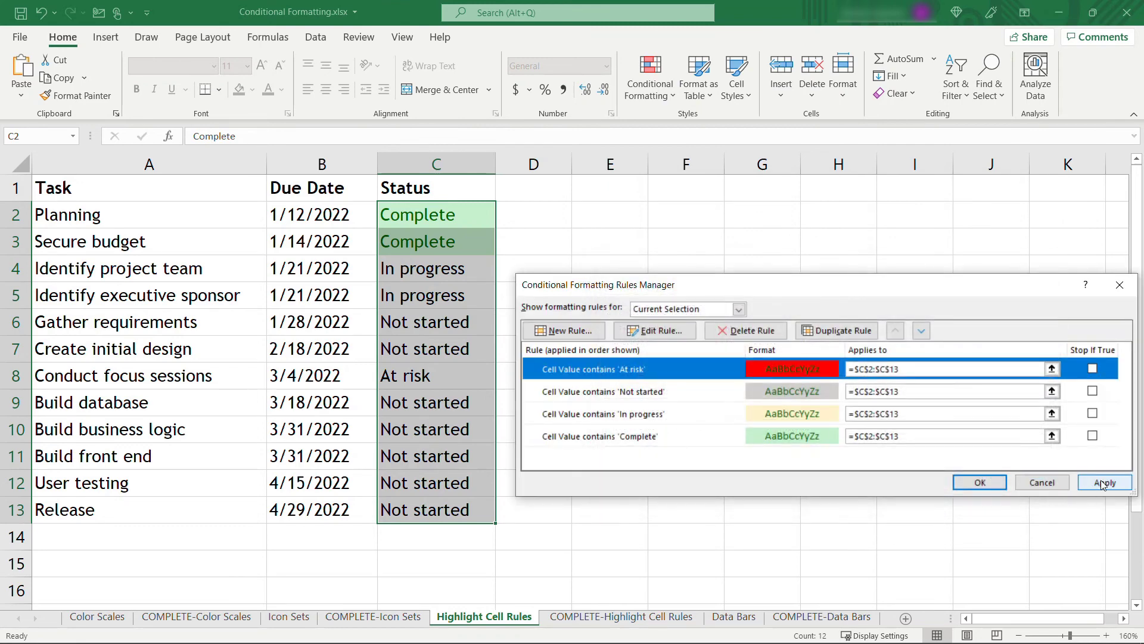
click(1105, 481)
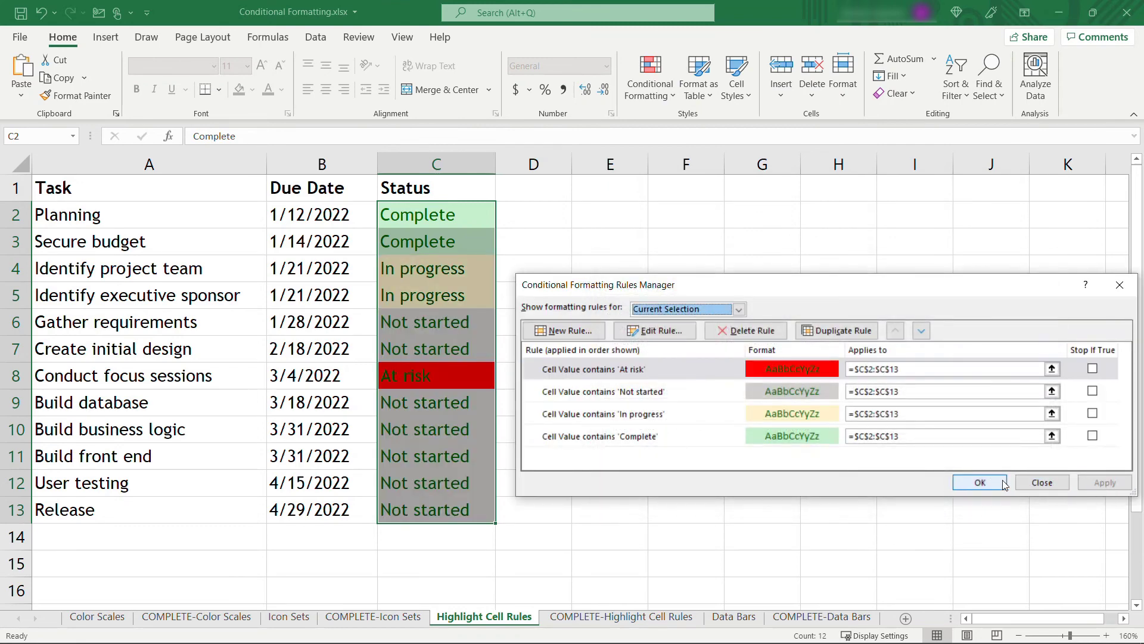
click(979, 481)
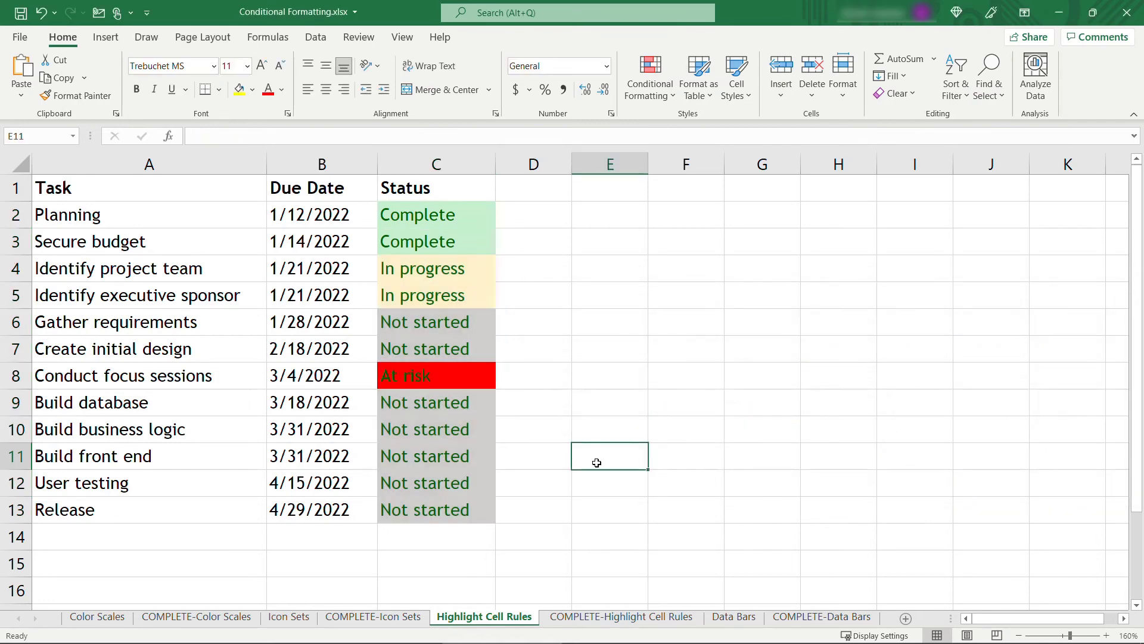
Step: Set the Gather requirements status in C6 to 'In progress'
click(435, 322)
text(I)
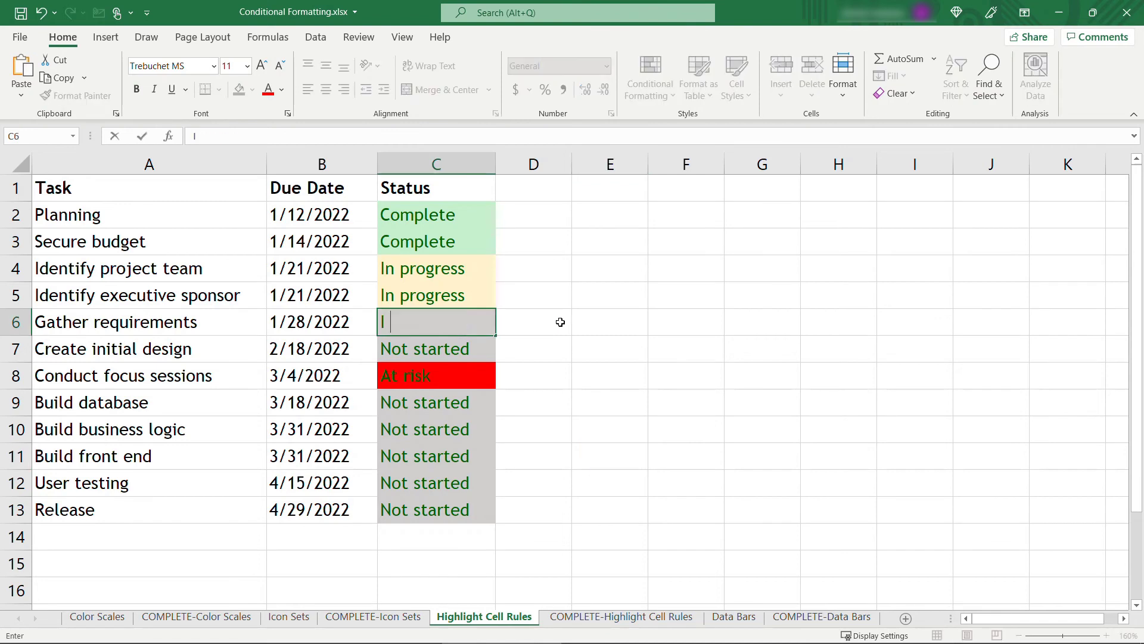
key(enter)
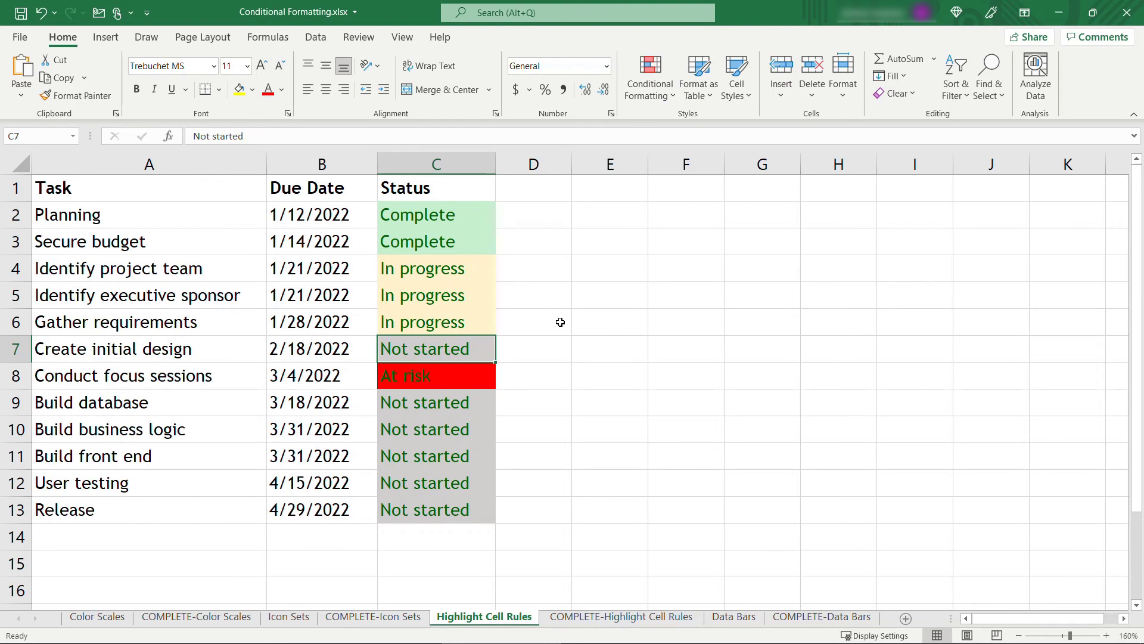
Step: Go to the Data Bars sheet and bring up Conditional Formatting for the % Complete values
click(734, 617)
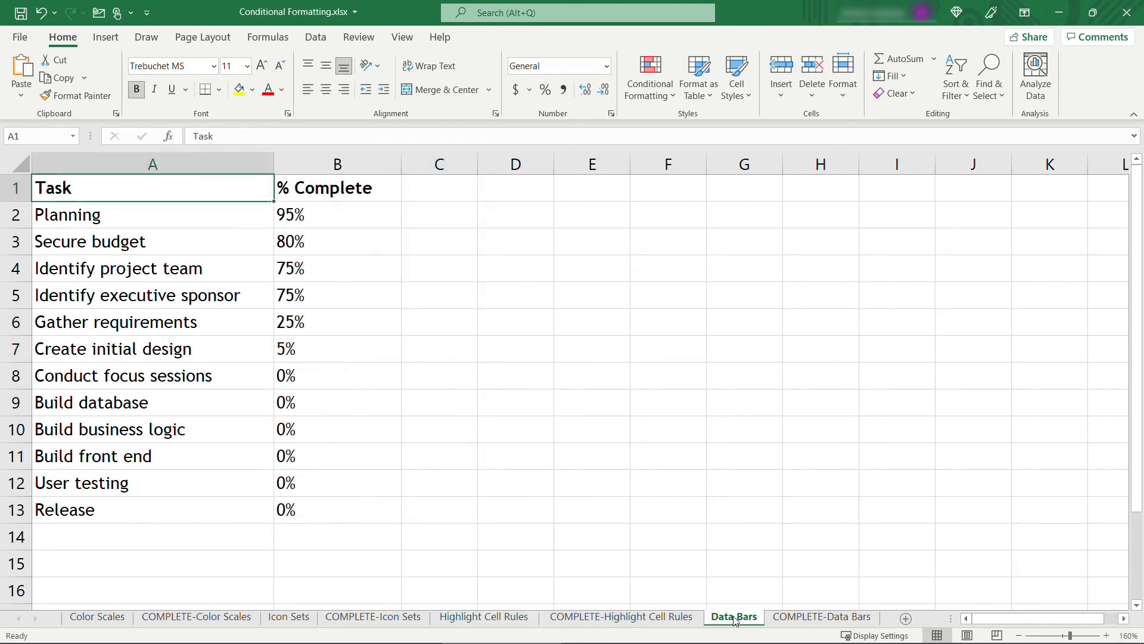
mouse_move(694, 570)
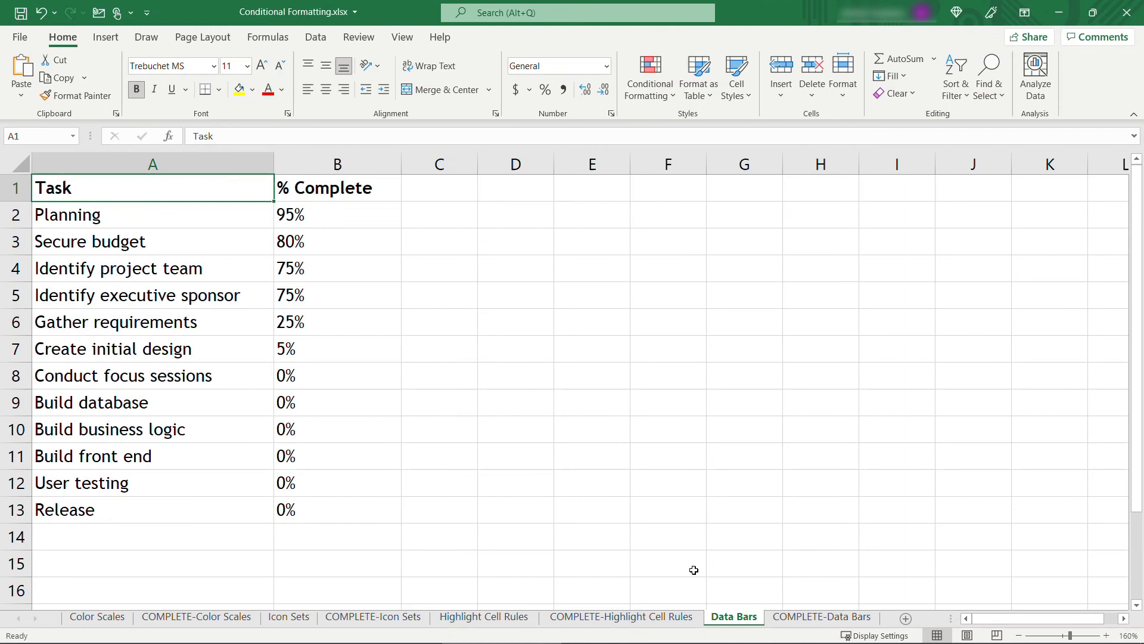
mouse_move(343, 214)
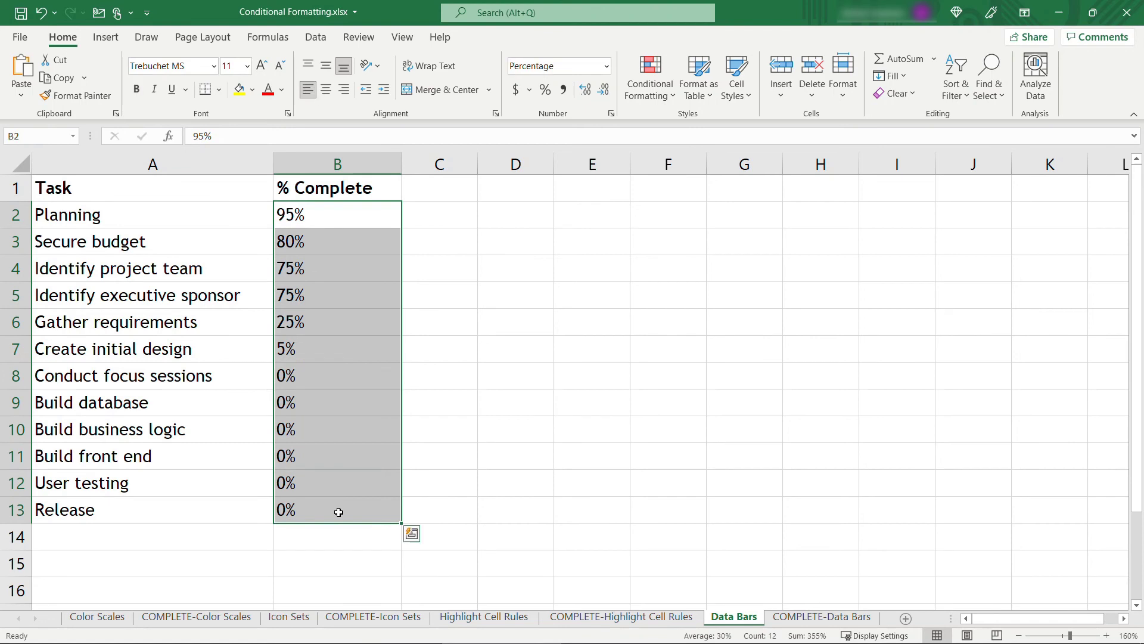
click(649, 77)
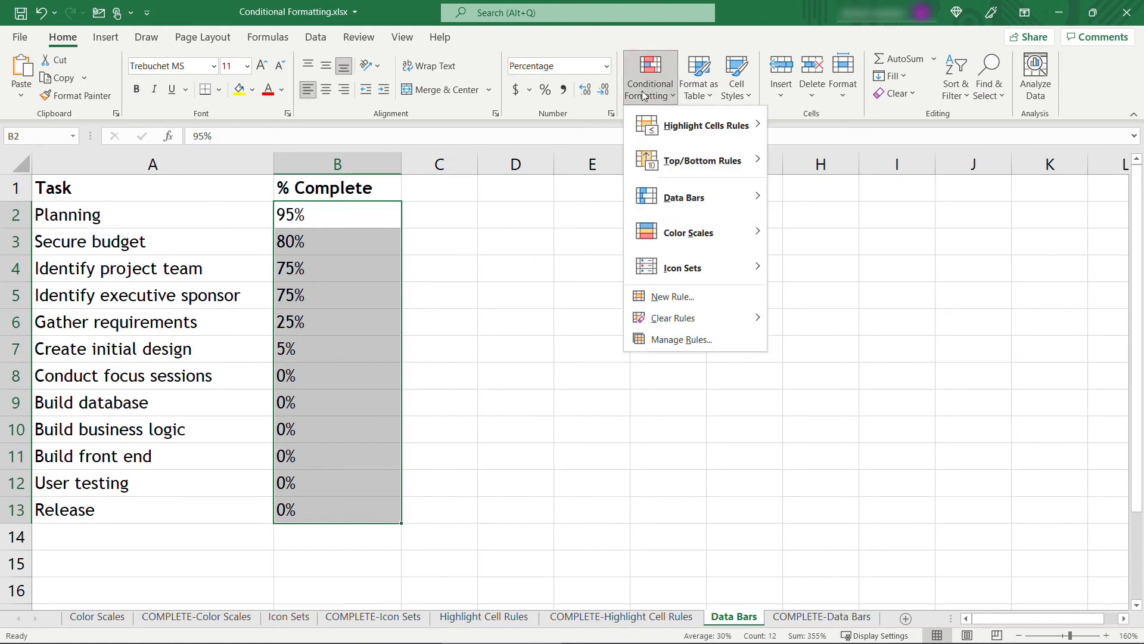
mouse_move(683, 197)
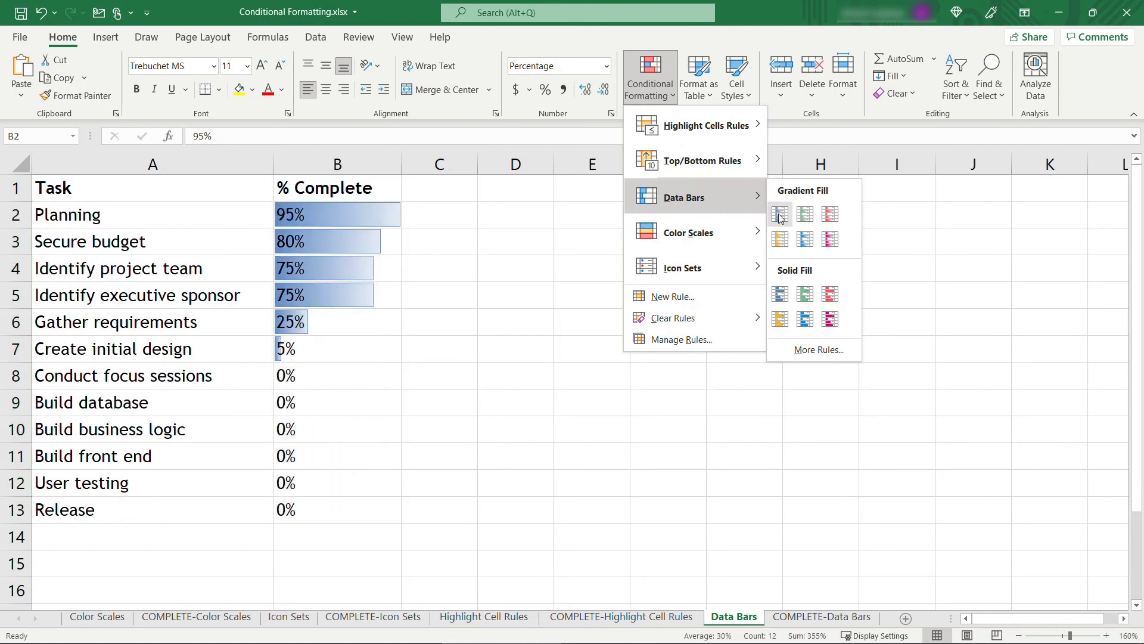
mouse_move(829, 214)
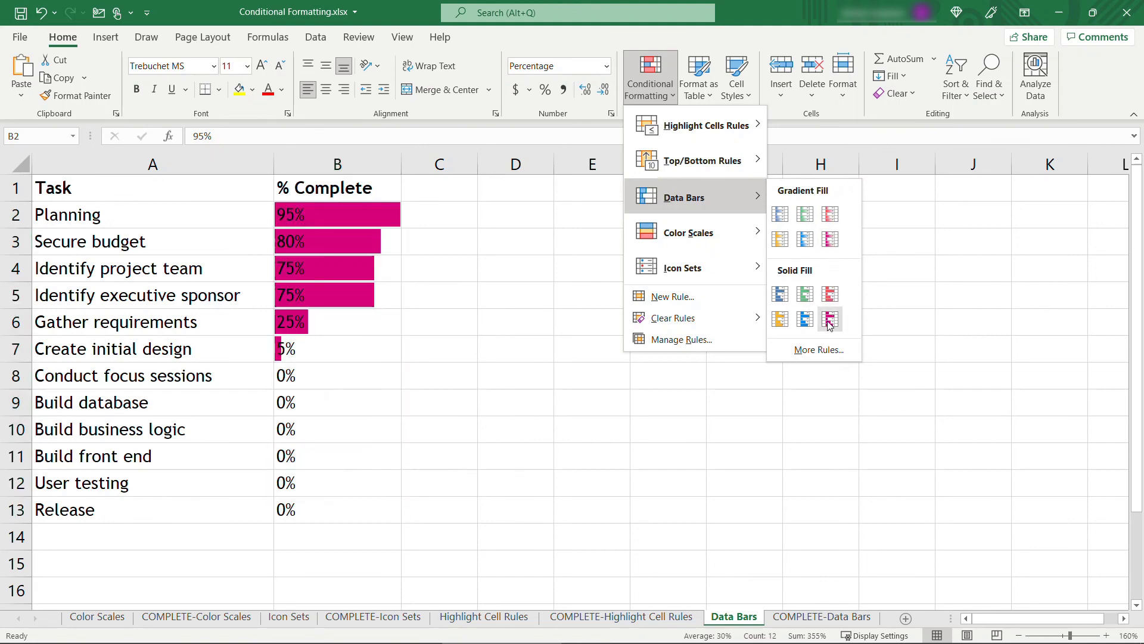
mouse_move(829, 319)
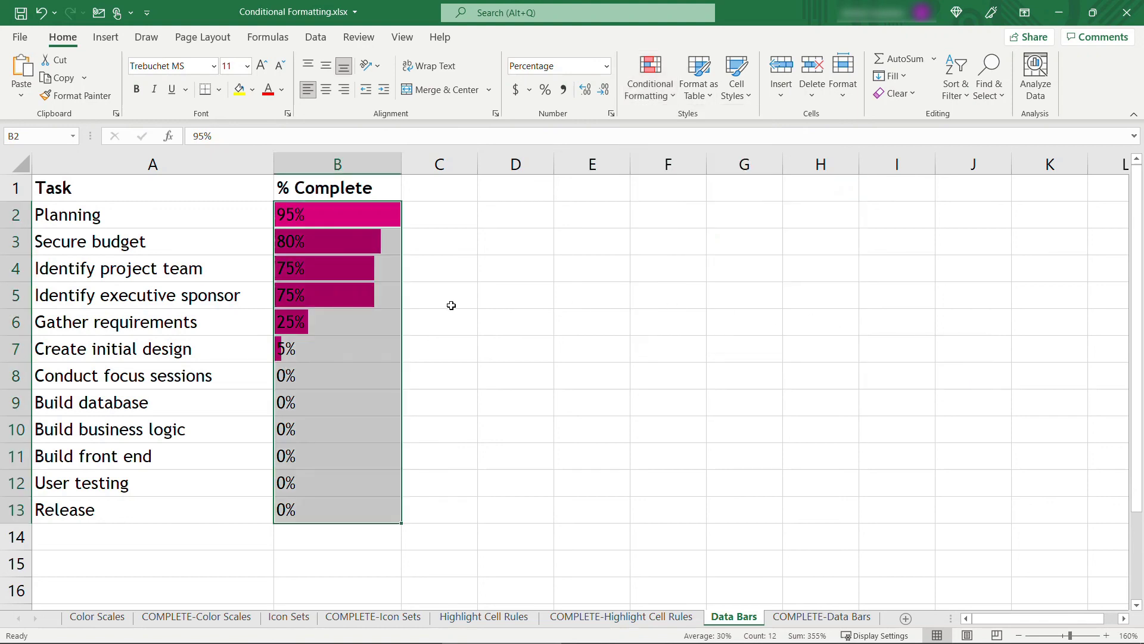
Step: Set Planning in B2 to 100% and Gather requirements in B6 to 50%
click(438, 295)
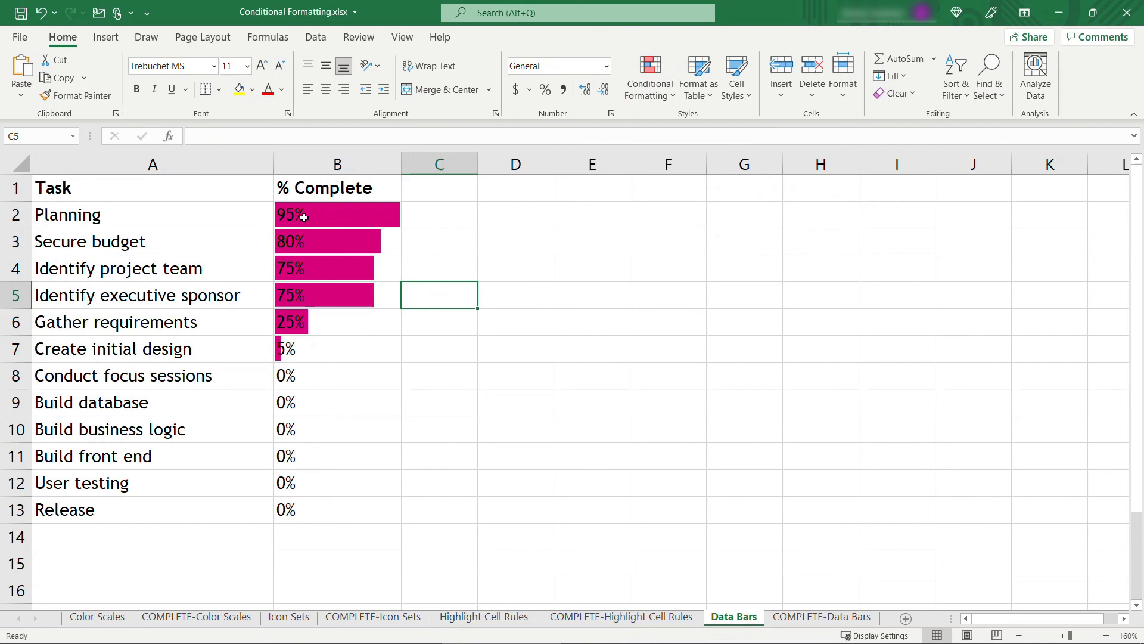
click(336, 213)
text(100)
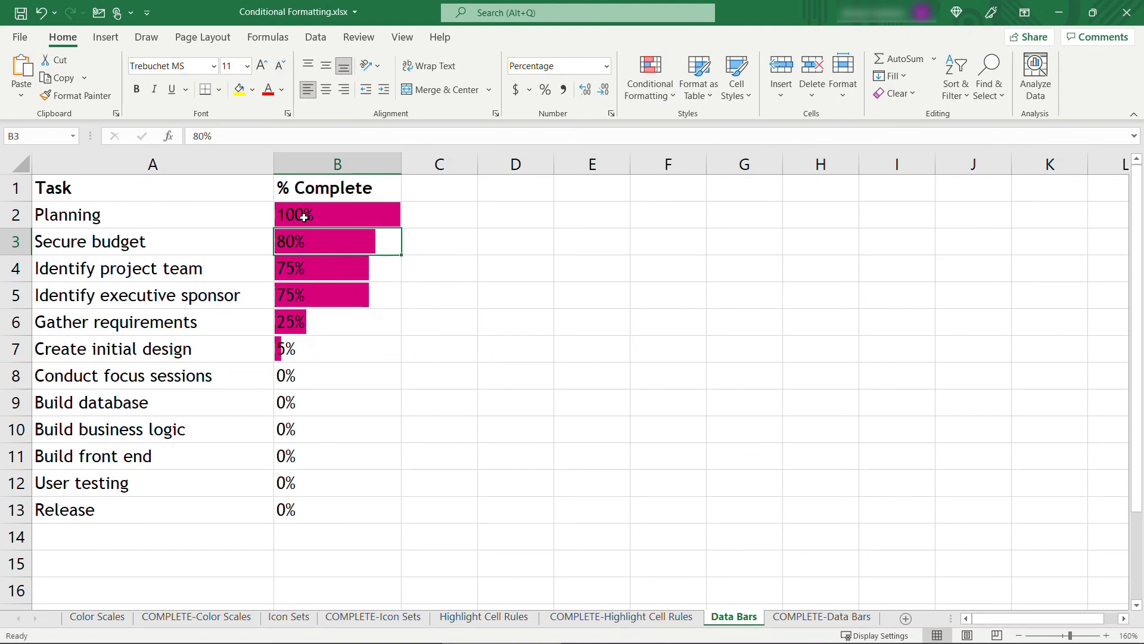
click(337, 322)
text(50)
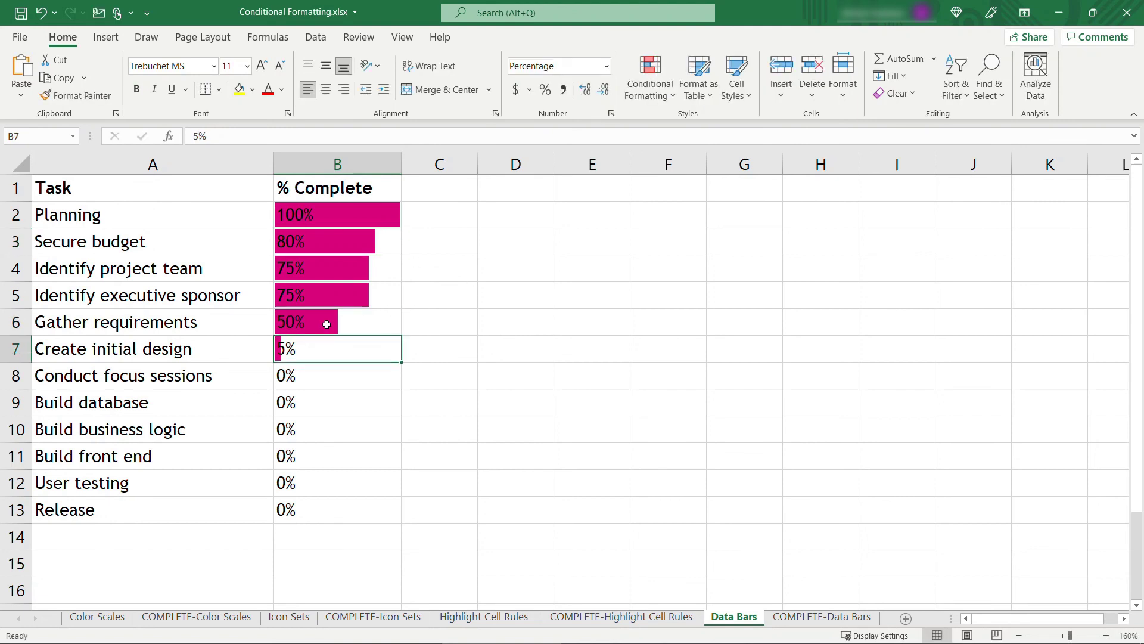
click(438, 375)
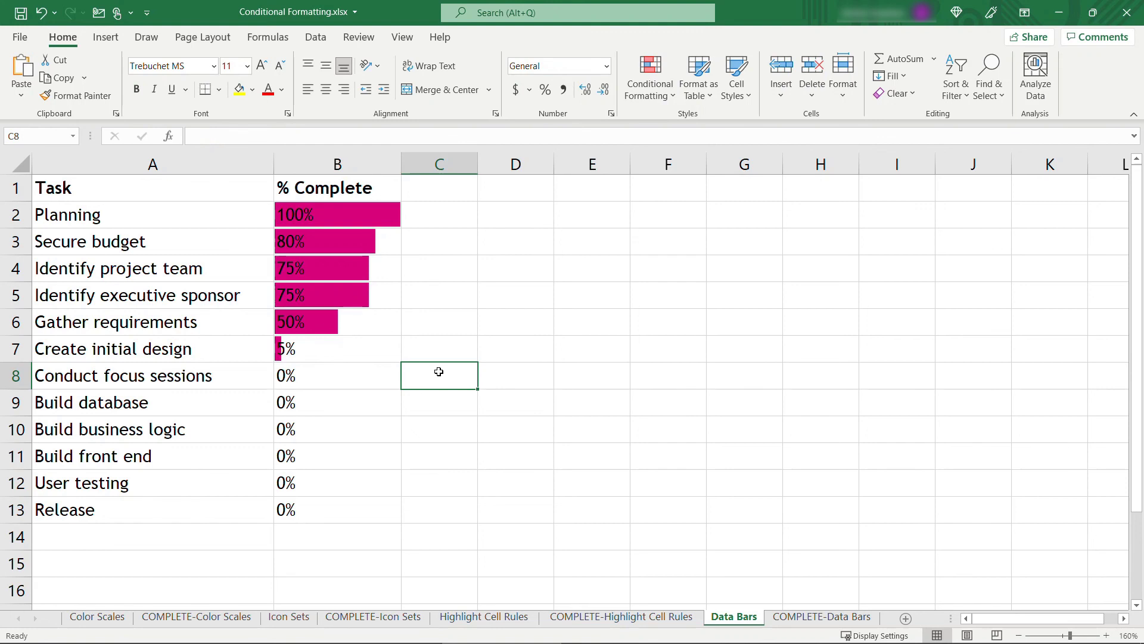